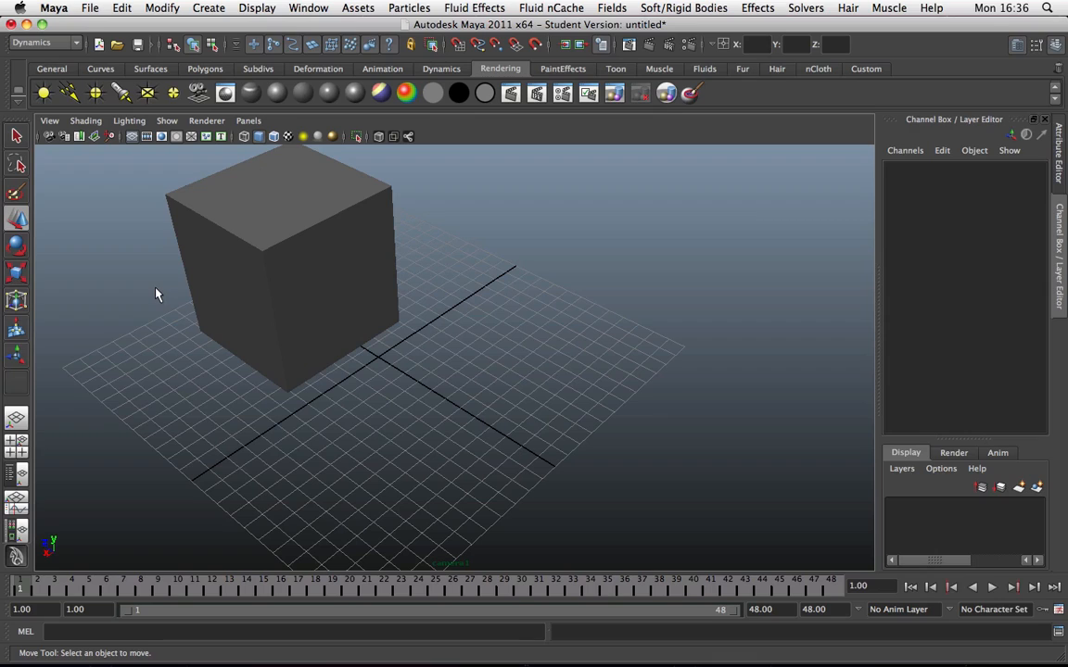
mouse_move(214, 281)
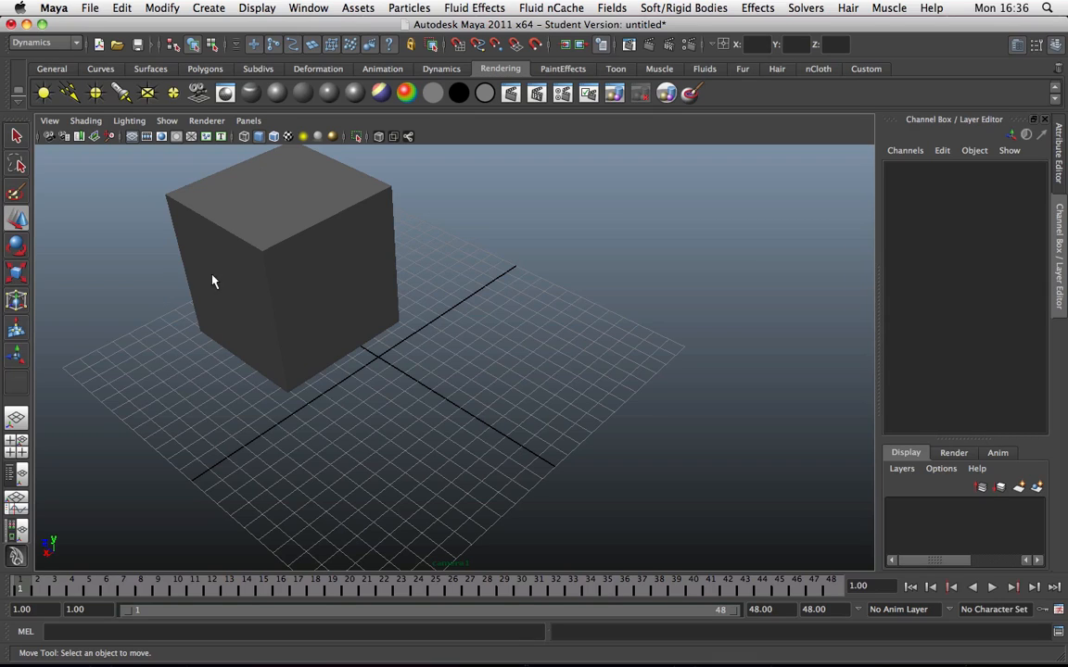
mouse_move(377, 264)
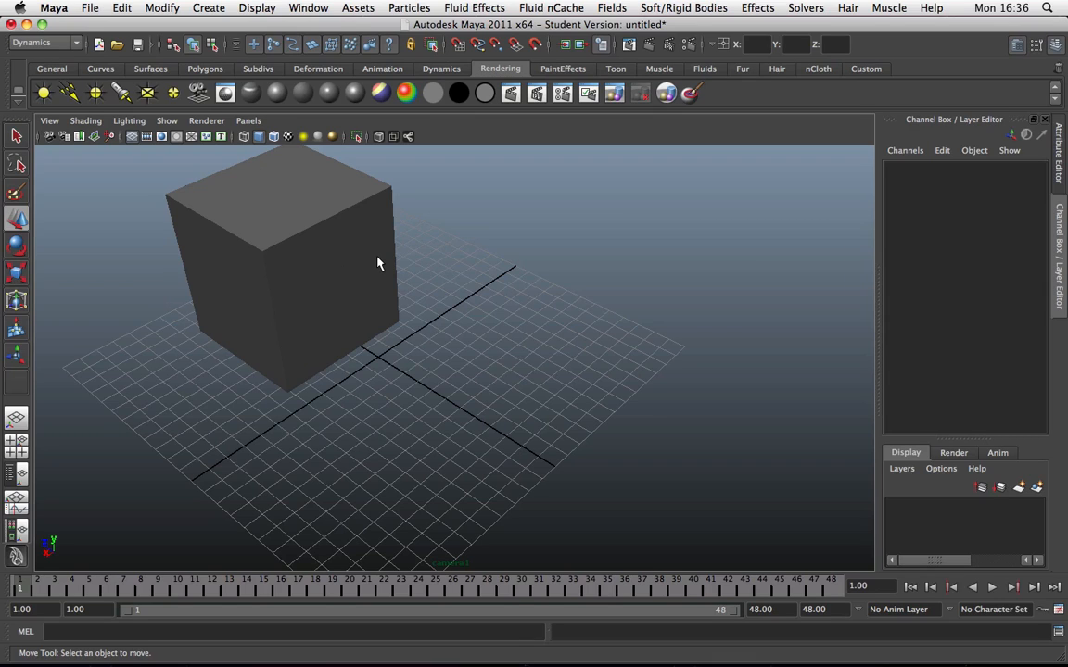
mouse_move(447, 257)
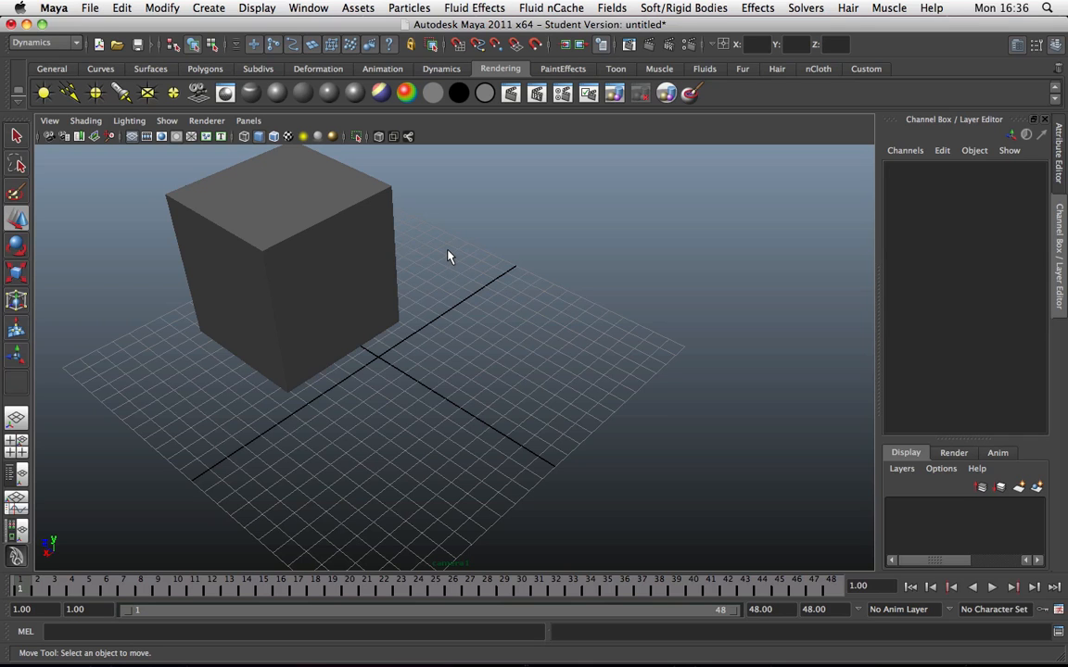
Step: Orbit the view around the cube, then create camera2 at the grid origin
left_click_drag(450, 258, 380, 240)
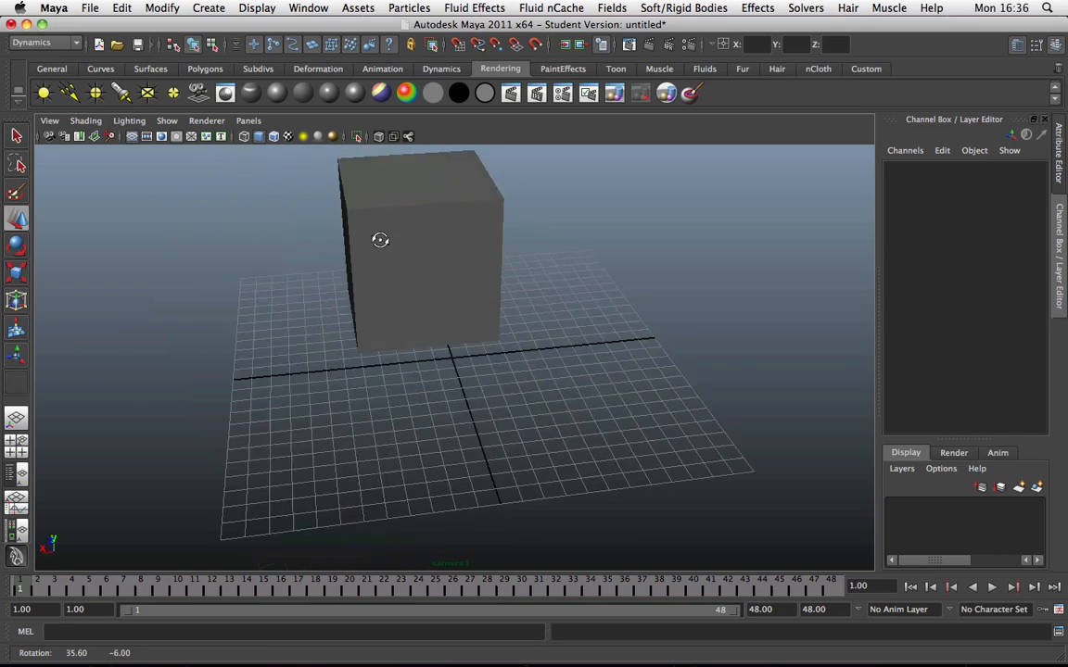
left_click_drag(380, 240, 486, 251)
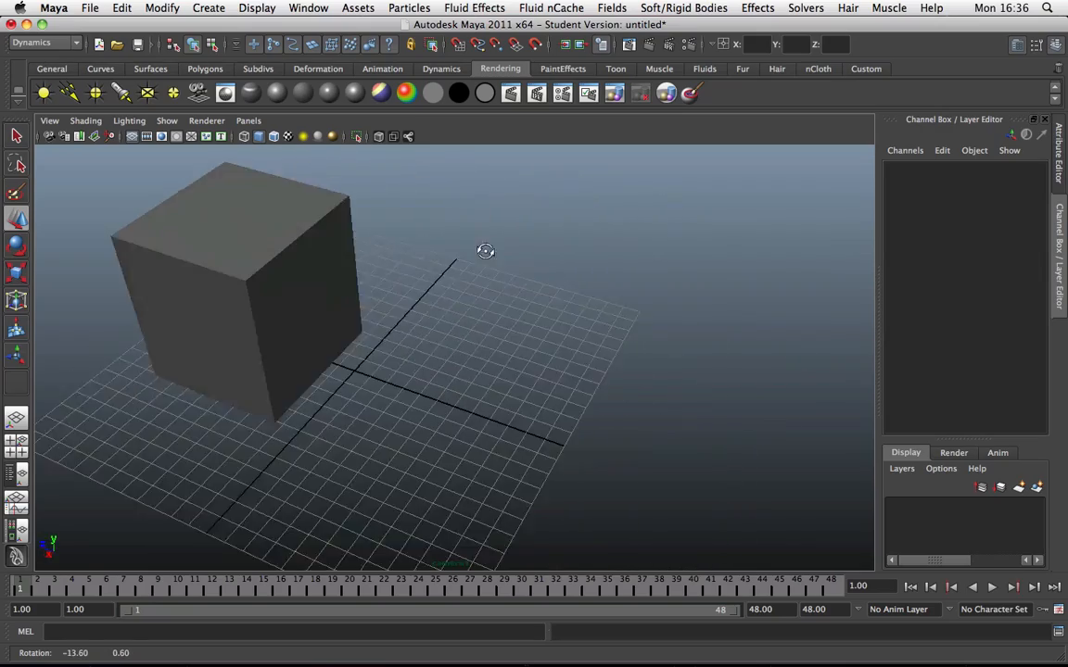
left_click_drag(485, 251, 469, 252)
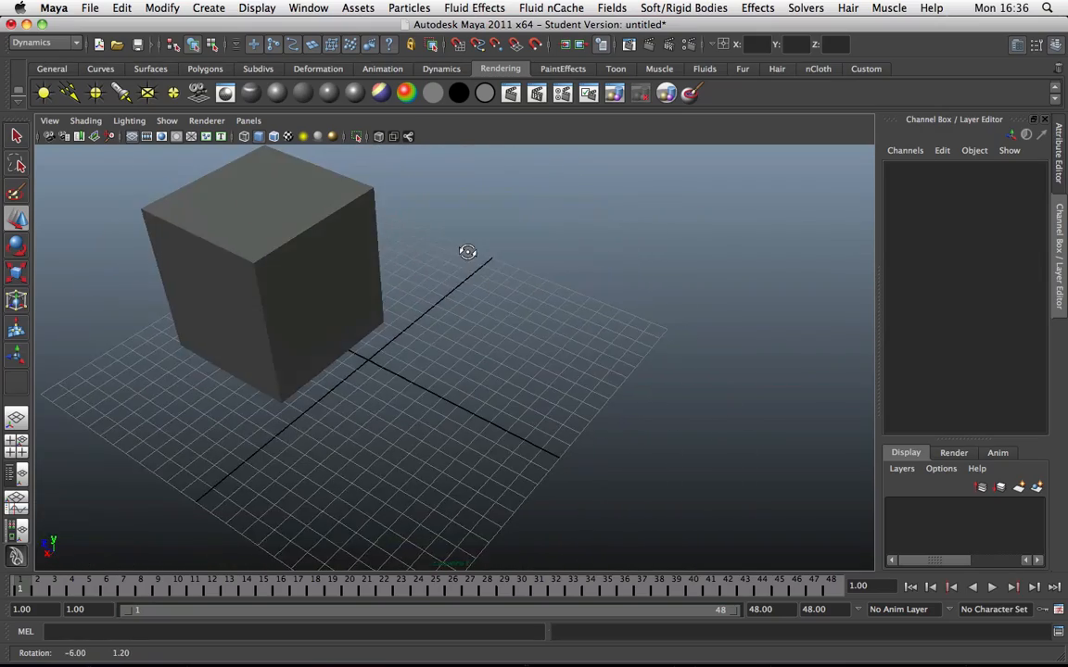
left_click_drag(468, 252, 144, 508)
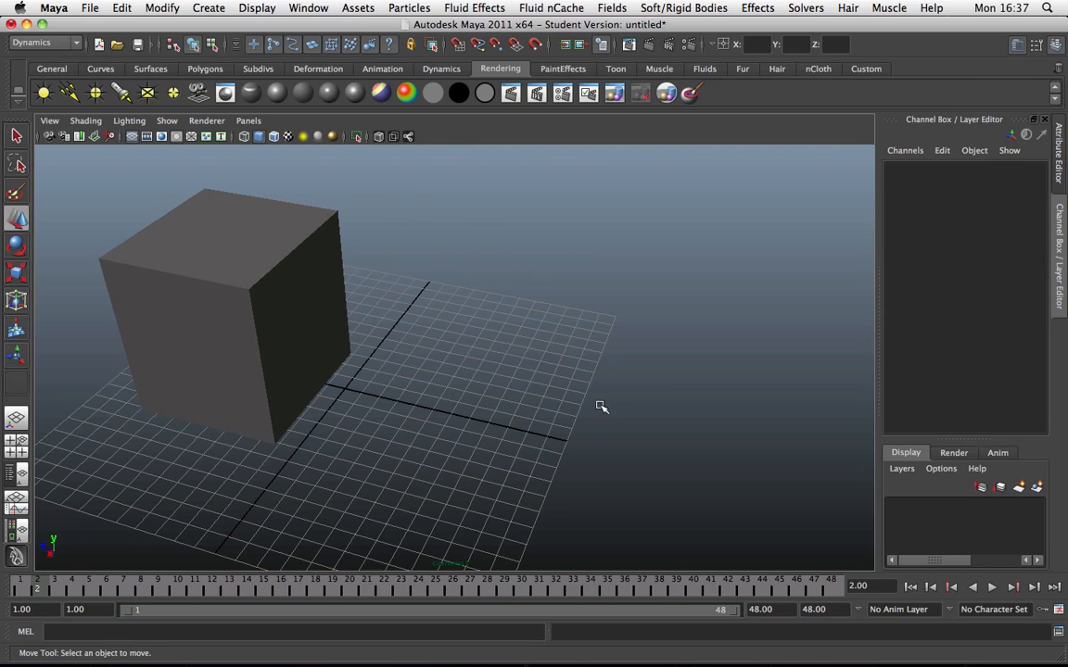
left_click_drag(602, 406, 566, 405)
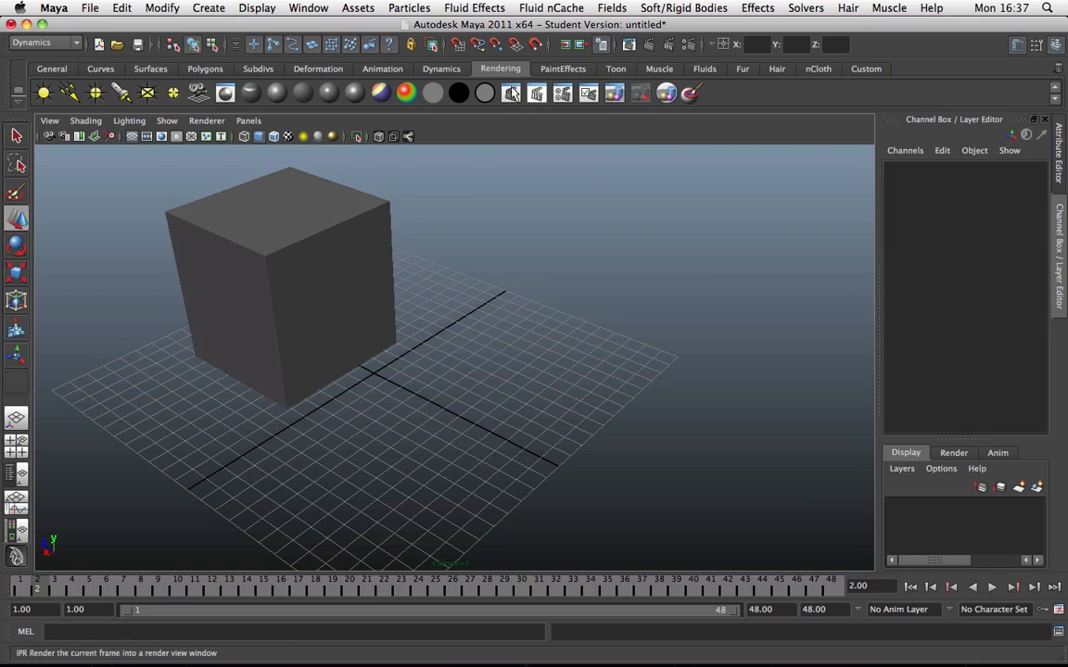
mouse_move(303, 92)
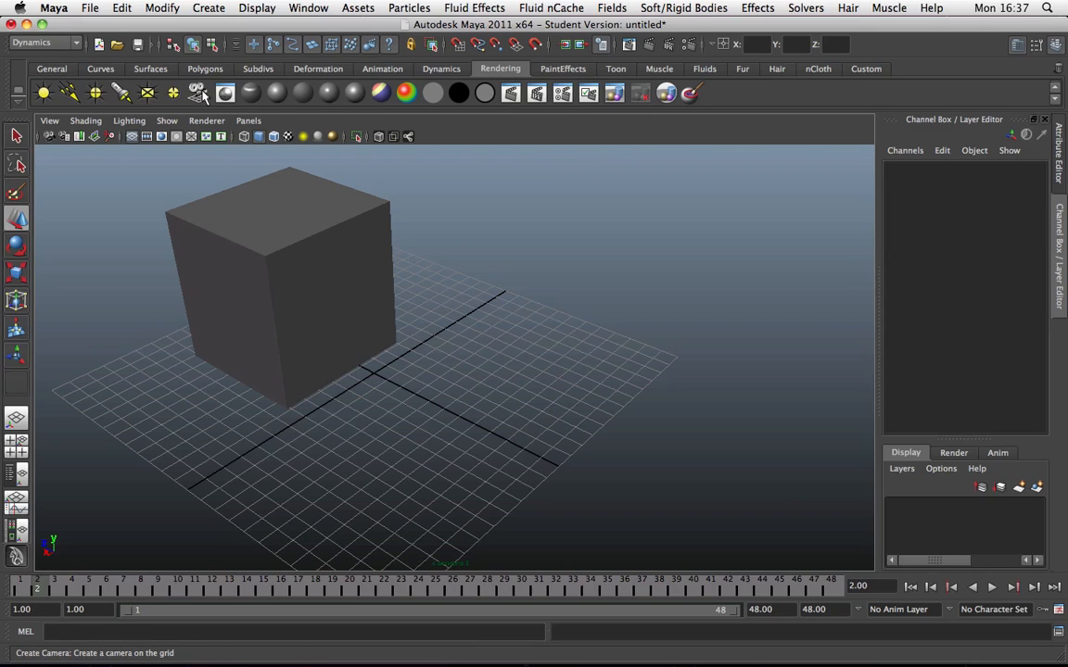
left_click(196, 92)
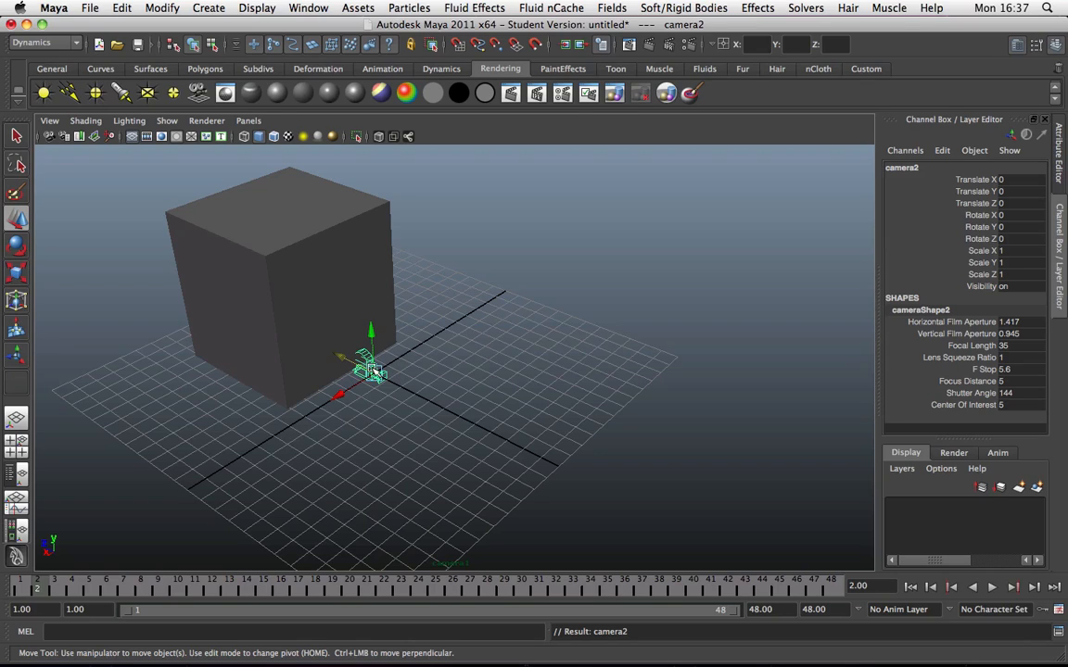
mouse_move(572, 362)
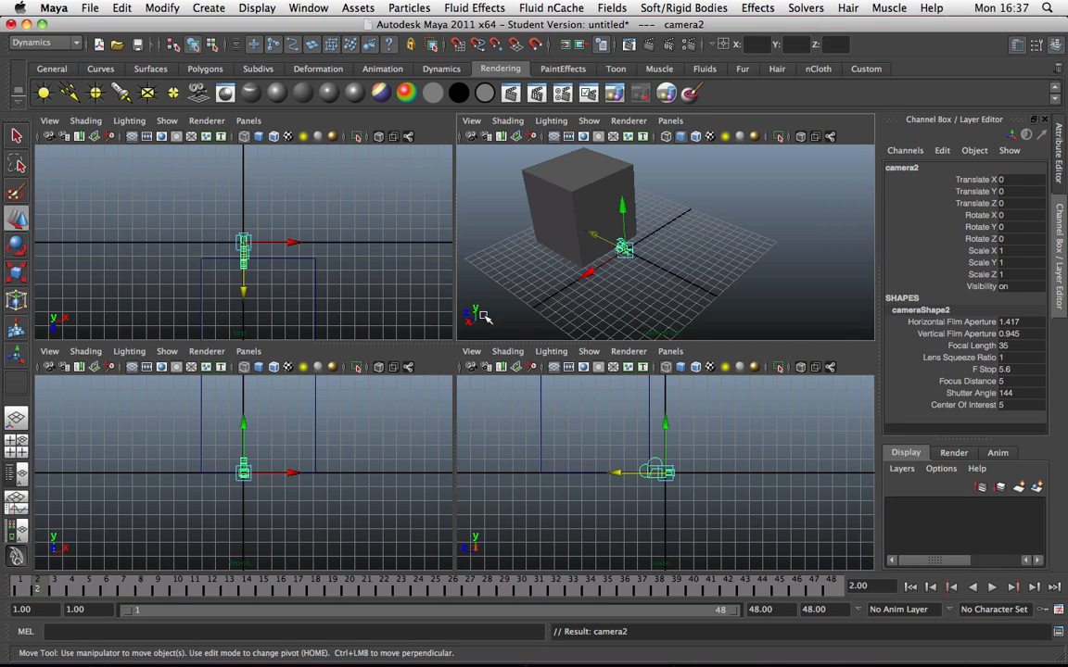
mouse_move(533, 208)
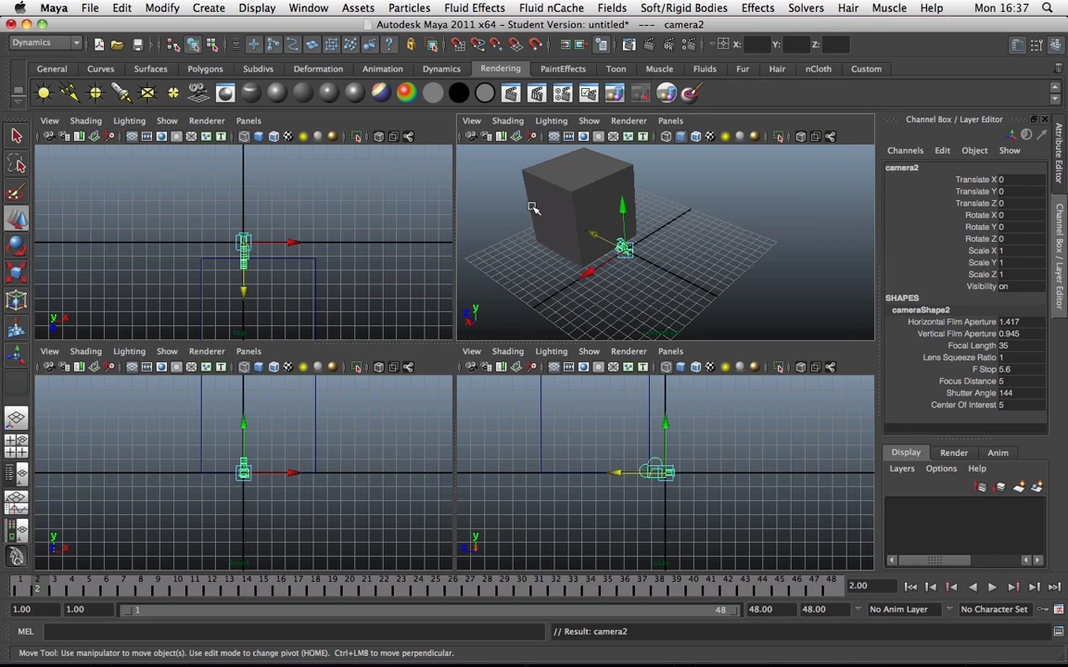
mouse_move(630, 255)
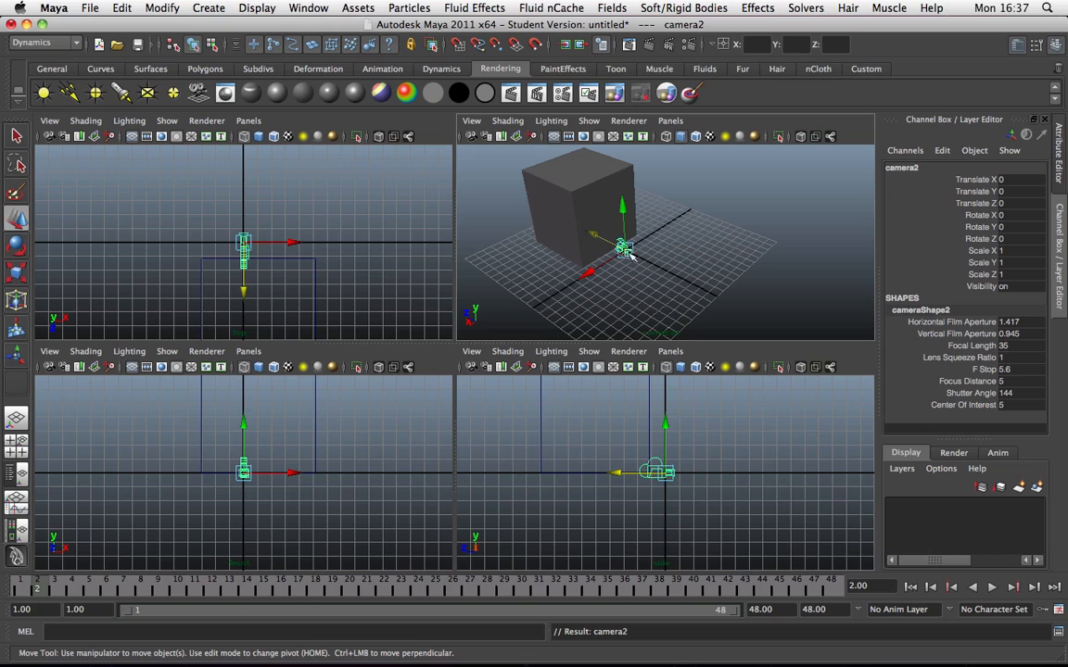
mouse_move(703, 148)
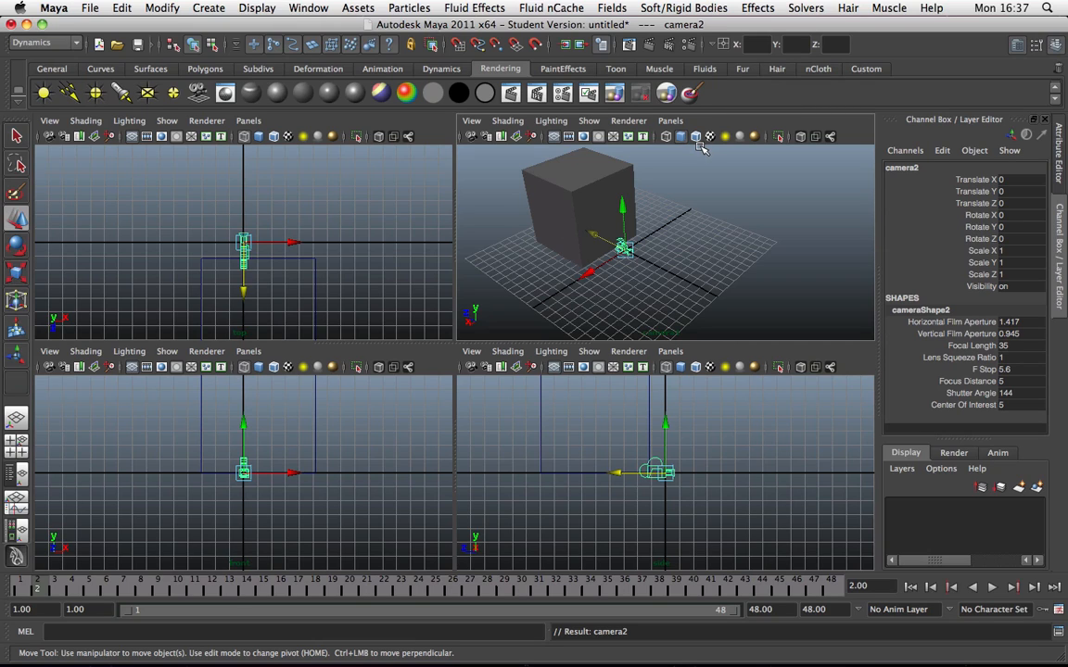
mouse_move(666, 231)
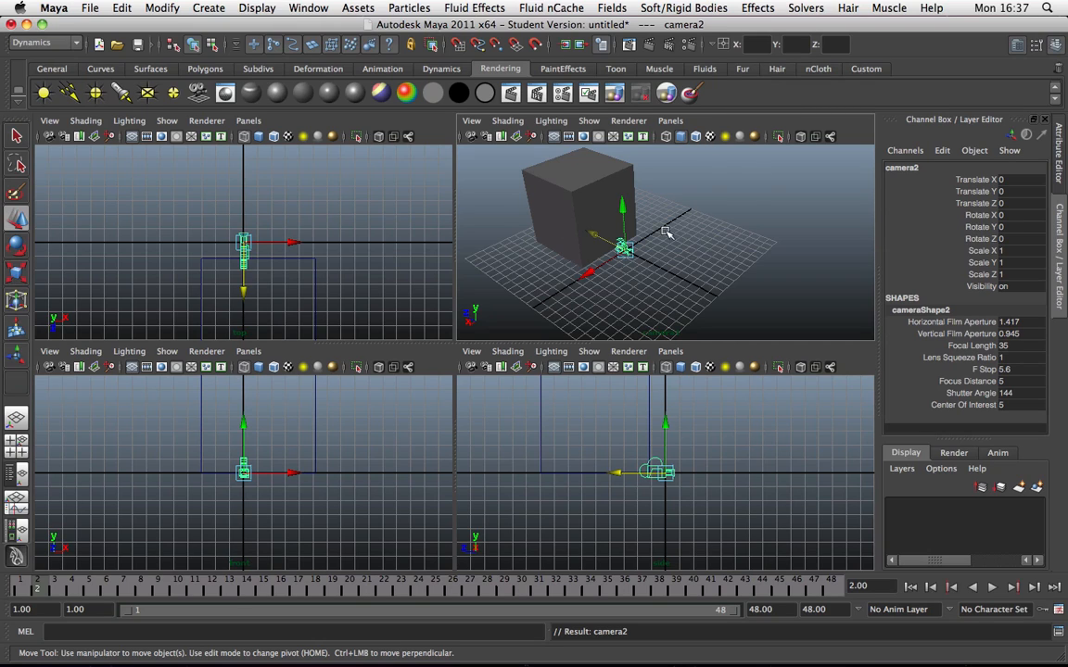
mouse_move(613, 120)
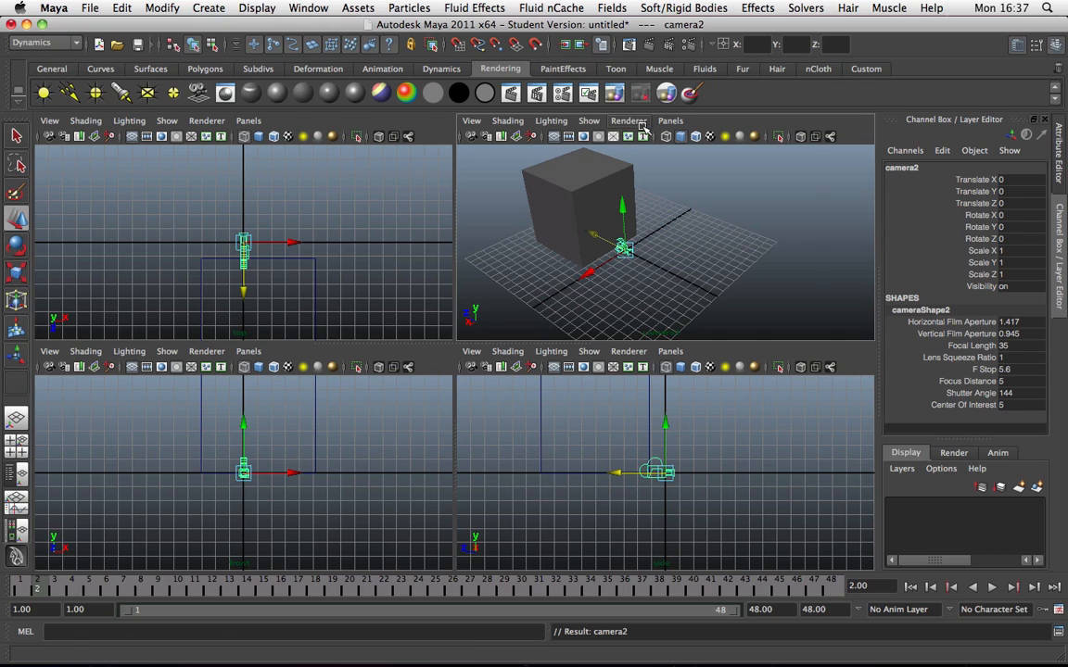
Step: Switch the perspective pane to look through camera2
left_click(671, 121)
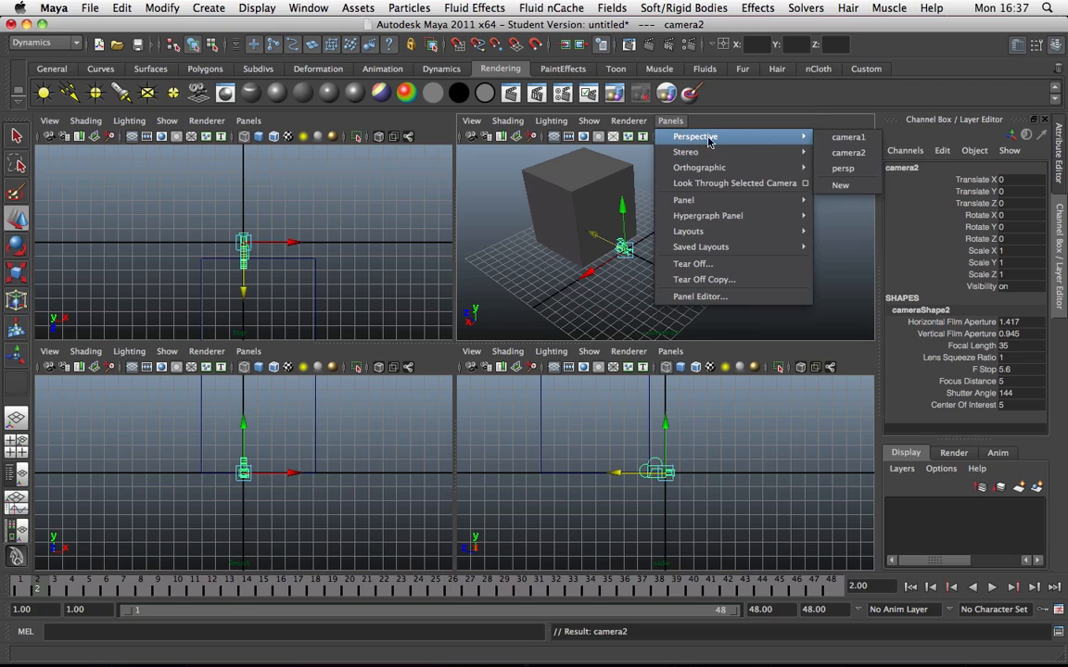
mouse_move(742, 139)
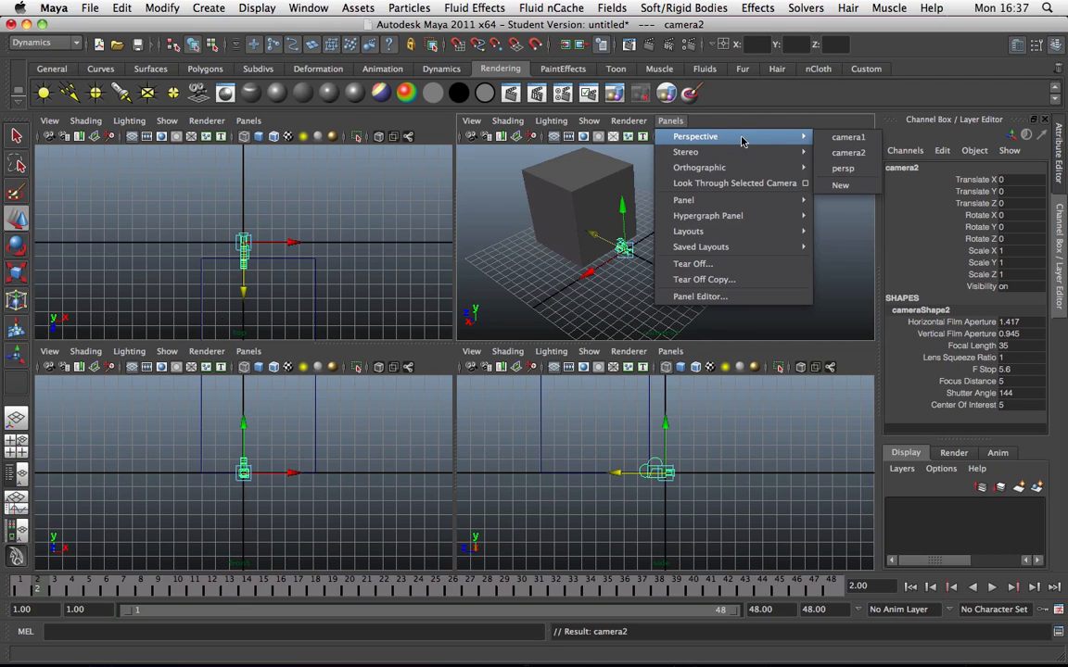
mouse_move(847, 137)
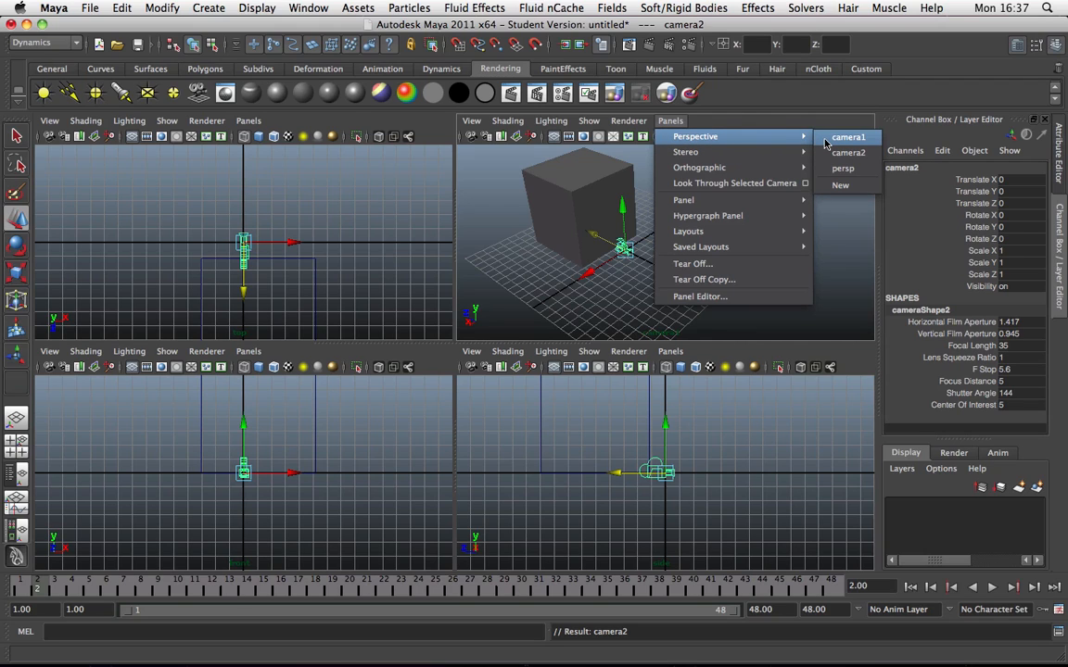
mouse_move(847, 152)
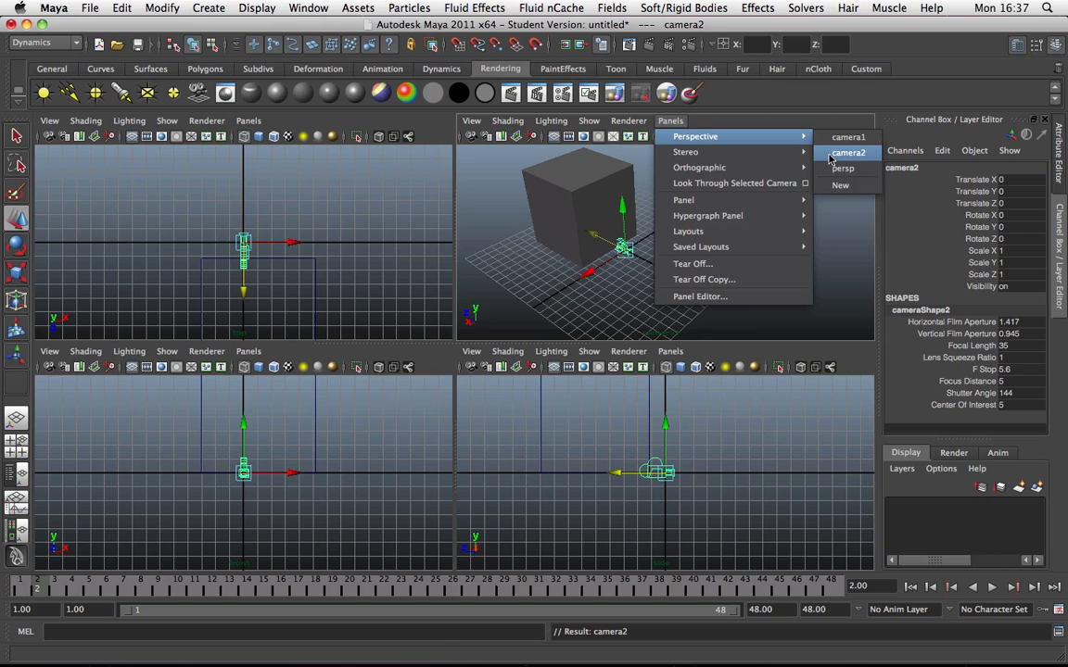
left_click(848, 152)
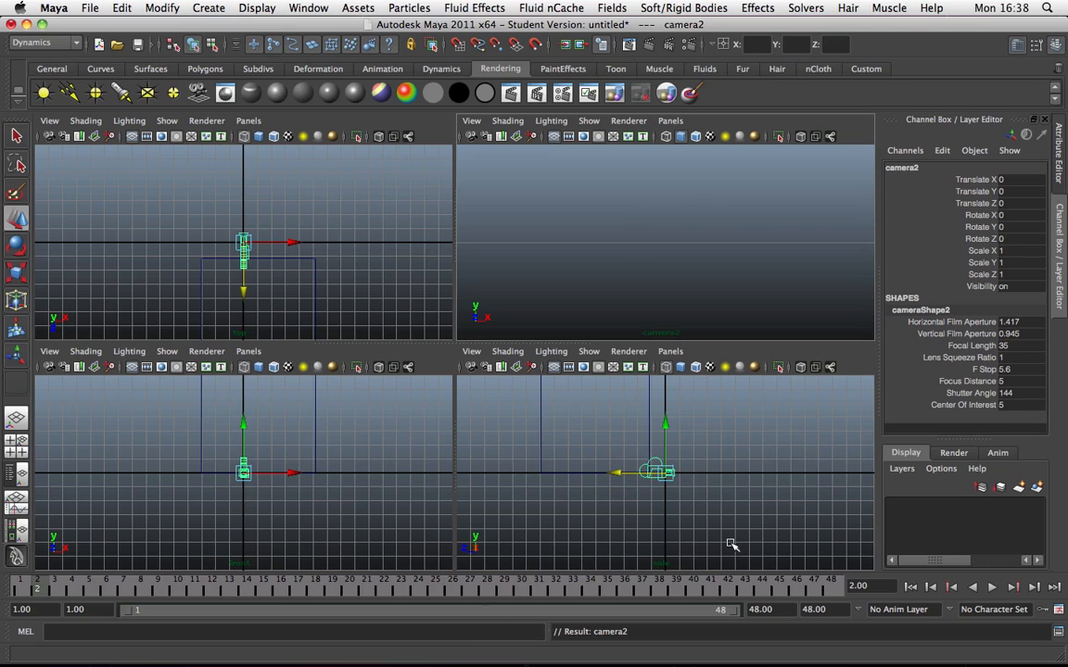
mouse_move(830, 294)
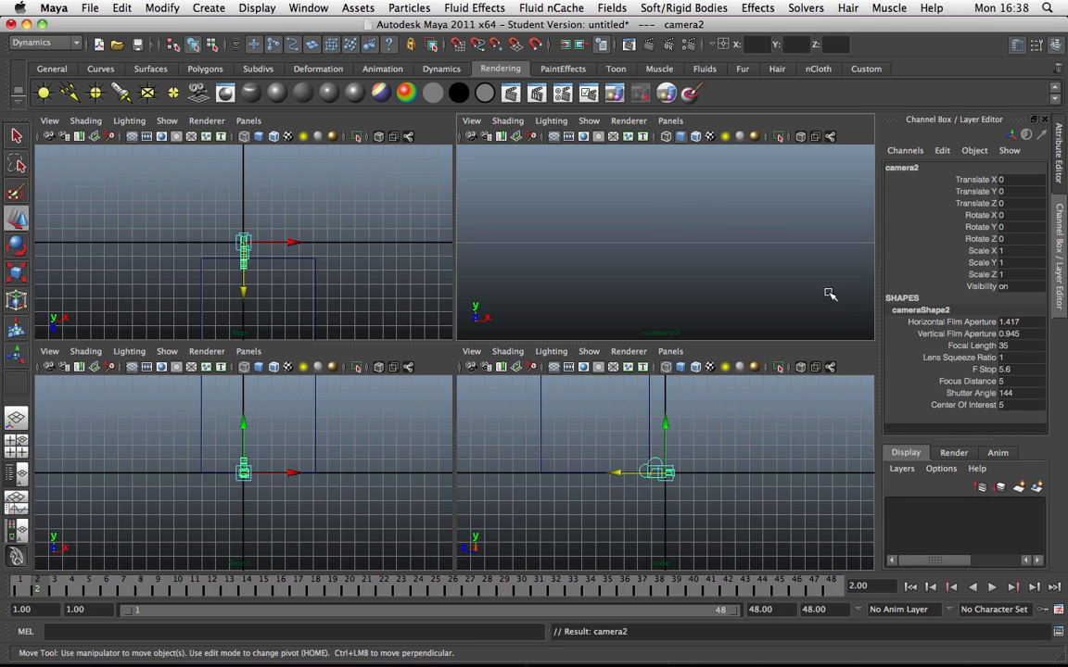
mouse_move(813, 588)
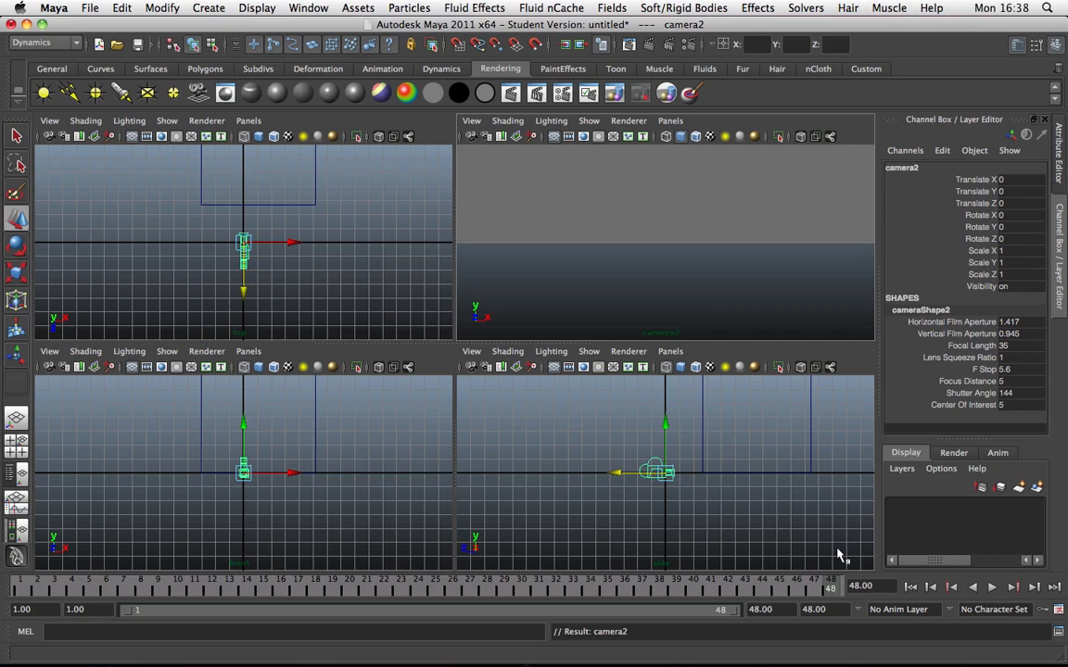
mouse_move(802, 601)
type("80")
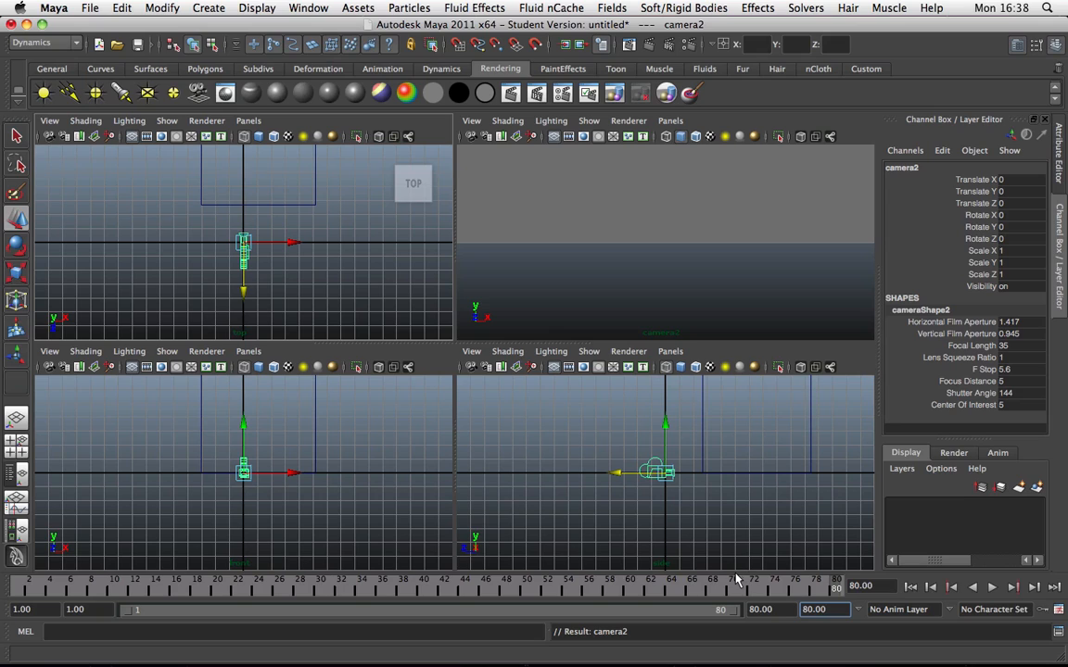
mouse_move(644, 224)
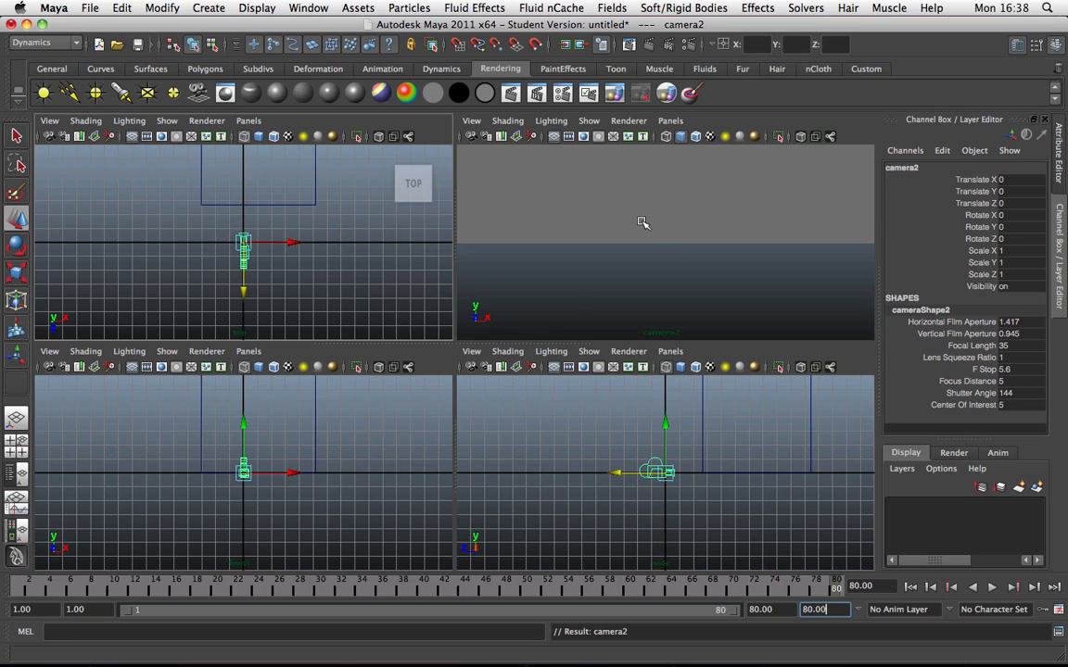
mouse_move(667, 231)
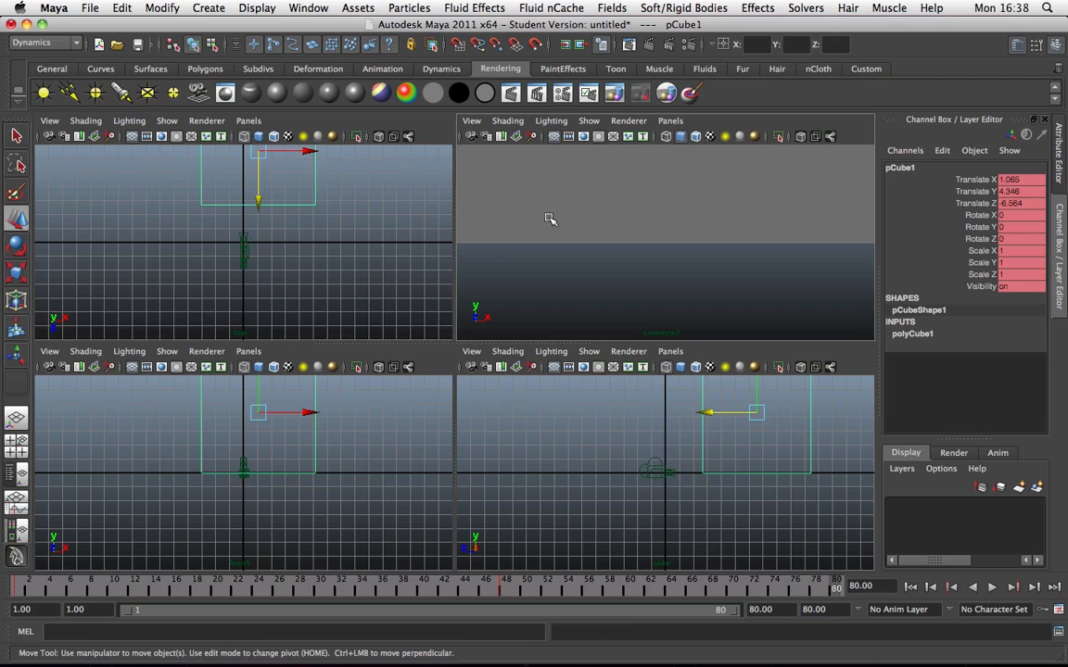
Step: Select the cube shown in camera2's view
left_click(471, 120)
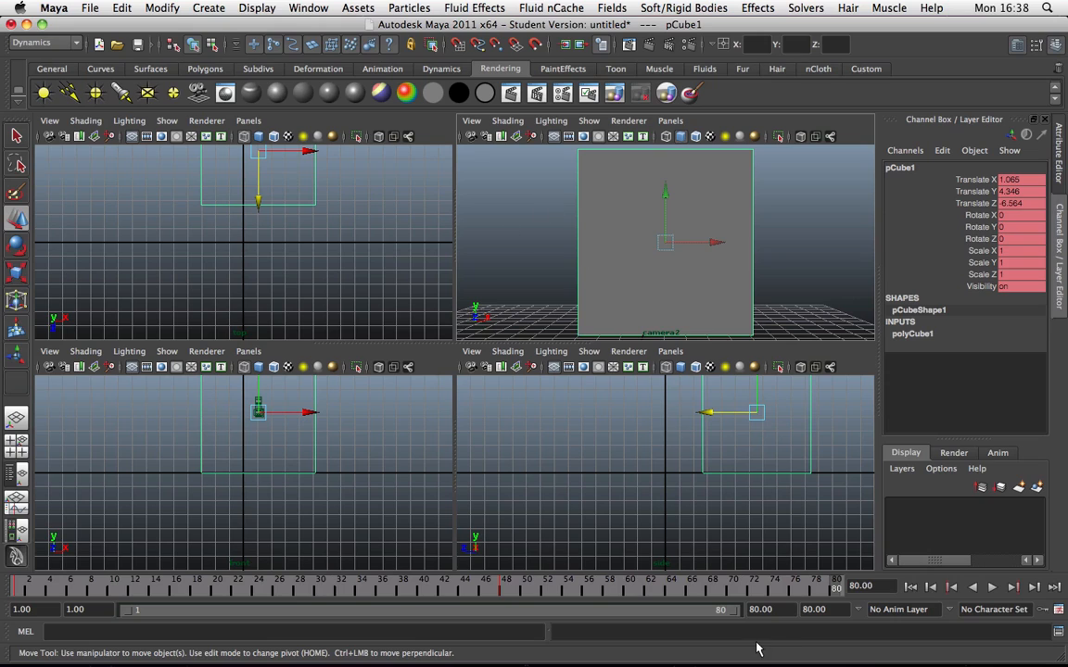
mouse_move(692, 259)
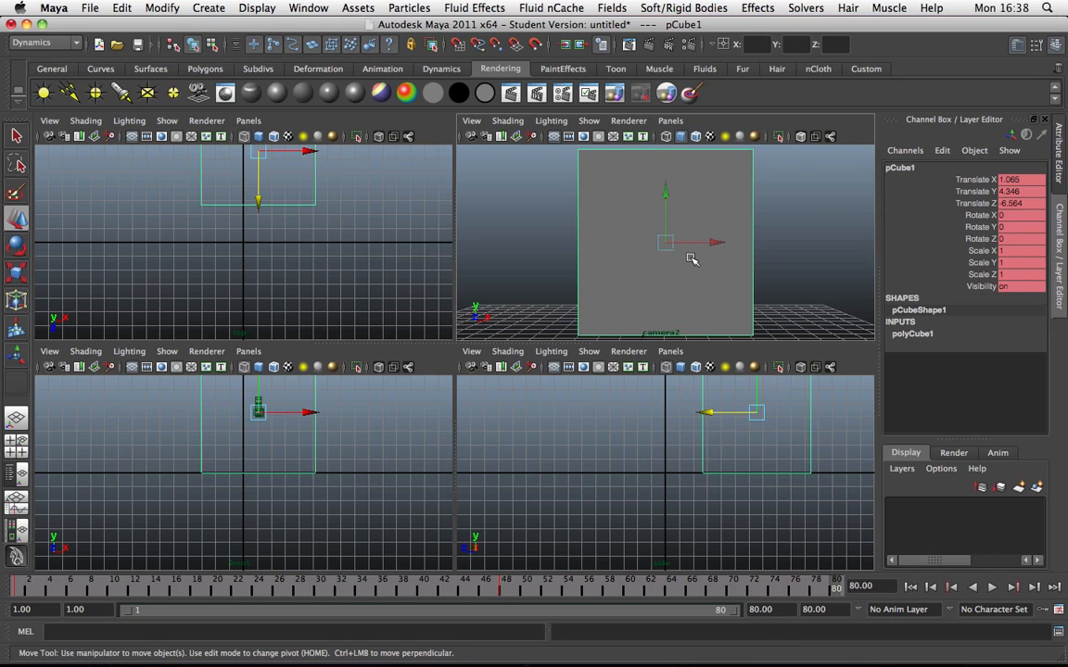
mouse_move(569, 244)
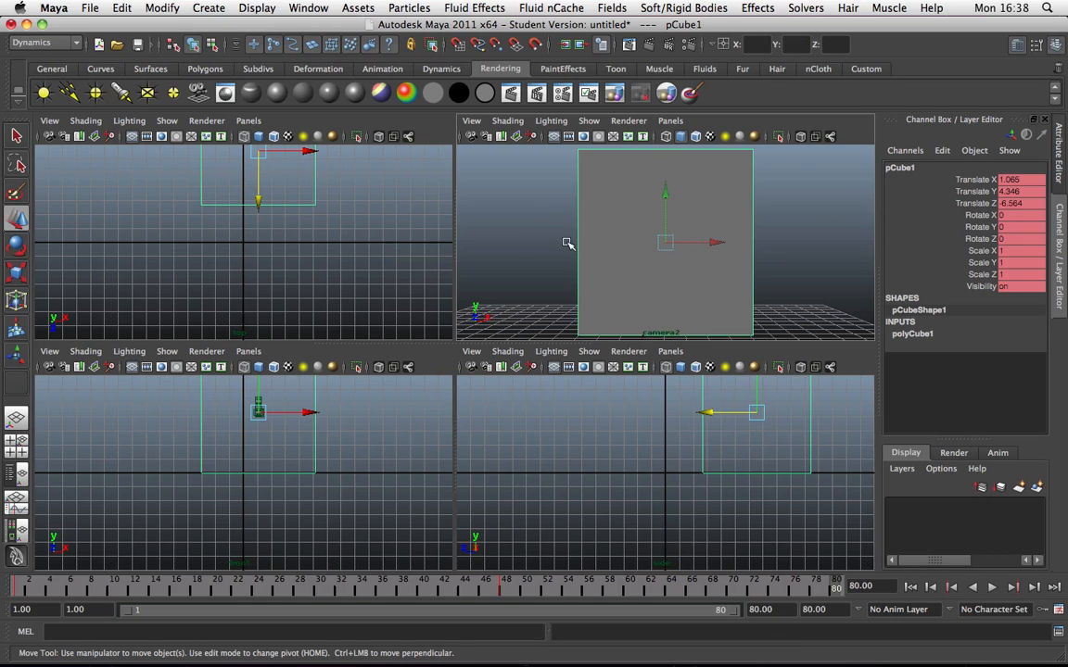
mouse_move(403, 197)
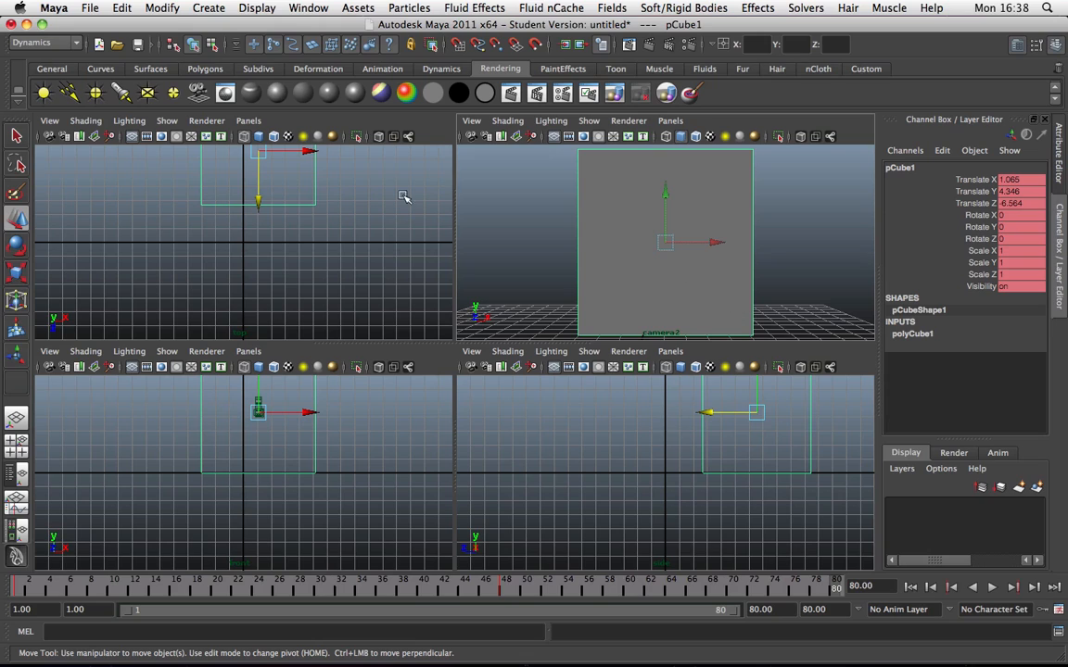
mouse_move(579, 241)
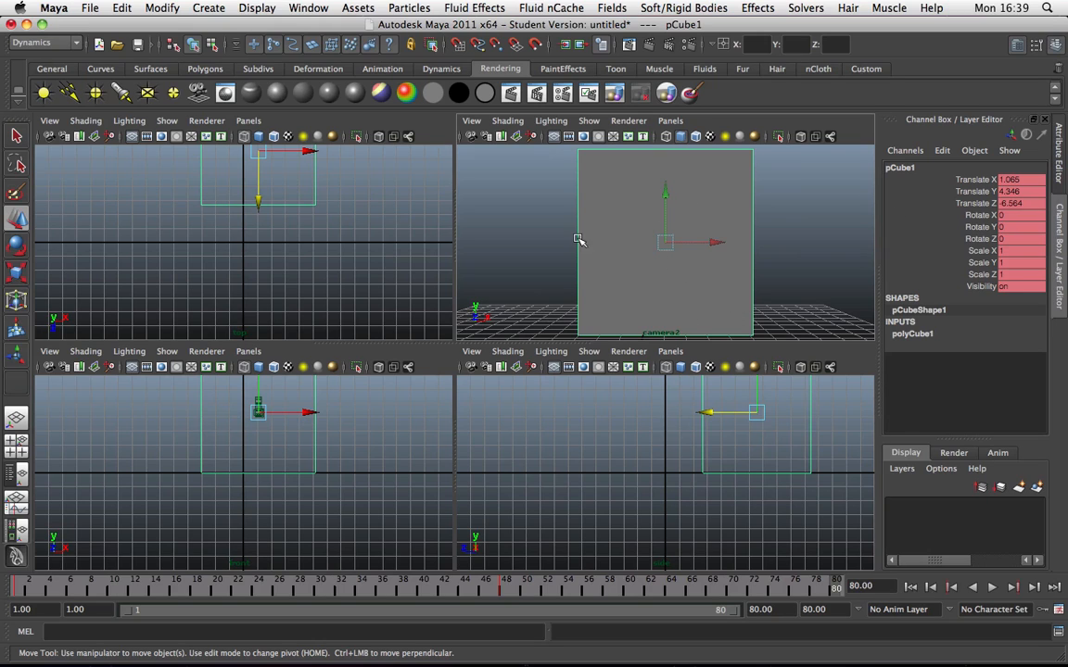
mouse_move(658, 210)
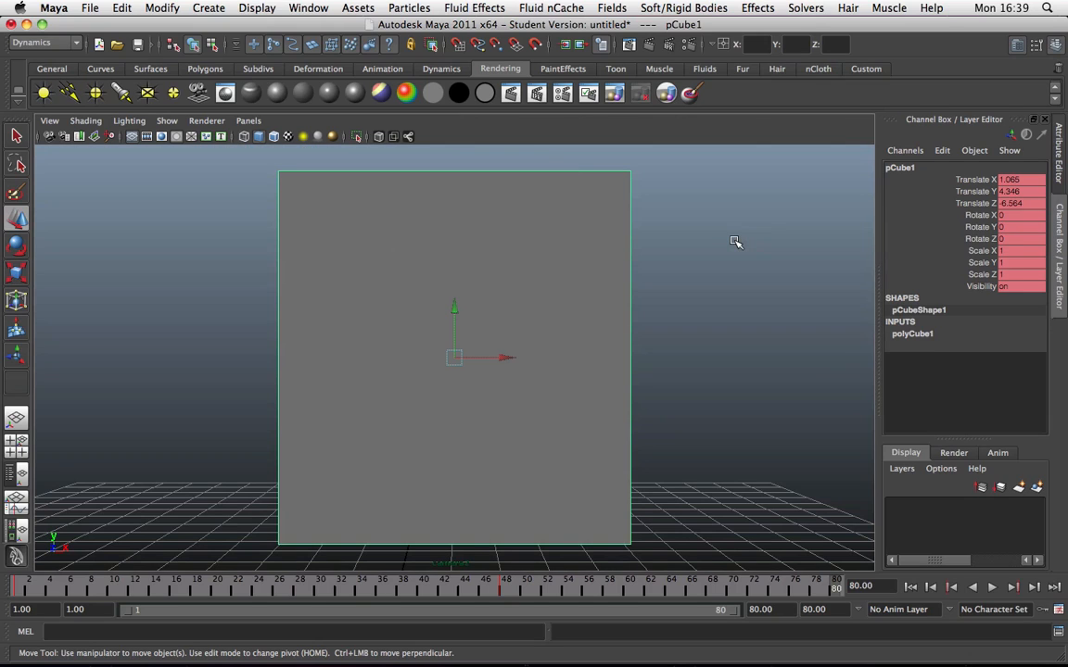
mouse_move(536, 295)
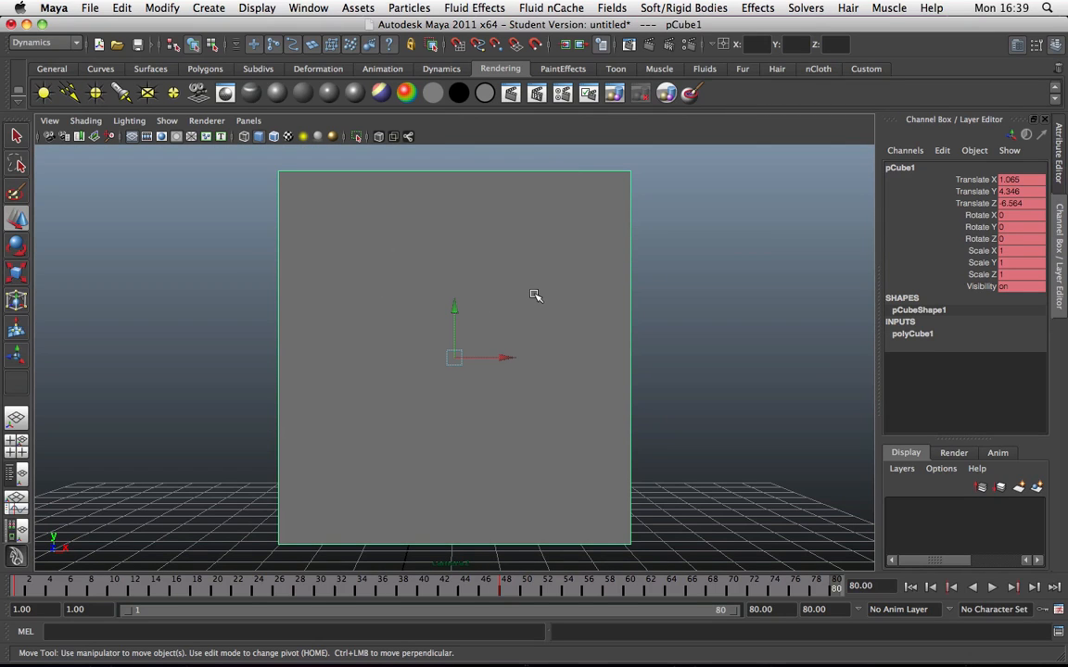
mouse_move(663, 323)
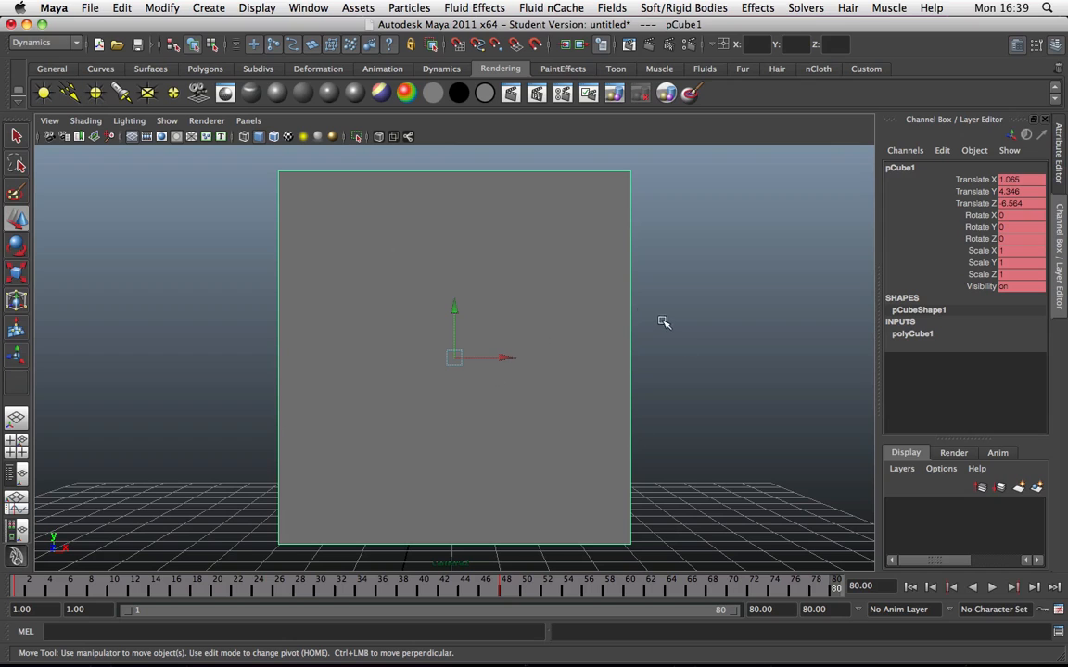
mouse_move(610, 288)
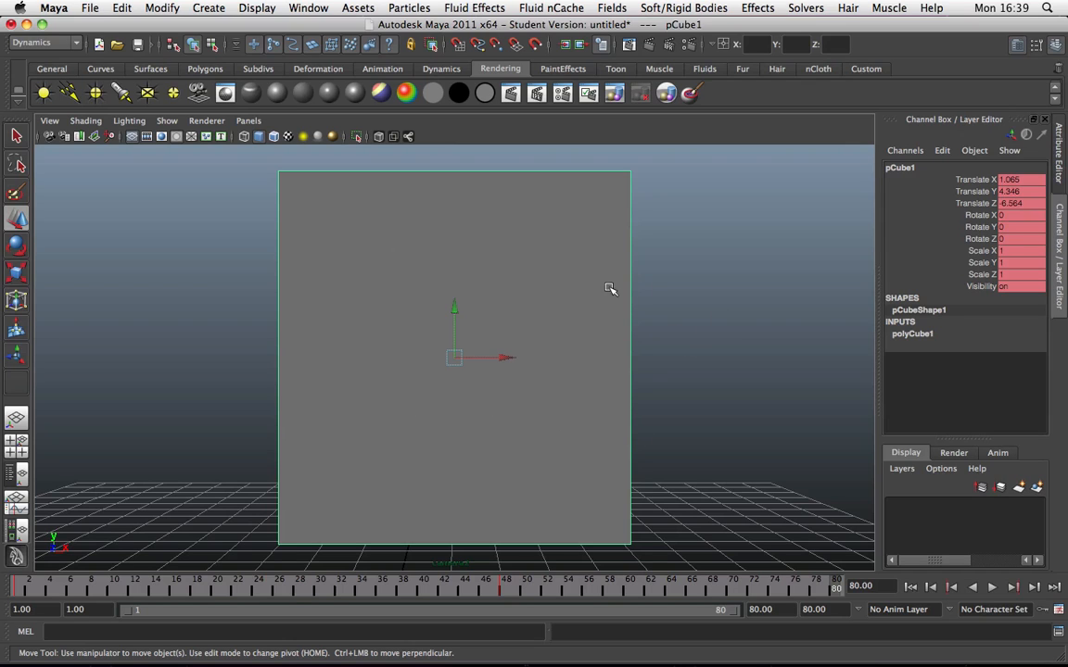
mouse_move(657, 328)
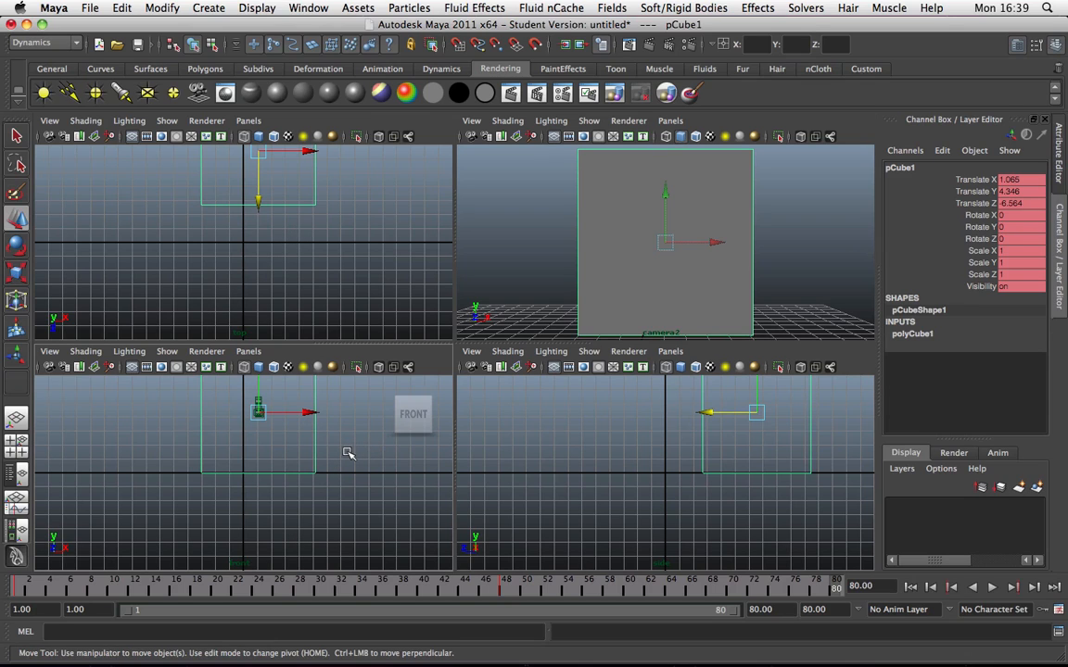
Step: Show the persp camera in the front panel, then dolly and tumble it over the cube
left_click(49, 351)
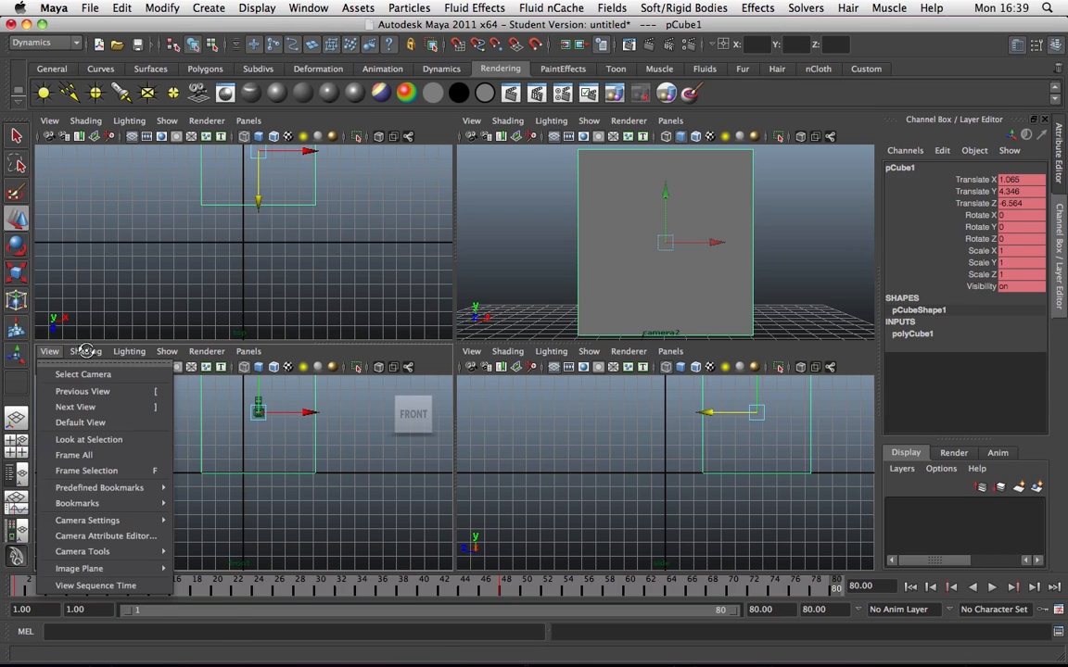
left_click(206, 351)
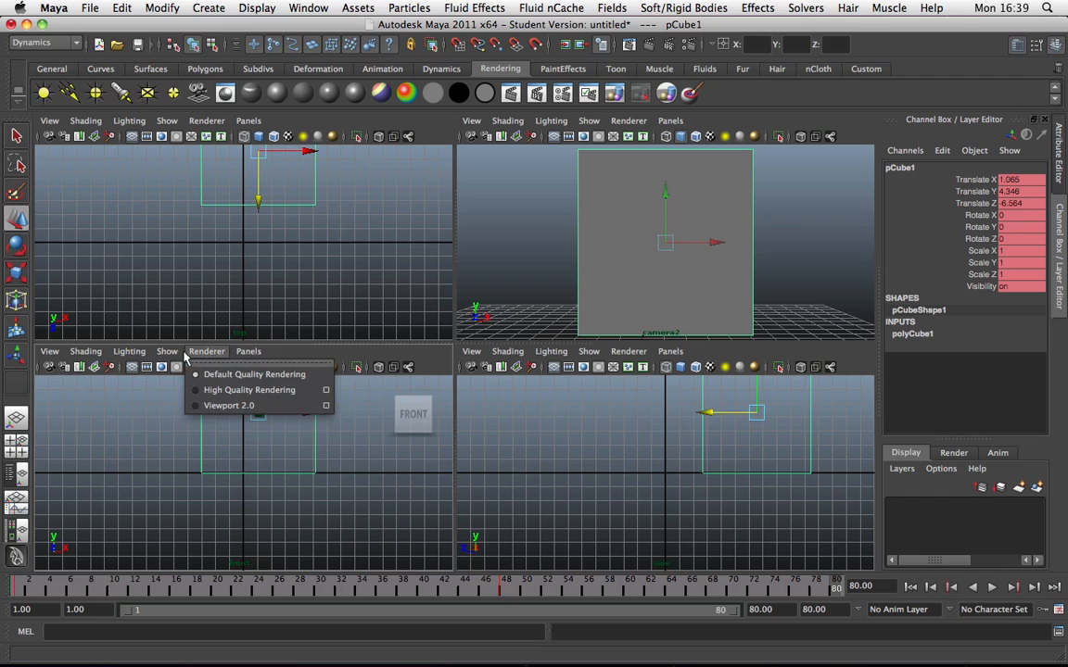
left_click(248, 351)
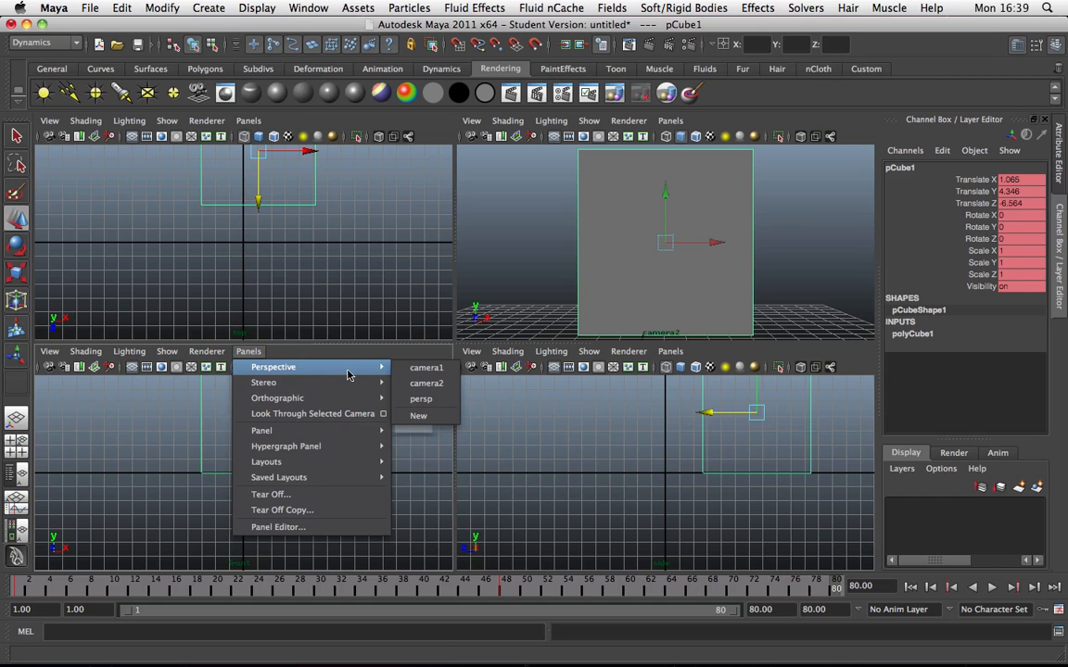
left_click(421, 398)
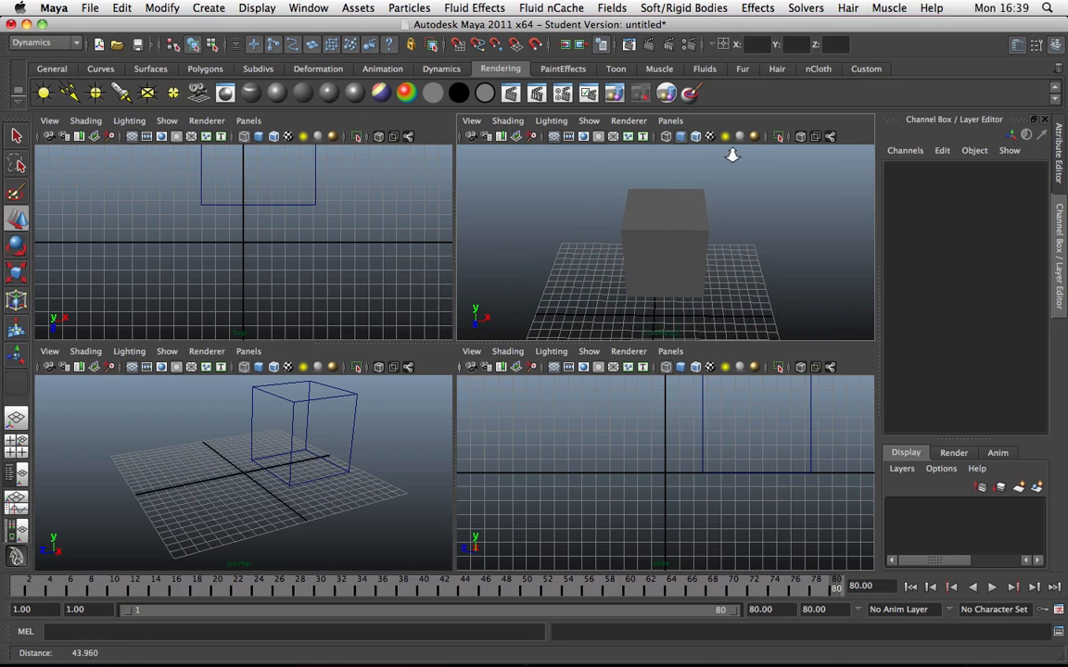
left_click_drag(732, 155, 720, 194)
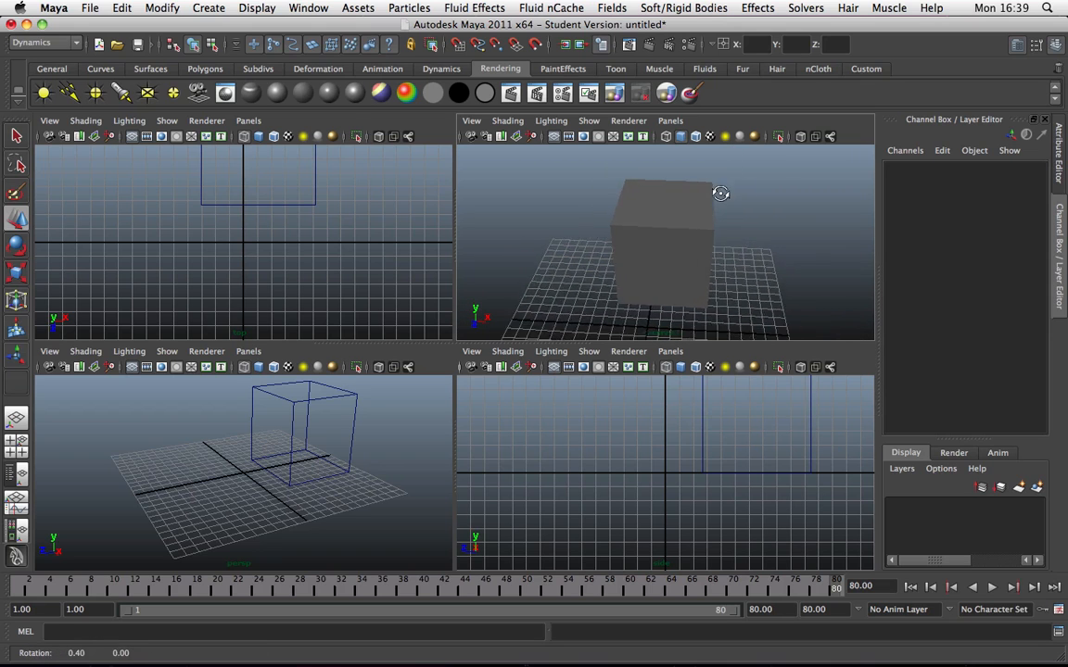
left_click_drag(720, 193, 521, 198)
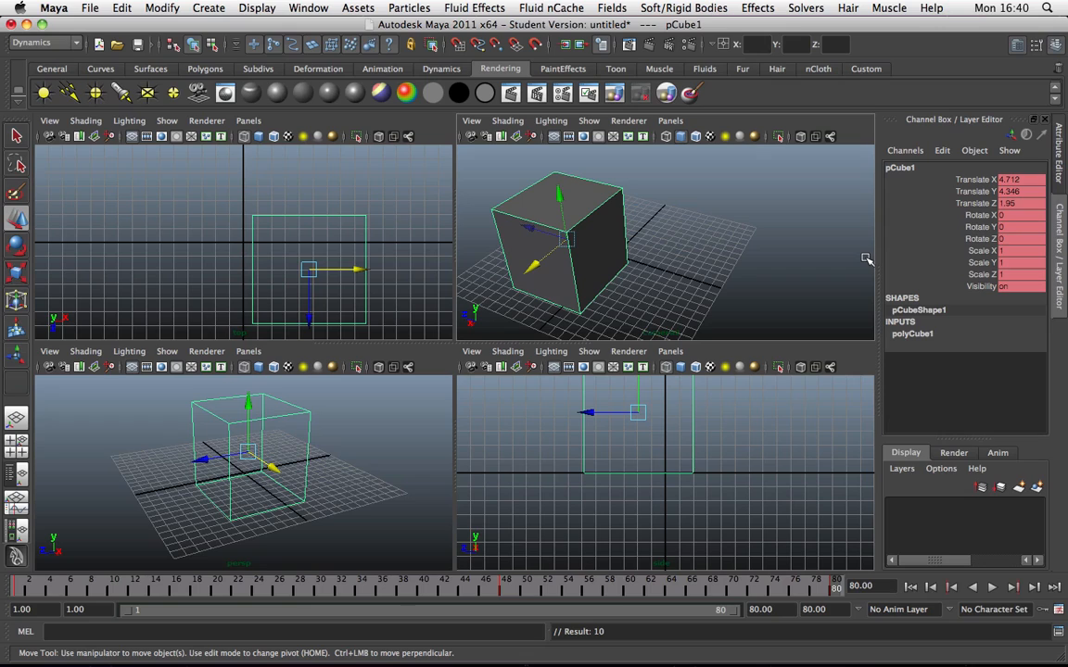
mouse_move(740, 278)
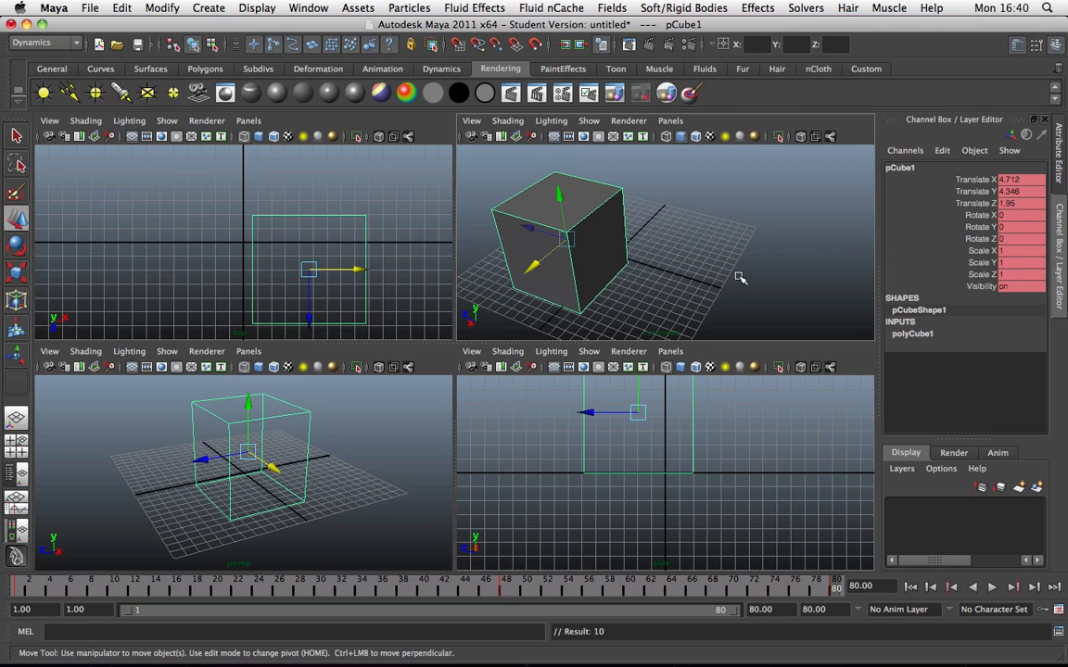
mouse_move(740, 270)
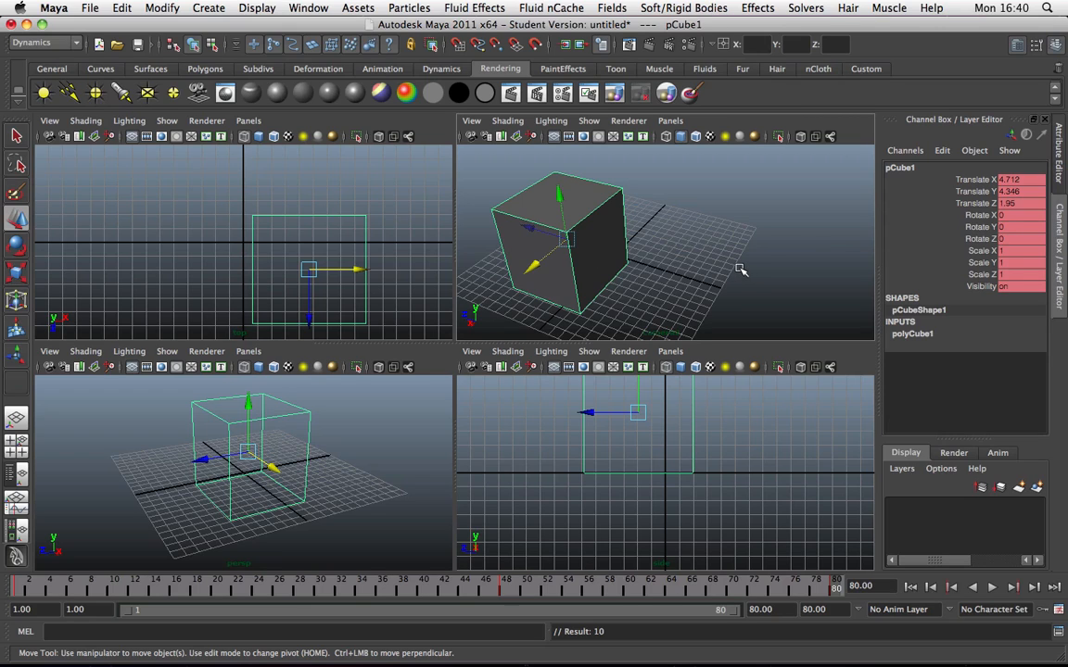
mouse_move(670, 293)
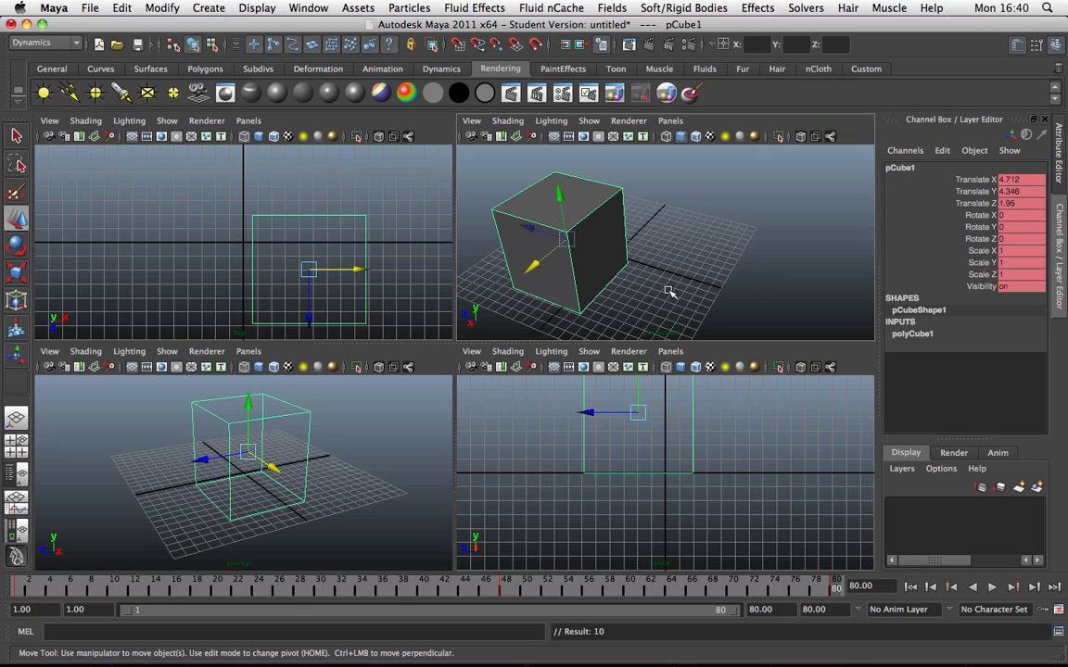
mouse_move(675, 292)
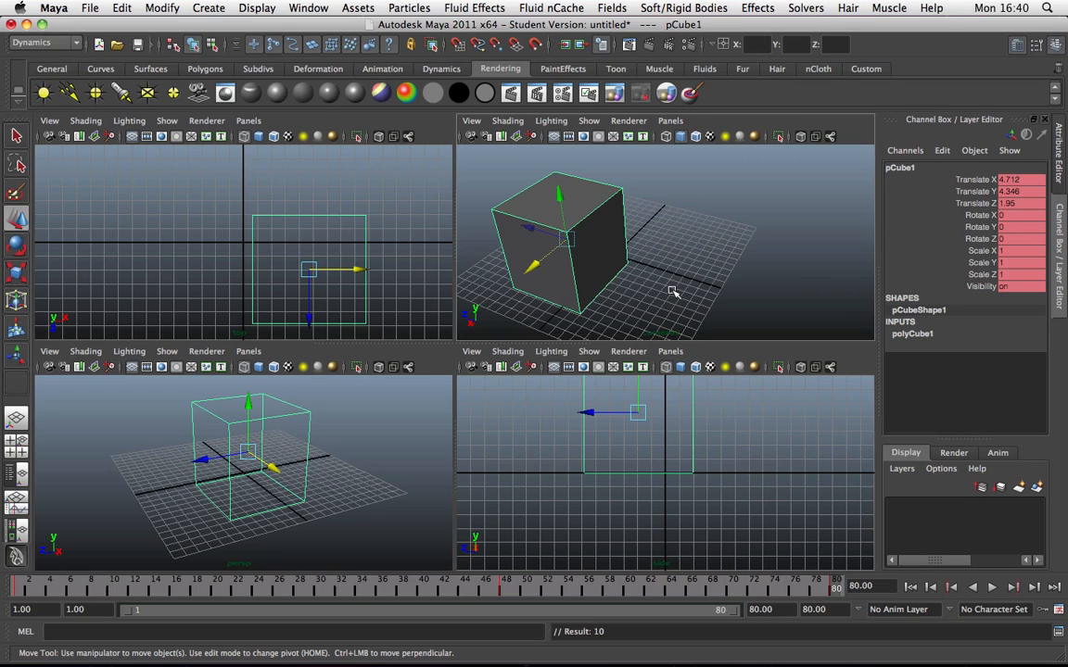
mouse_move(630, 257)
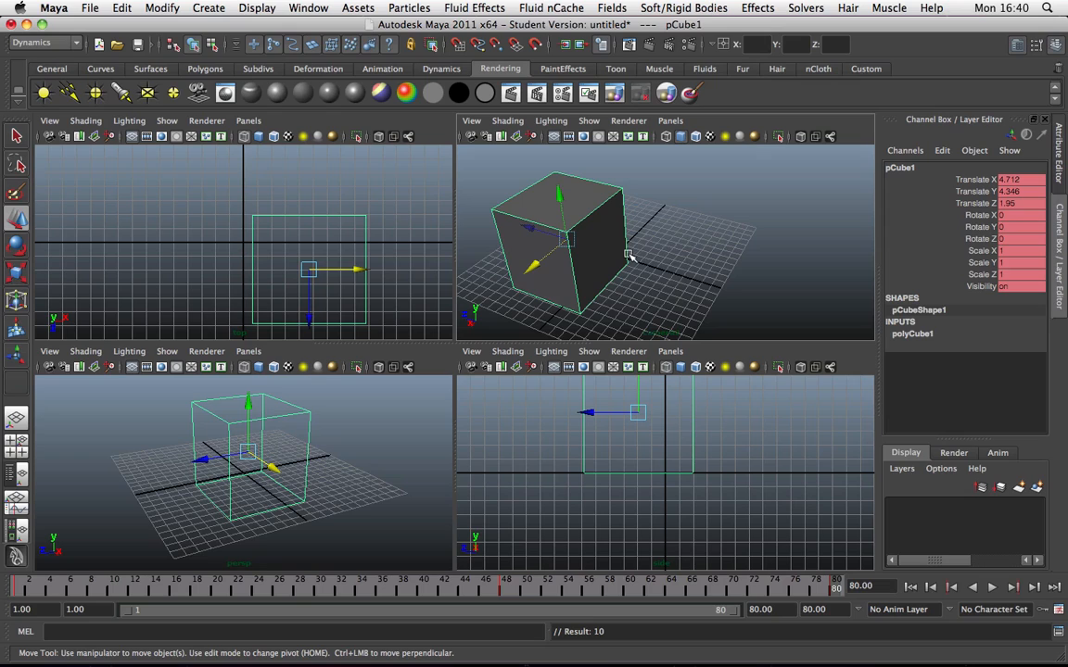
mouse_move(642, 258)
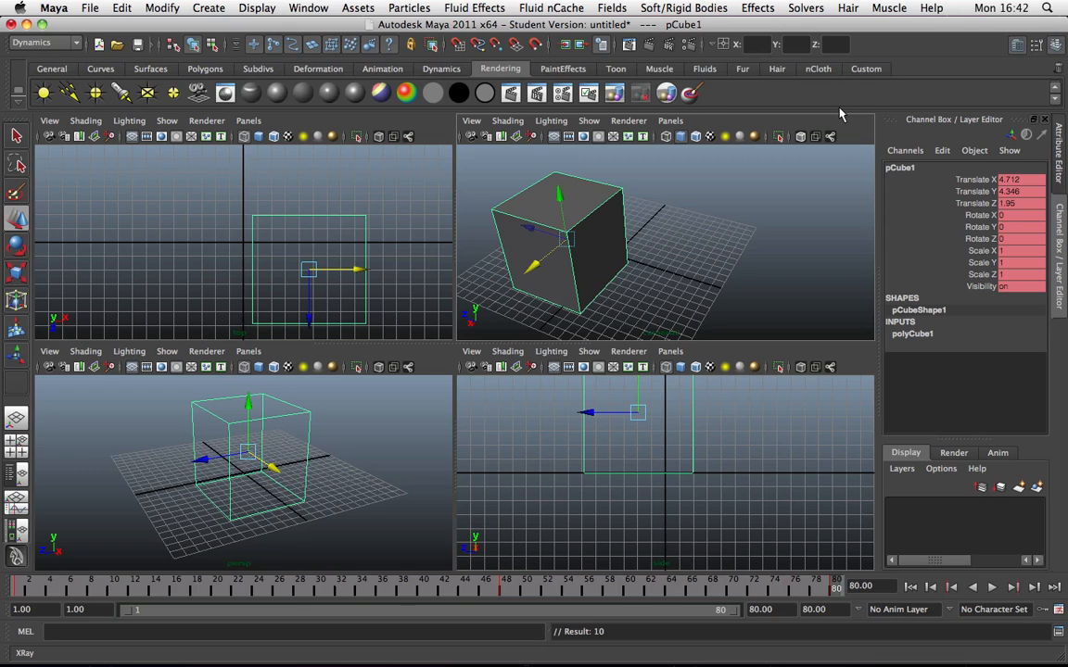
mouse_move(736, 206)
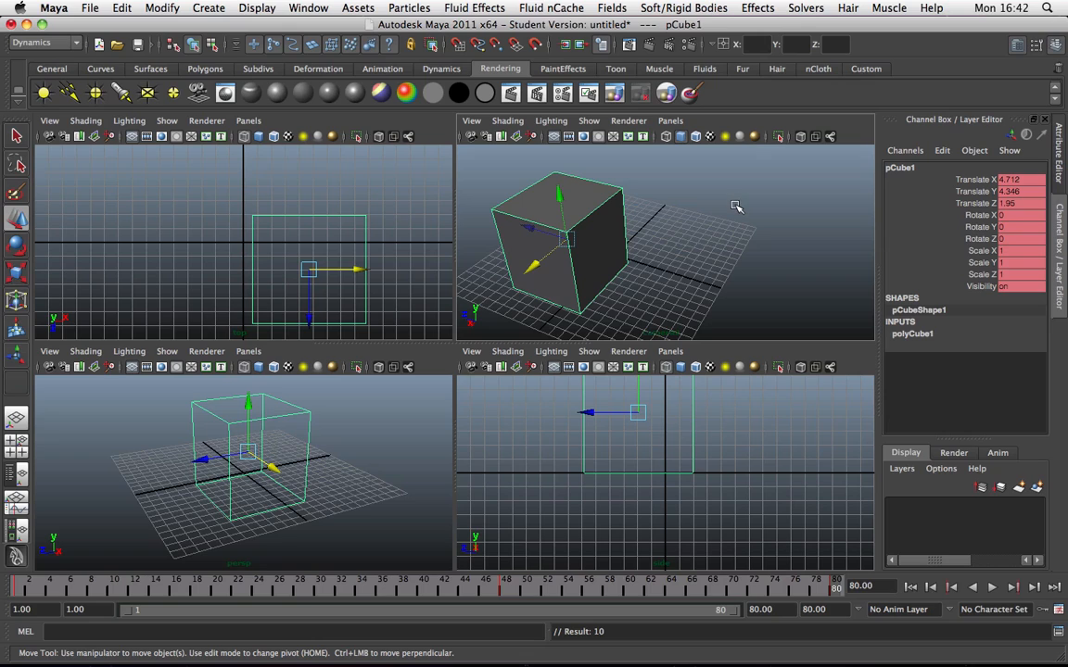
mouse_move(741, 204)
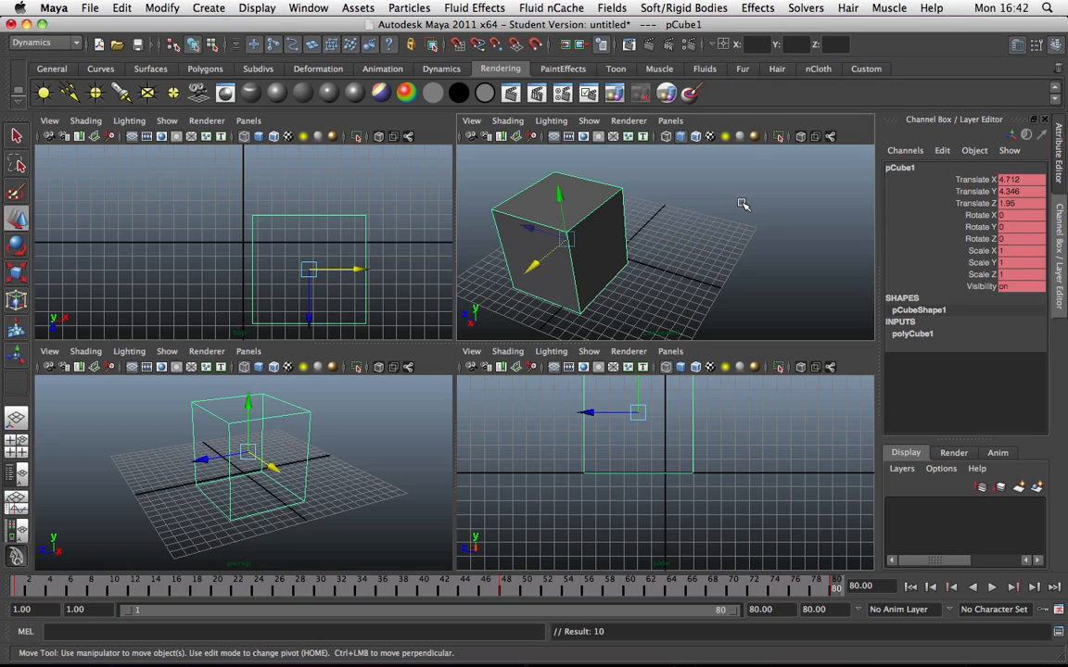
mouse_move(549, 305)
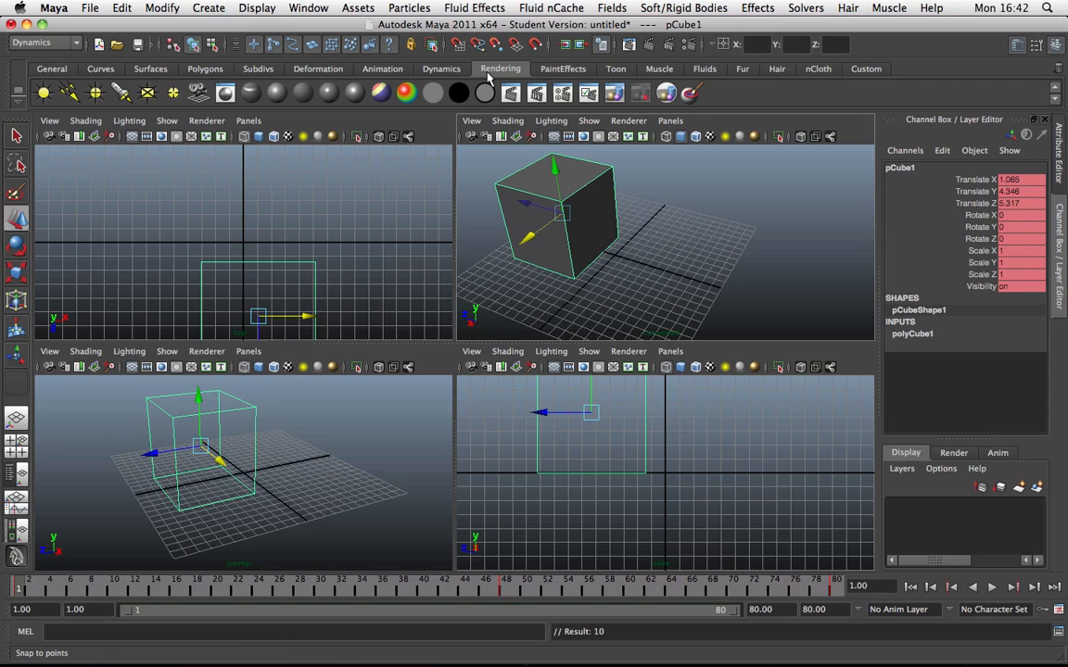
mouse_move(511, 92)
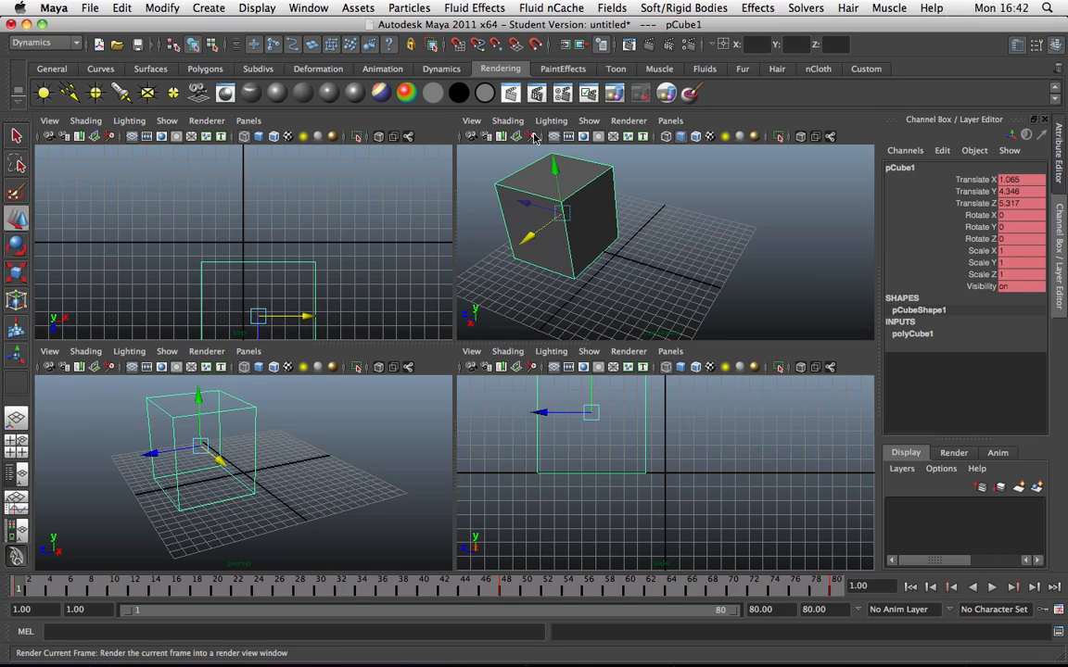
Step: Deselect the cube by clicking empty viewport space
left_click(700, 256)
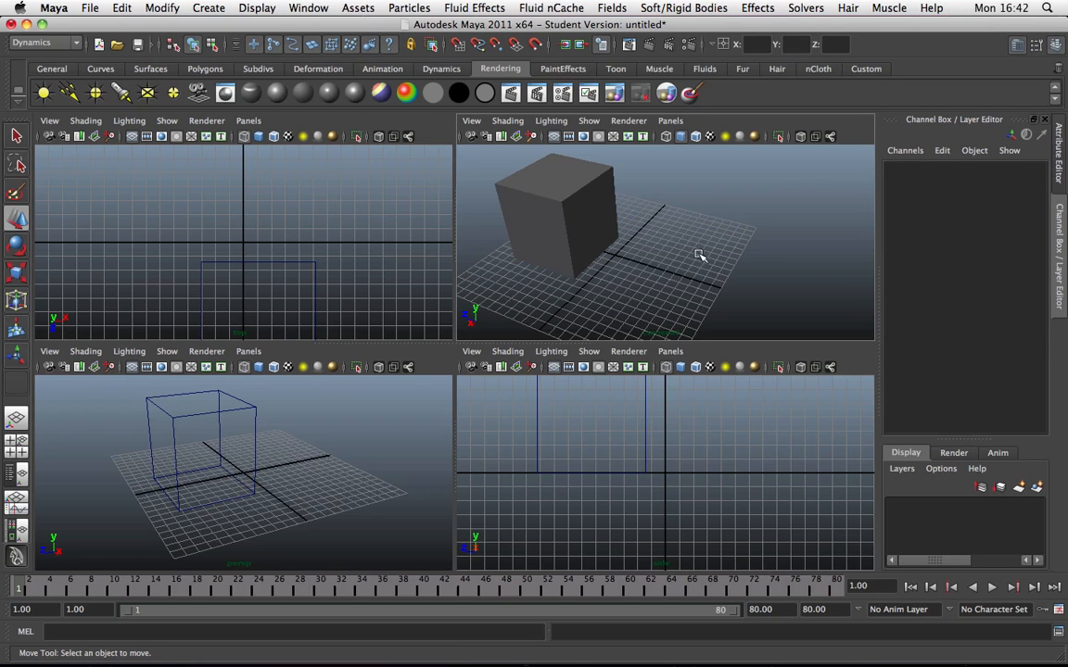
mouse_move(728, 324)
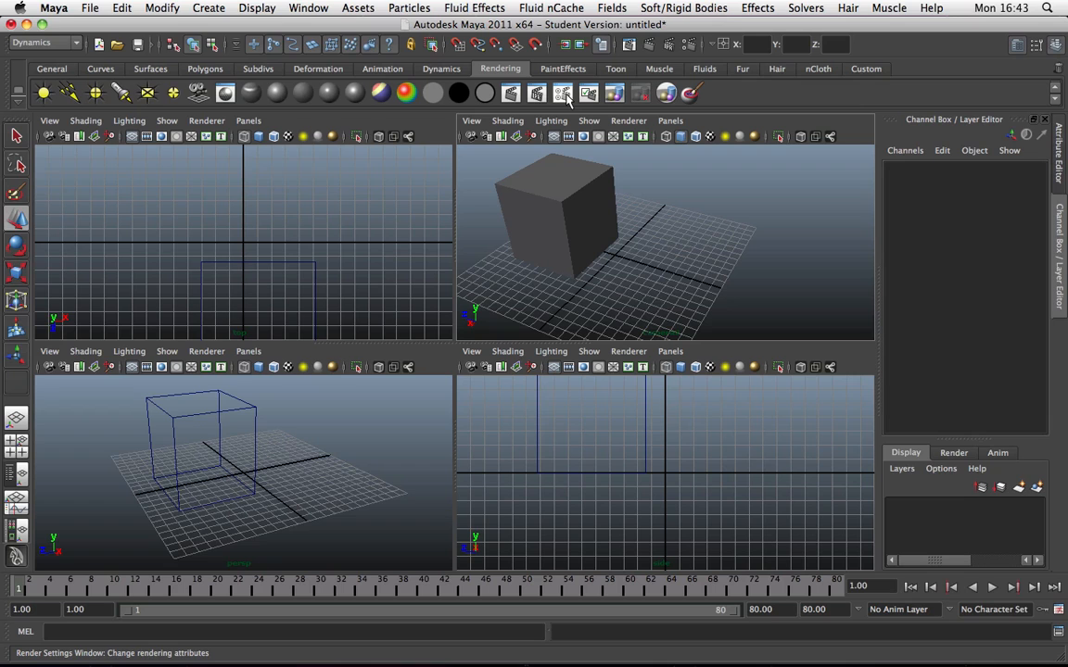
left_click(562, 93)
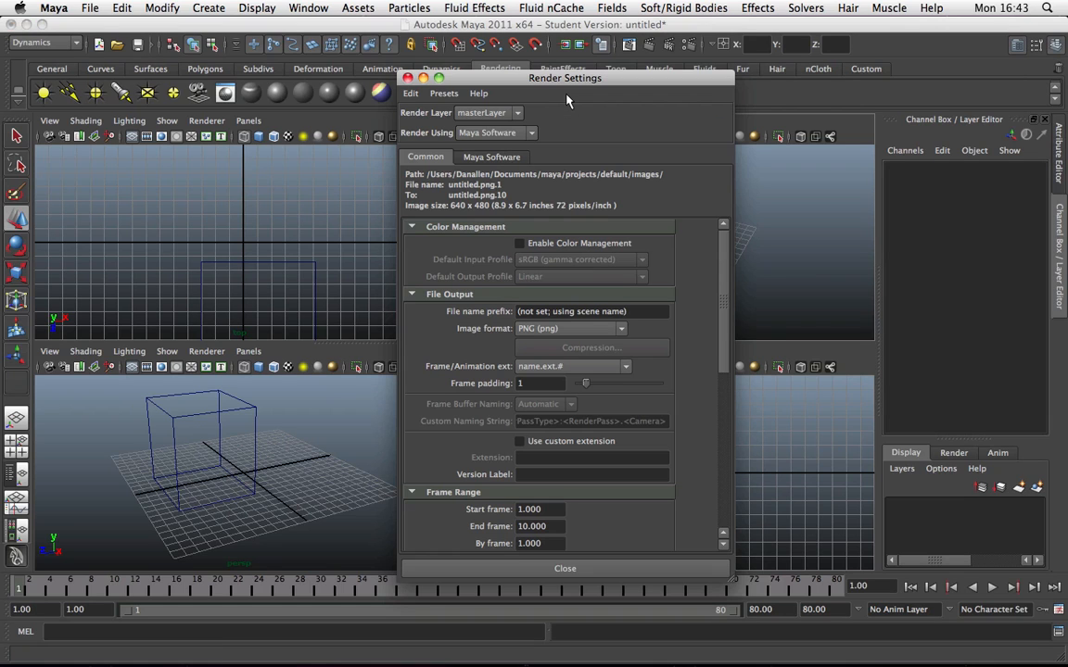
left_click_drag(565, 78, 539, 61)
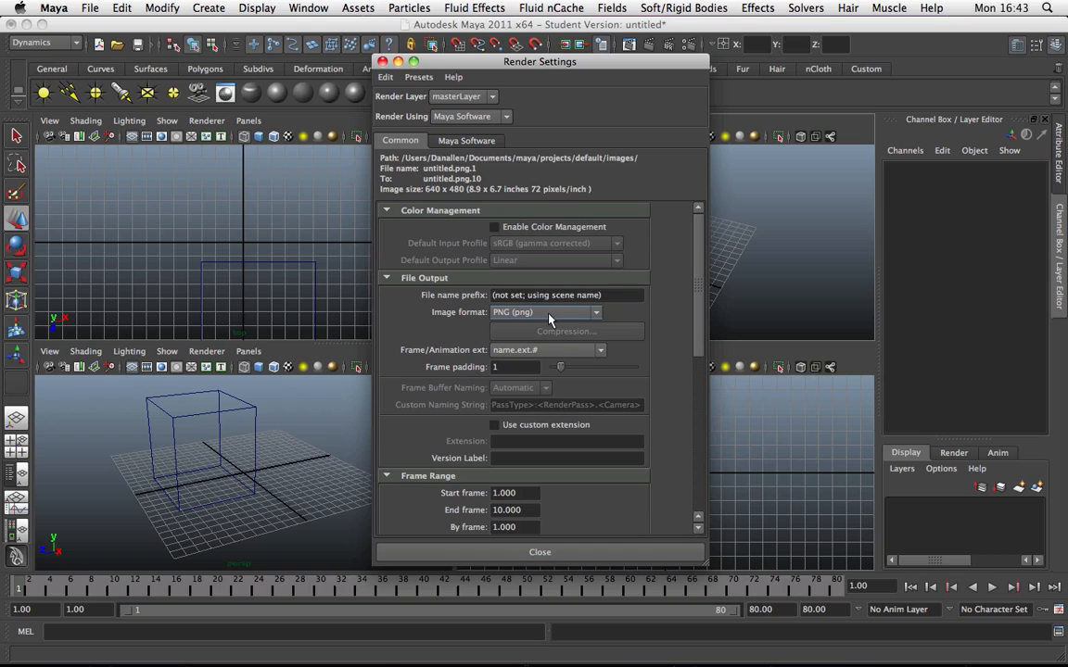
mouse_move(450, 360)
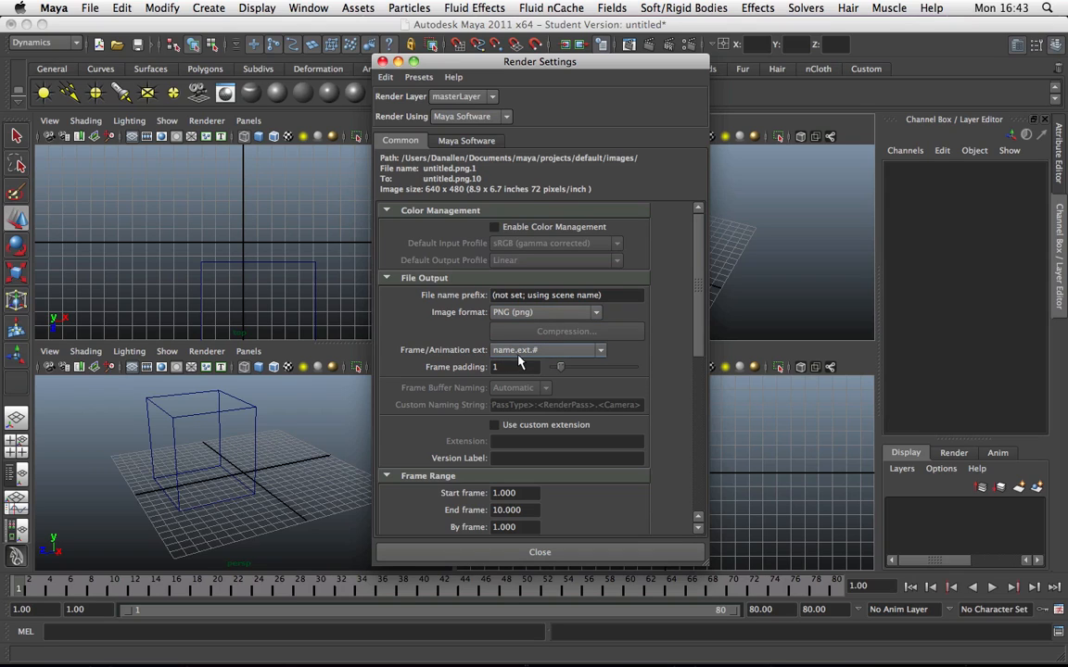
left_click(601, 351)
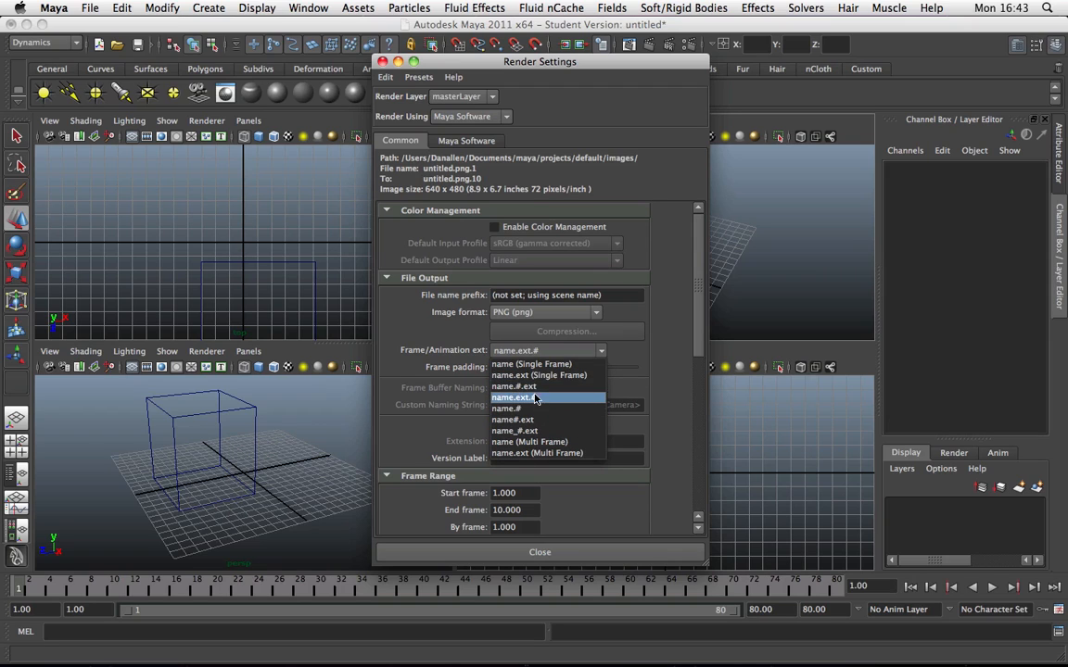
mouse_move(524, 386)
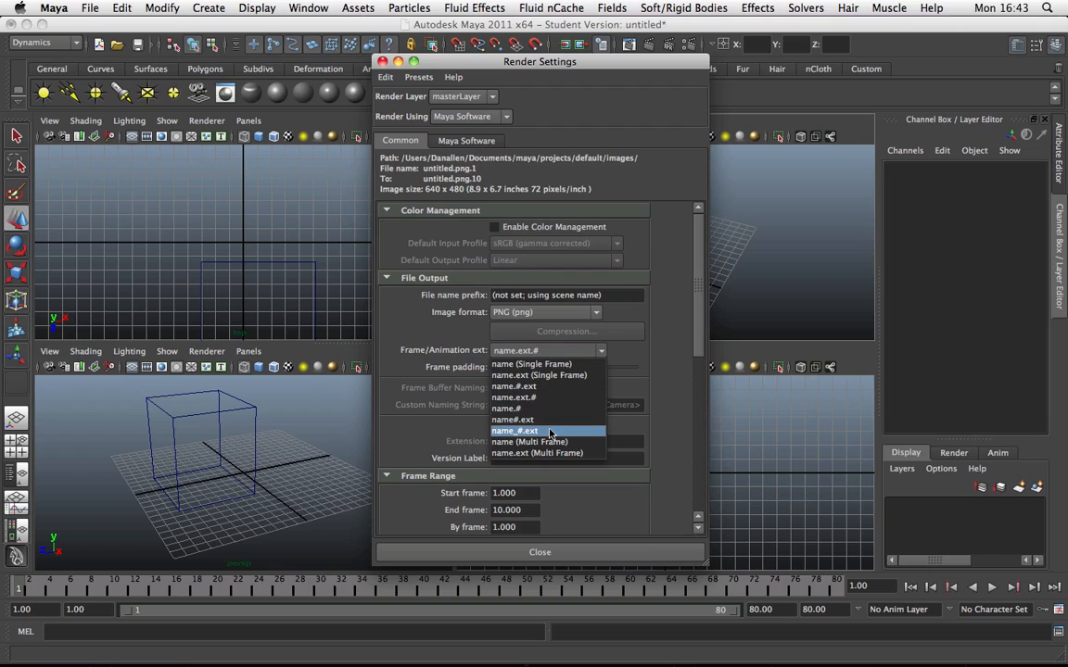
mouse_move(524, 398)
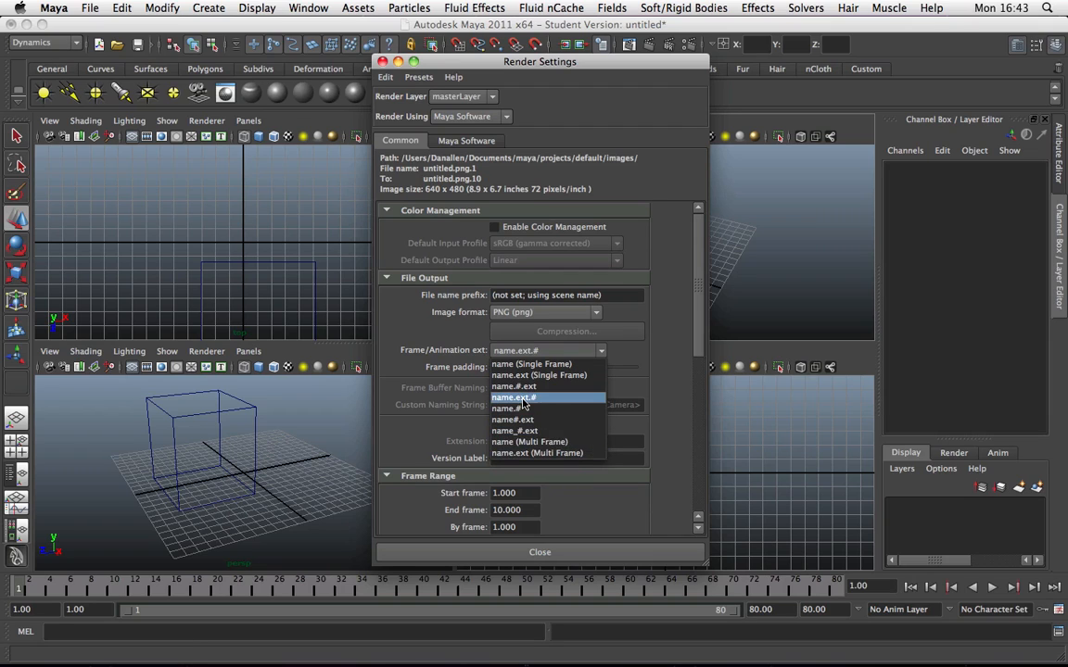
mouse_move(531, 363)
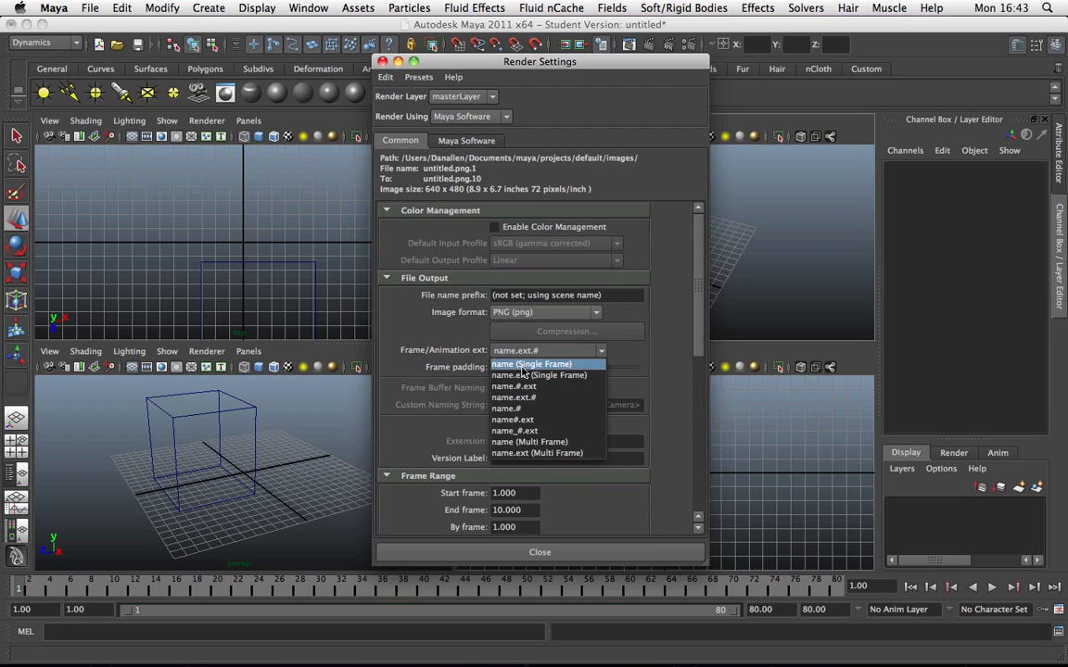
mouse_move(530, 442)
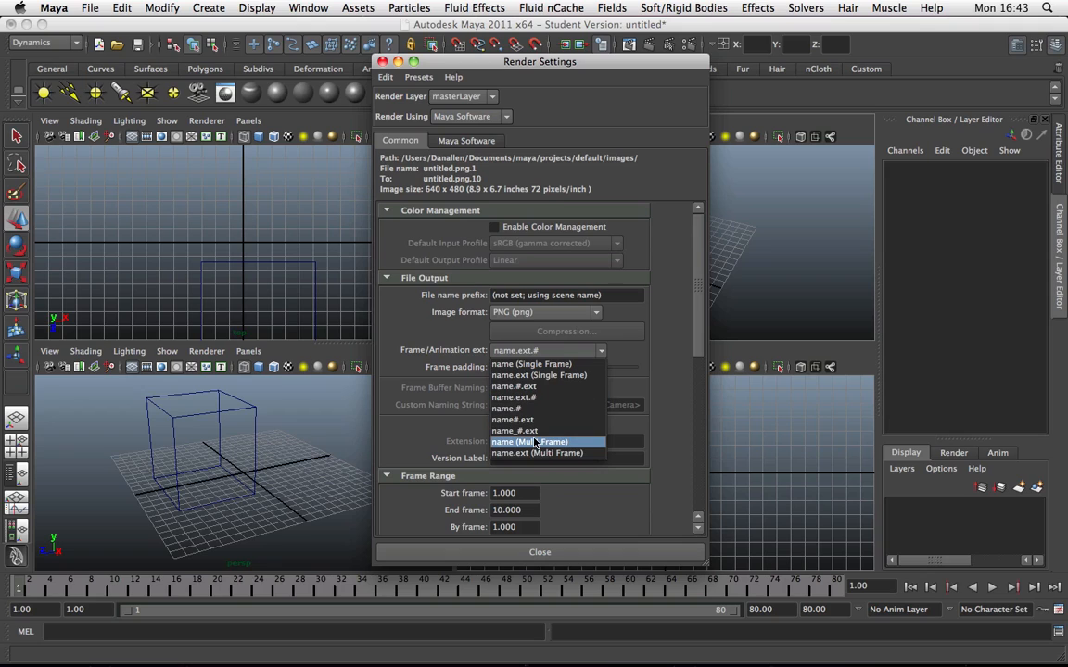
mouse_move(568, 453)
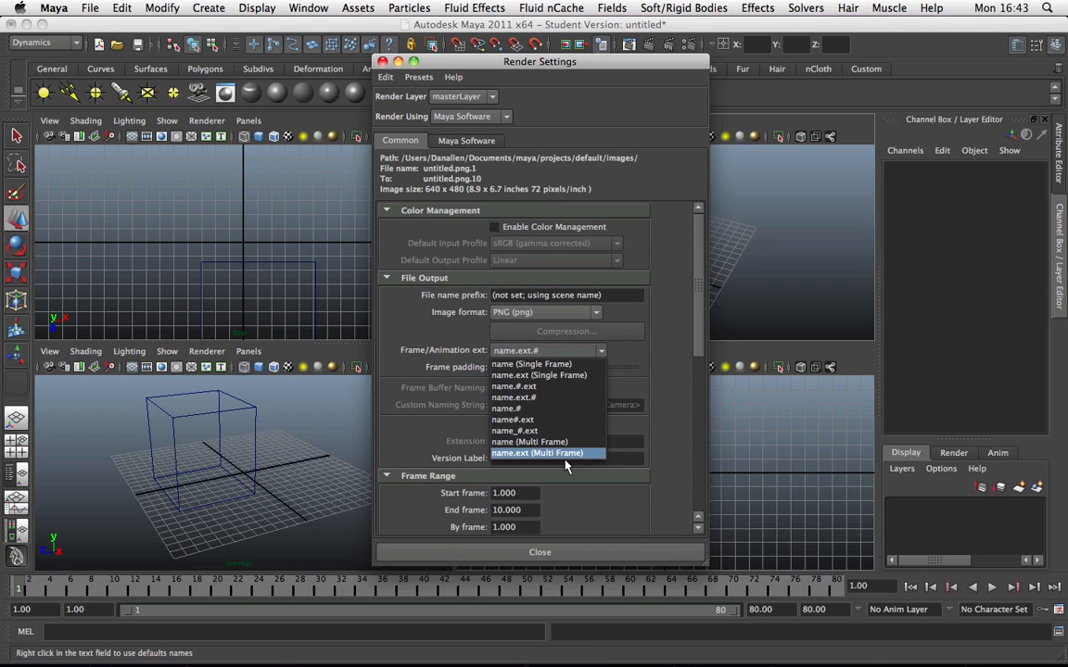
mouse_move(552, 465)
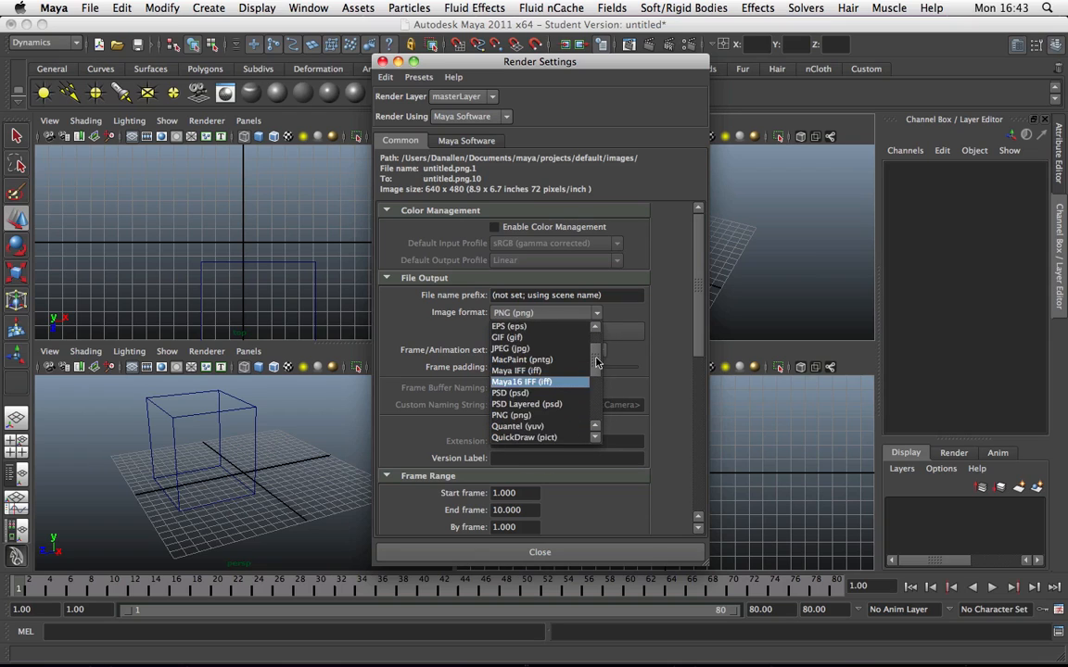
scroll("up", 3)
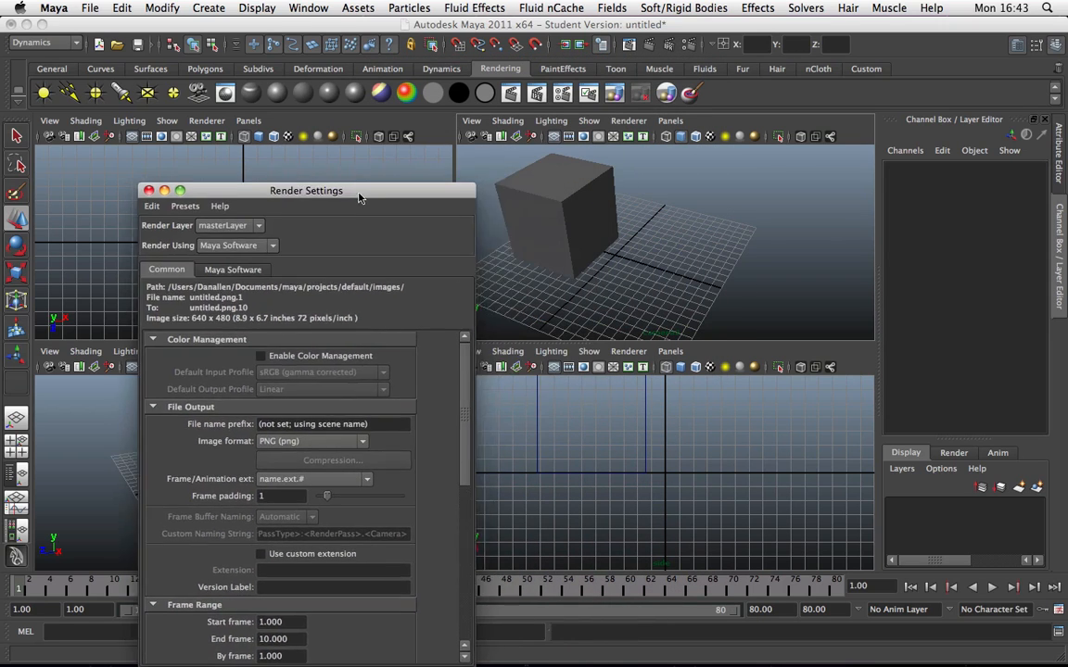
left_click_drag(306, 190, 243, 162)
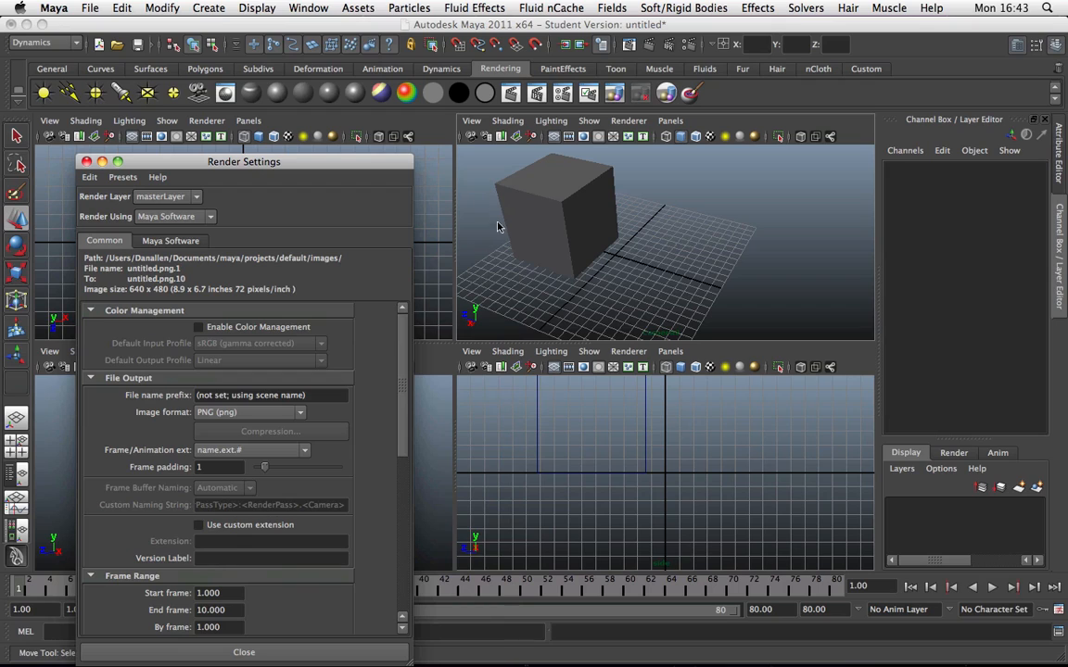
mouse_move(495, 215)
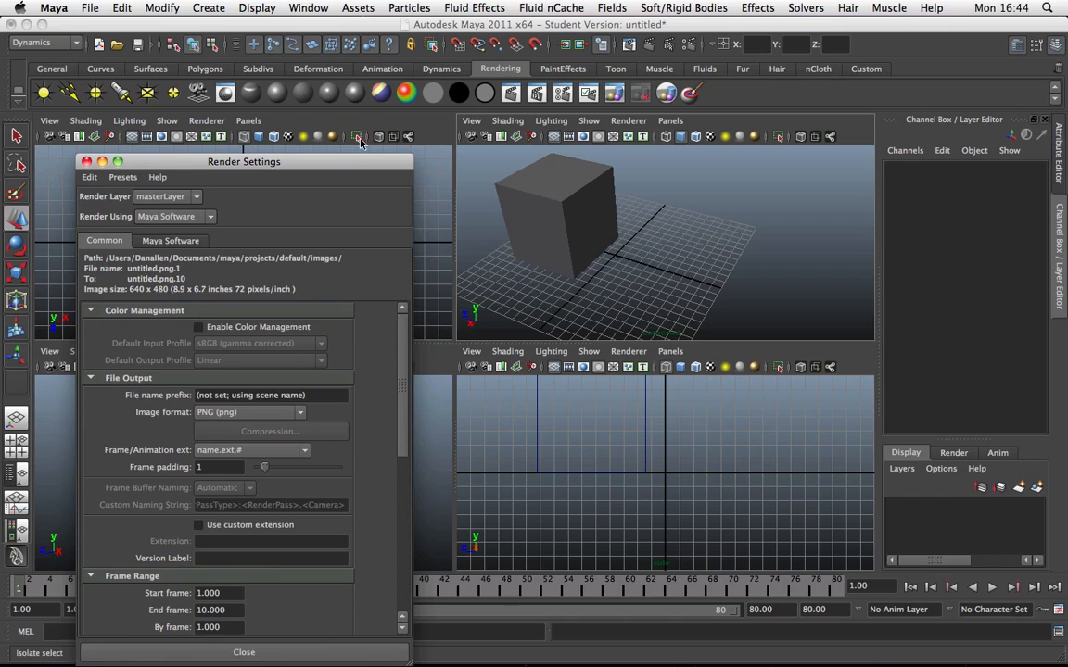
left_click(487, 307)
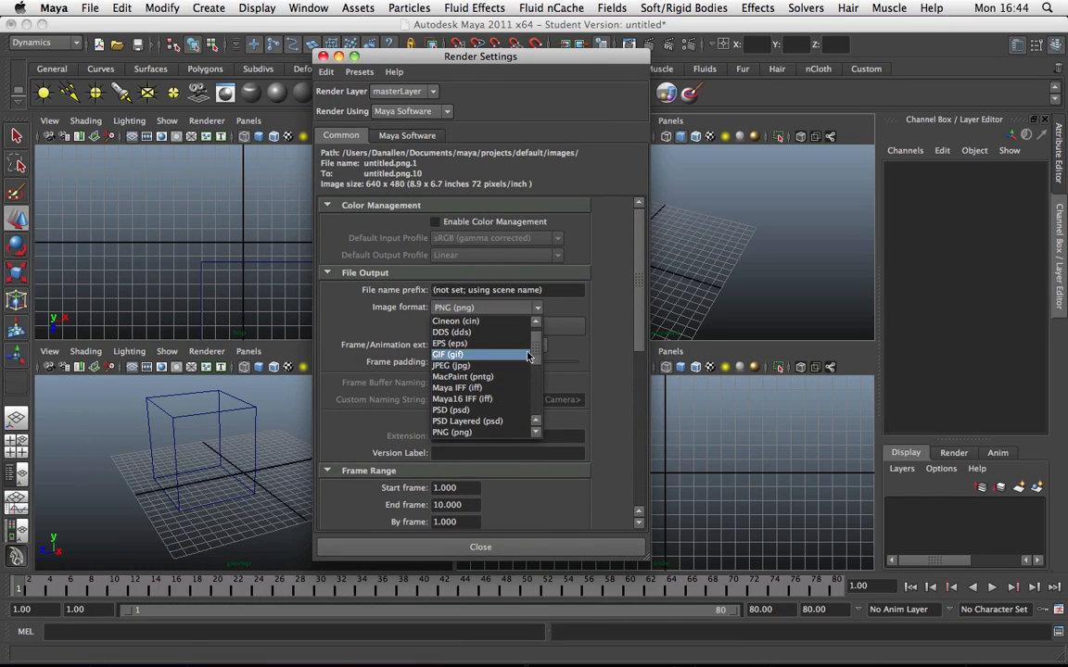
scroll("down", 3)
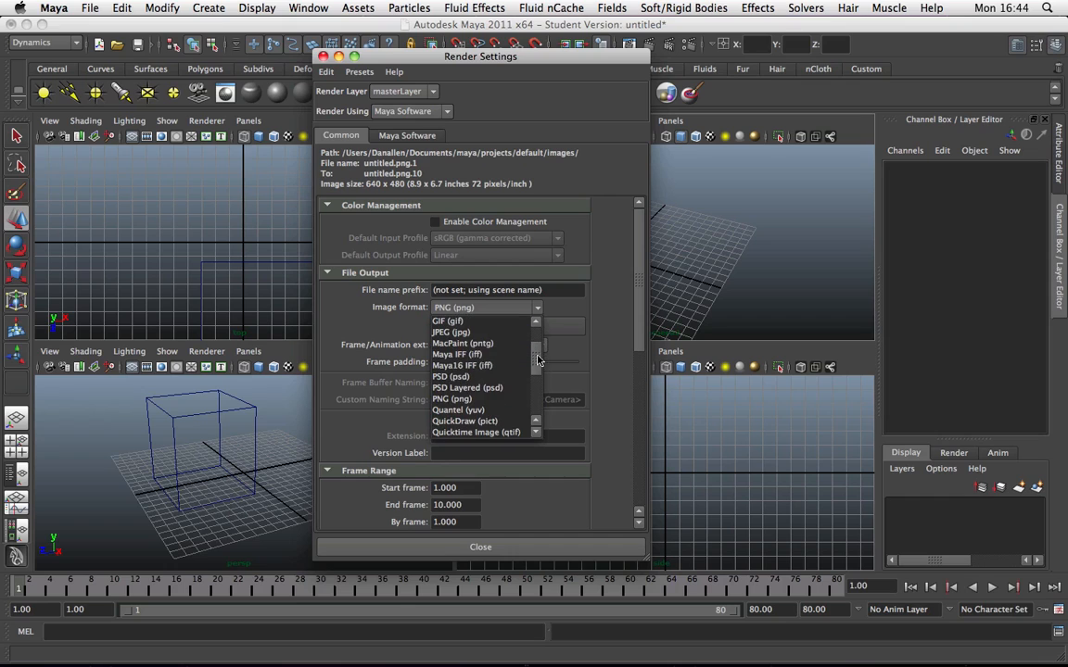
left_click(452, 399)
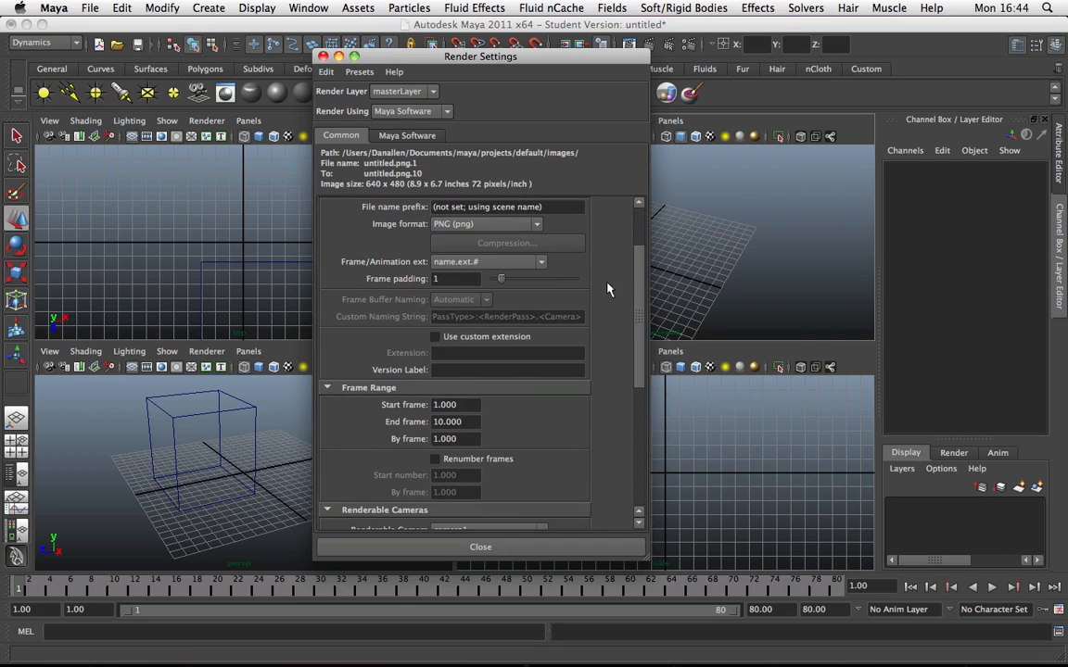
mouse_move(498, 278)
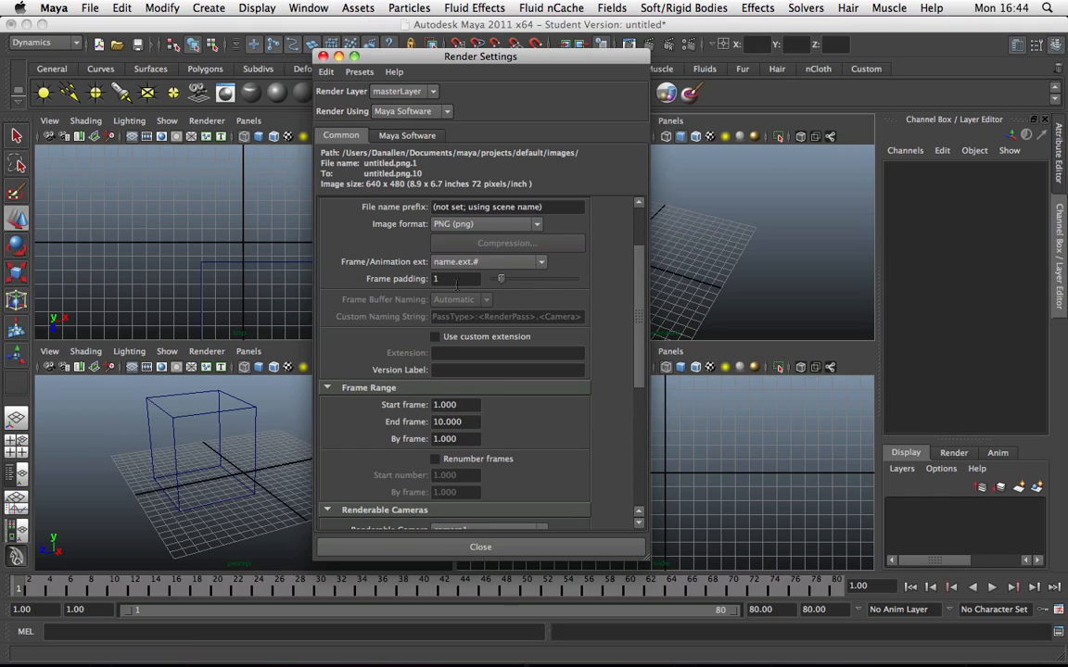
mouse_move(646, 254)
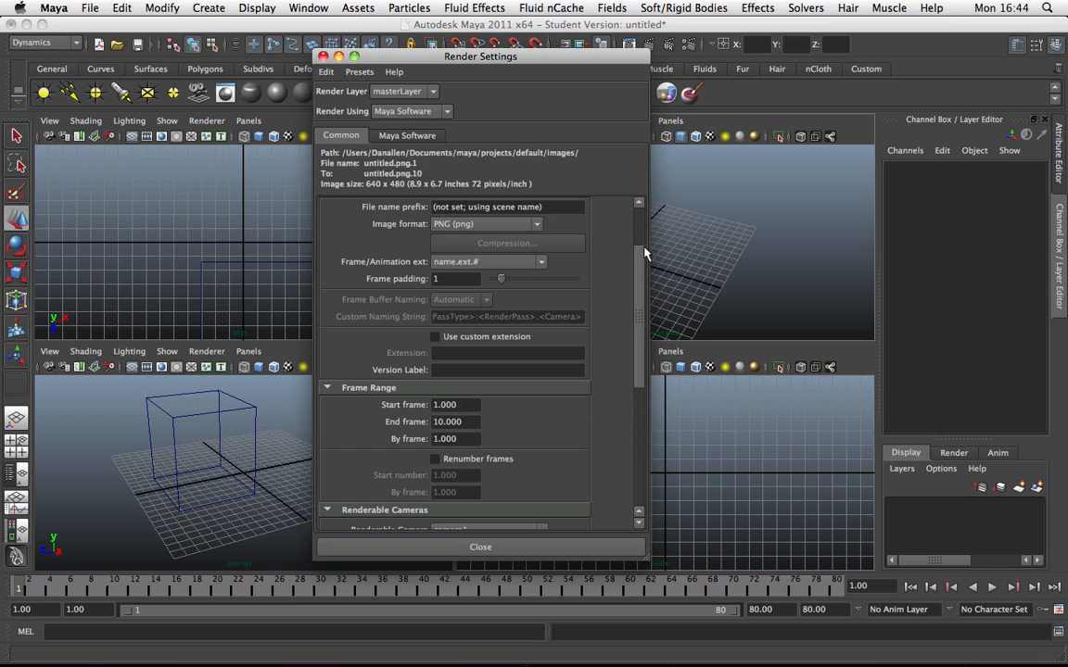
Step: Change the render frame range End frame from 10 to 60
scroll("down", 3)
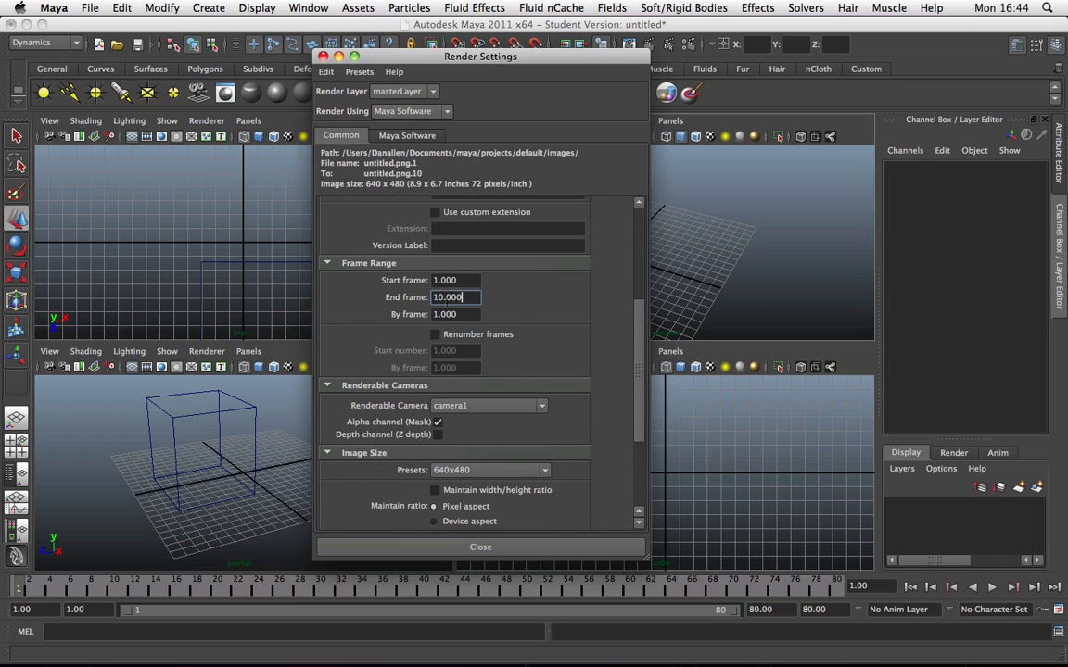
triple_click(455, 296)
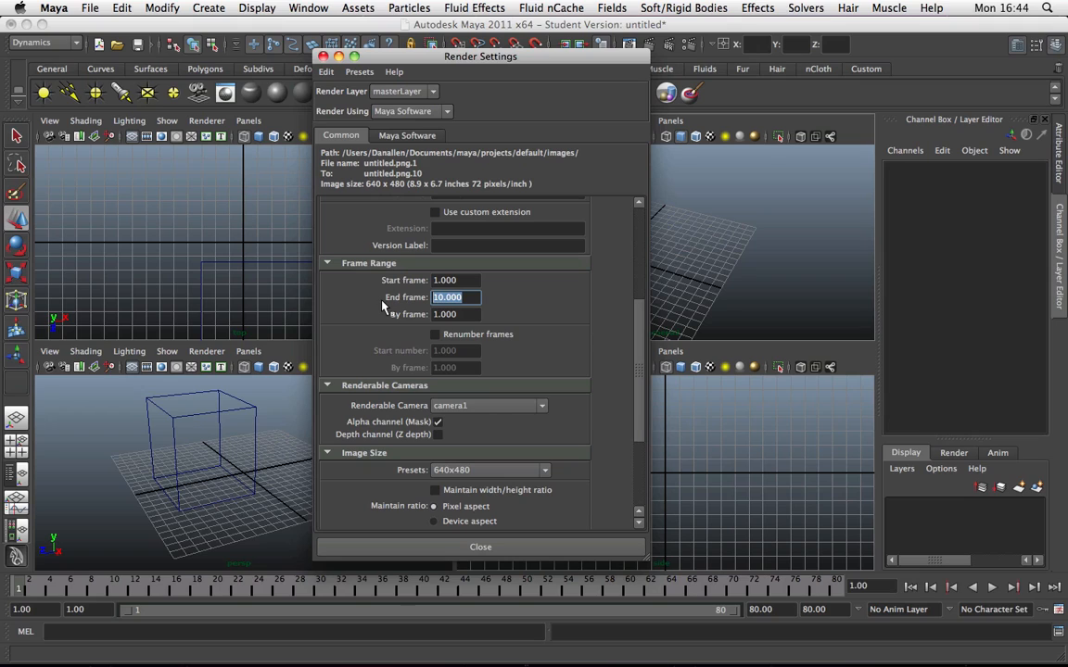
type("60")
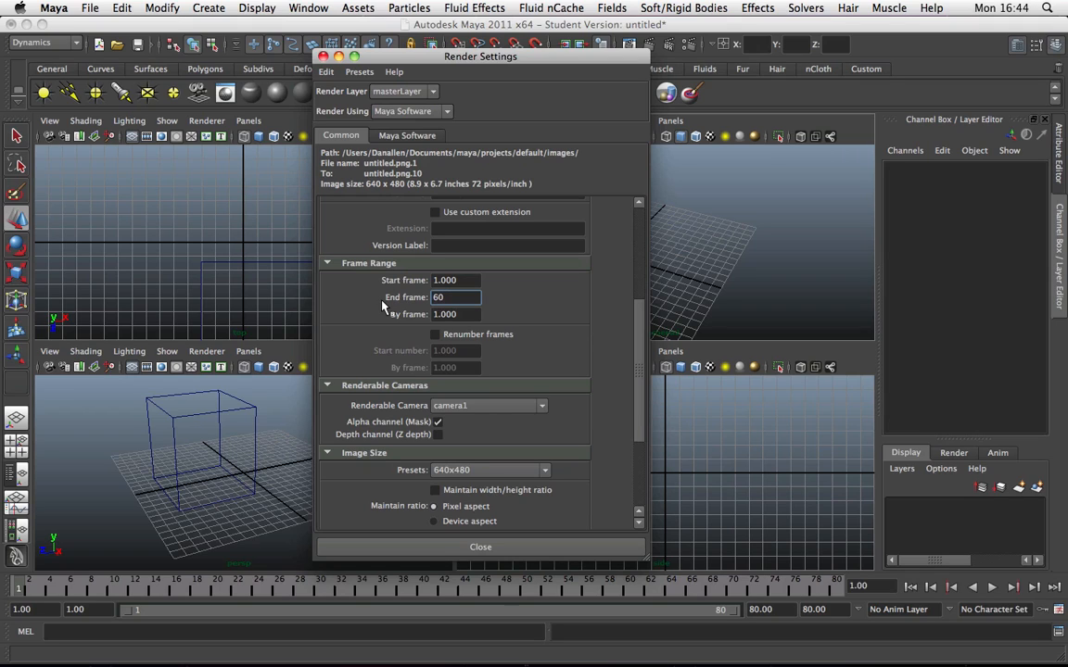
mouse_move(401, 415)
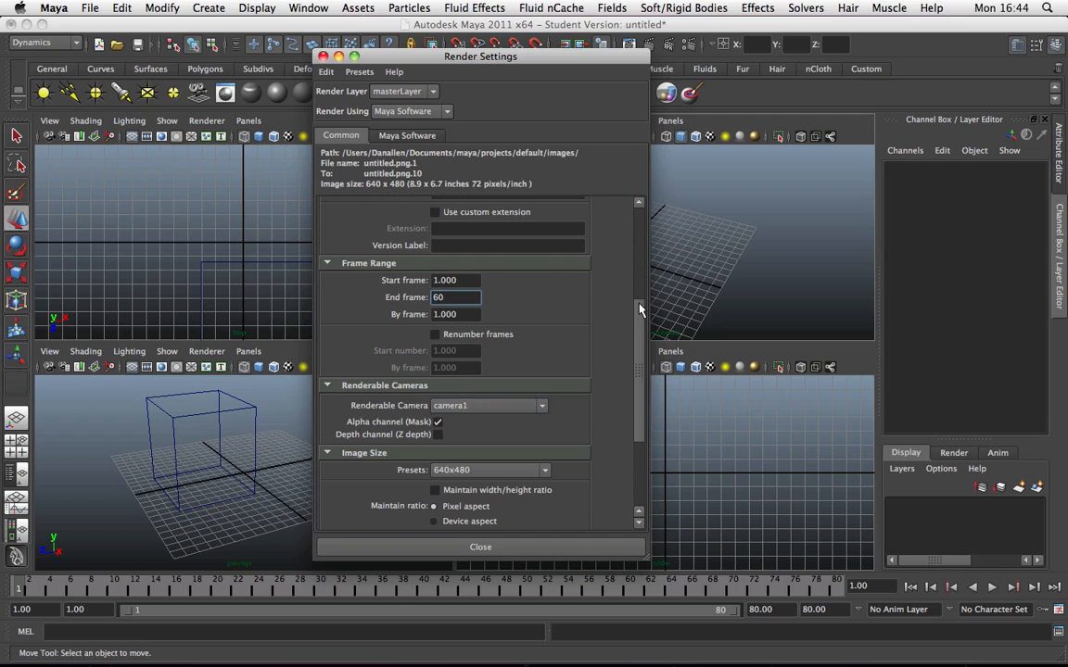
scroll("down", 3)
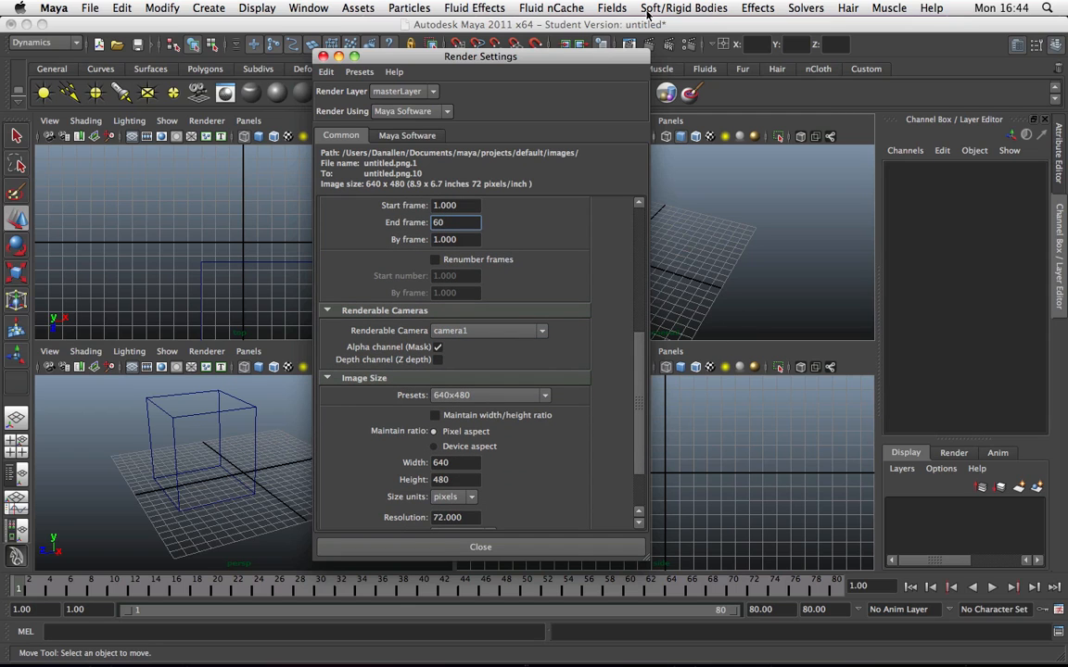
Step: Pick camera2 as the renderable camera in Render Settings
left_click_drag(480, 56, 318, 95)
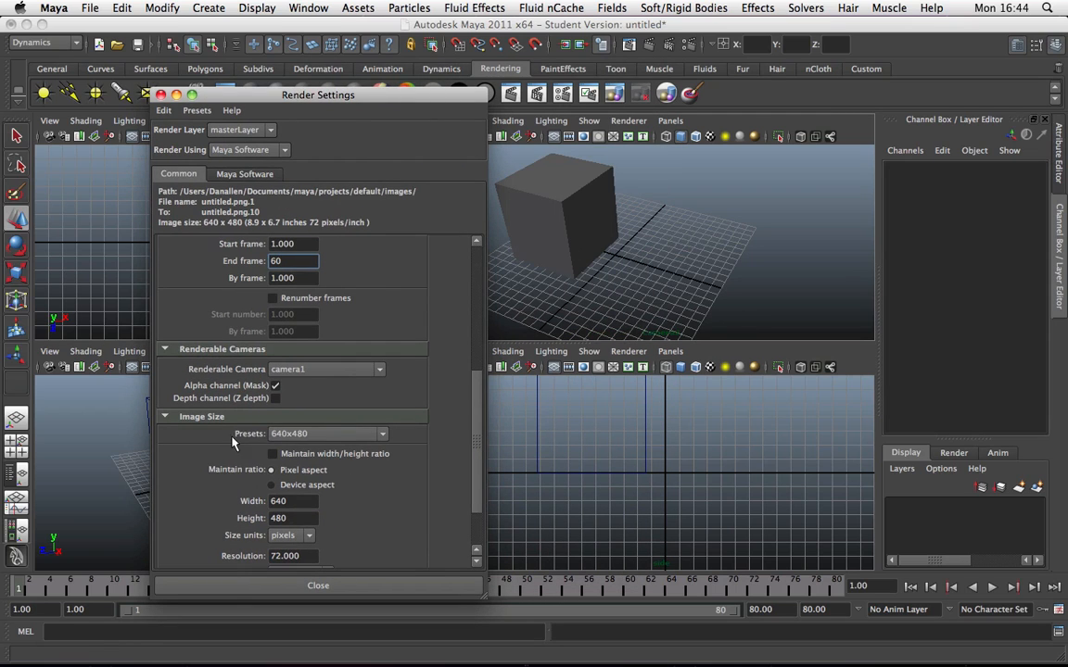
left_click(378, 369)
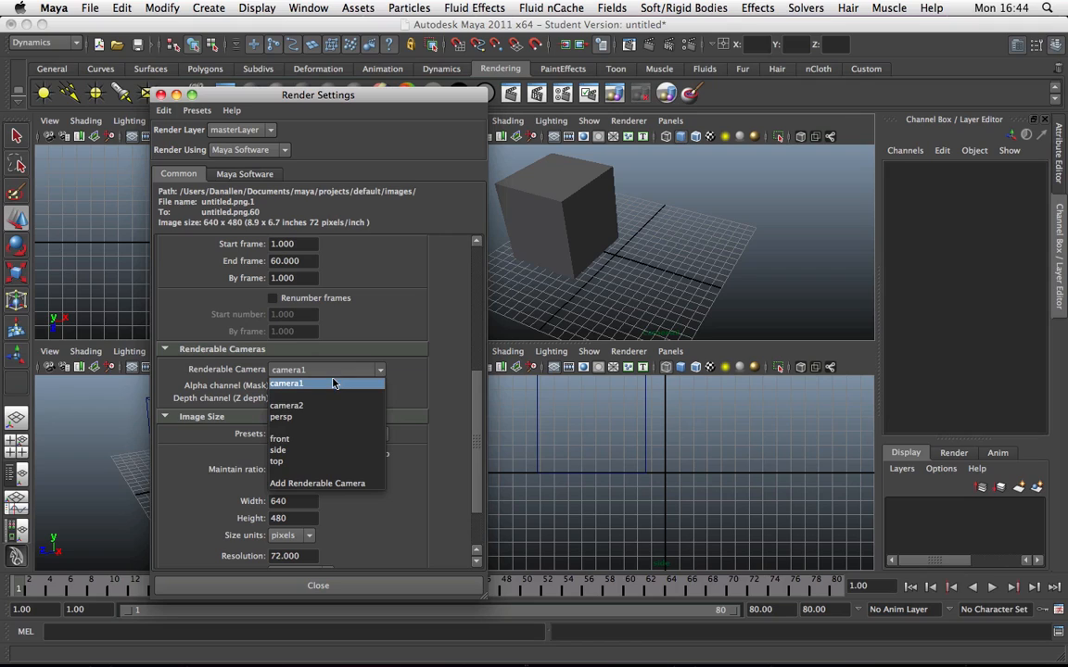
mouse_move(326, 406)
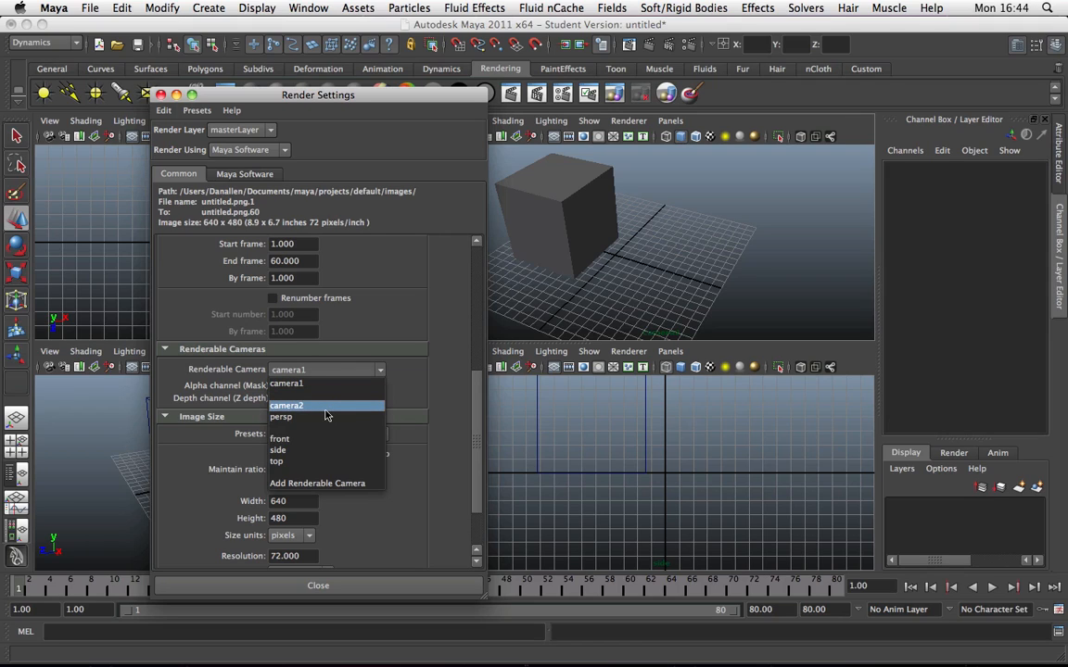
left_click(286, 405)
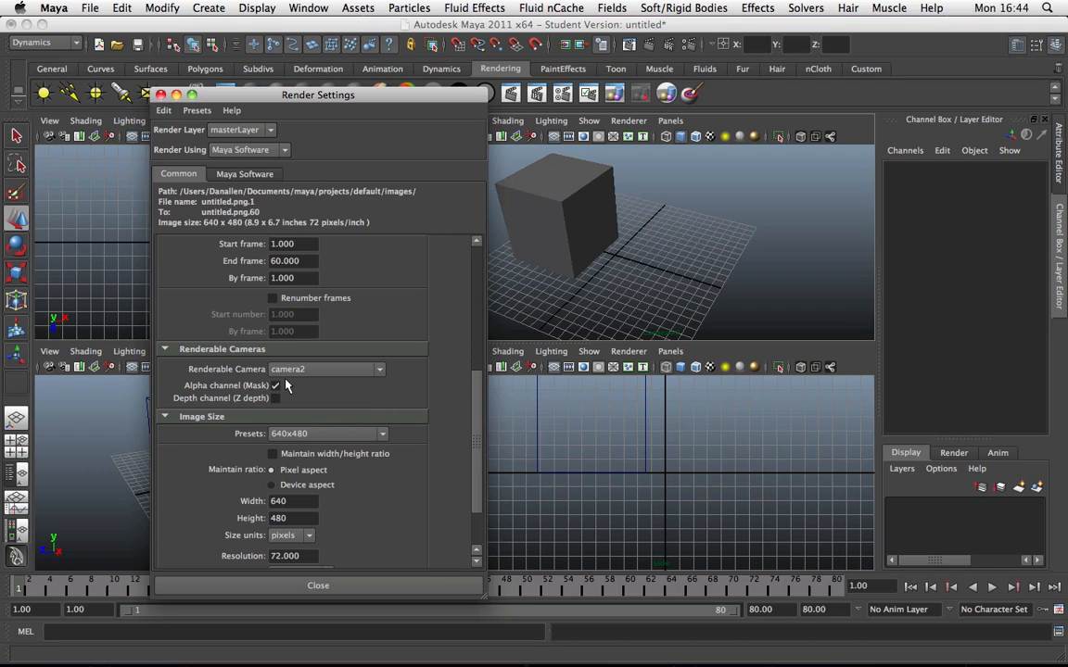
mouse_move(687, 202)
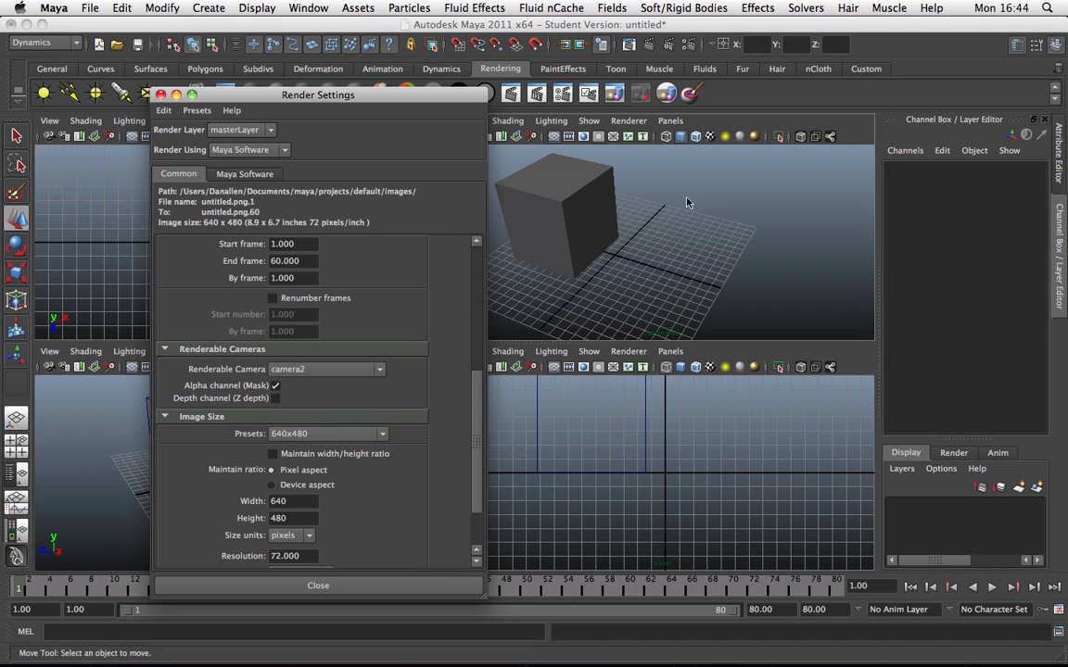
mouse_move(282, 408)
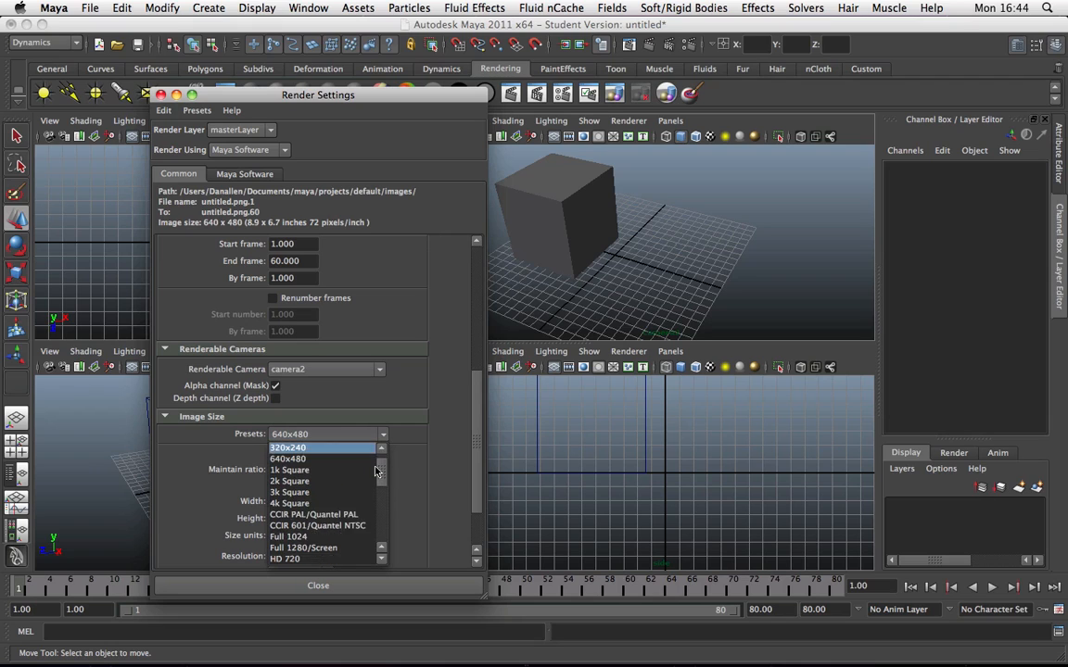
Step: Choose the HD 720 image size preset for 1280x720 output
scroll("down", 3)
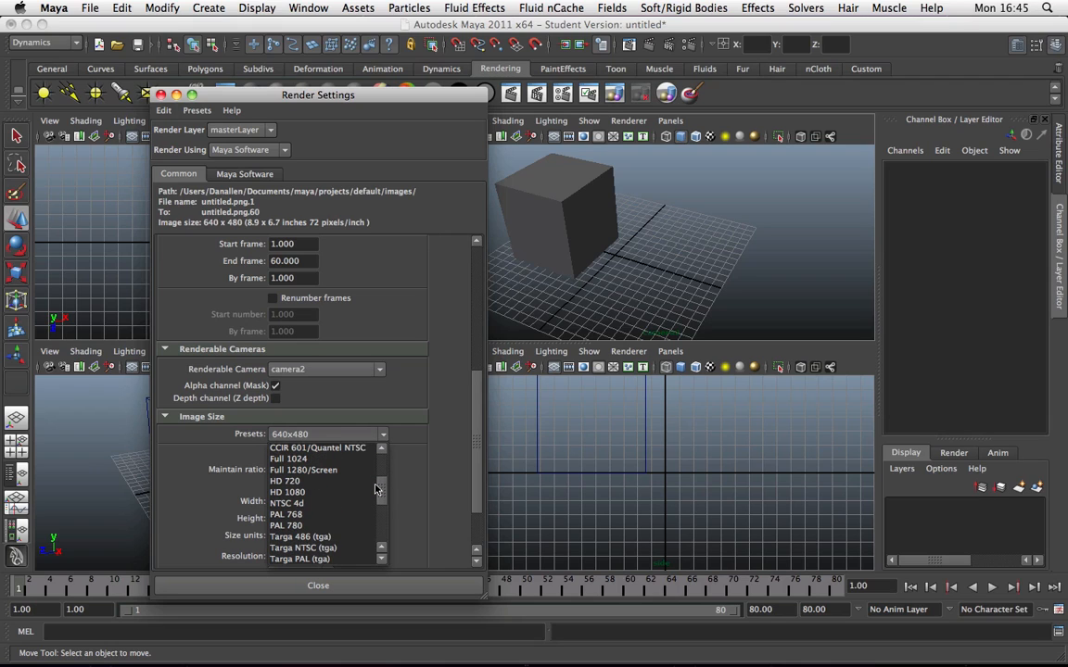
scroll("down", 3)
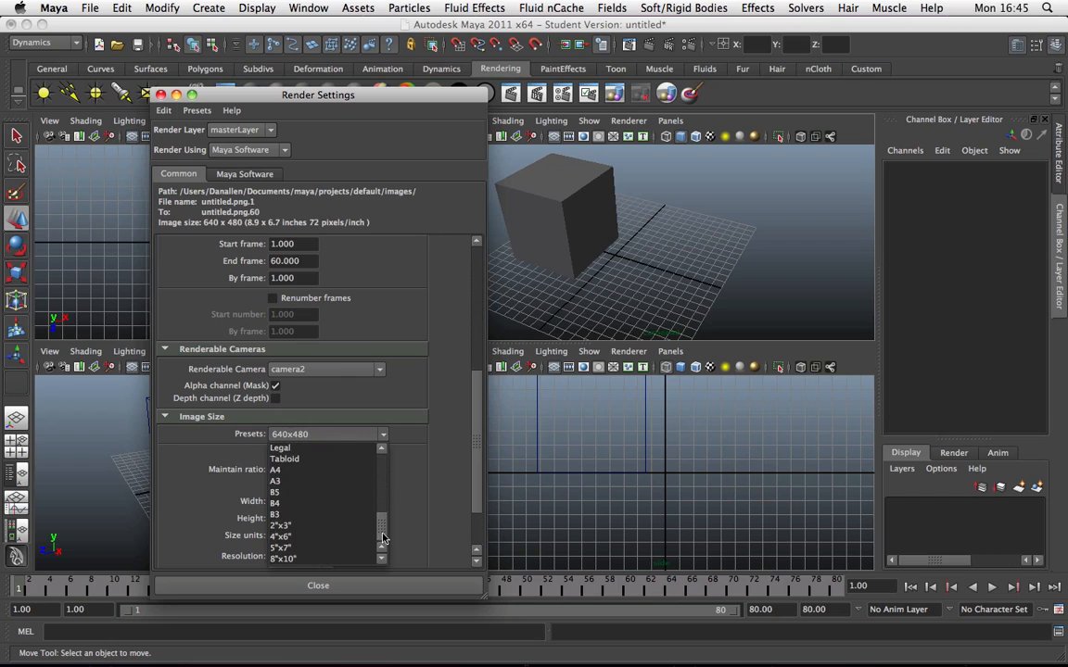
scroll("up", 3)
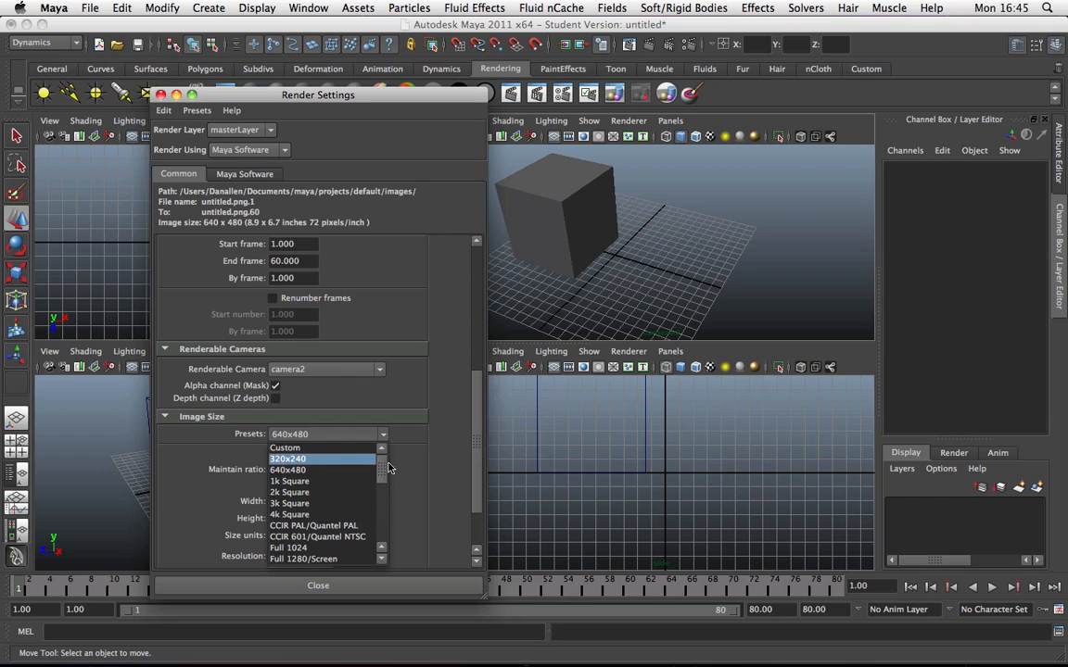
mouse_move(366, 466)
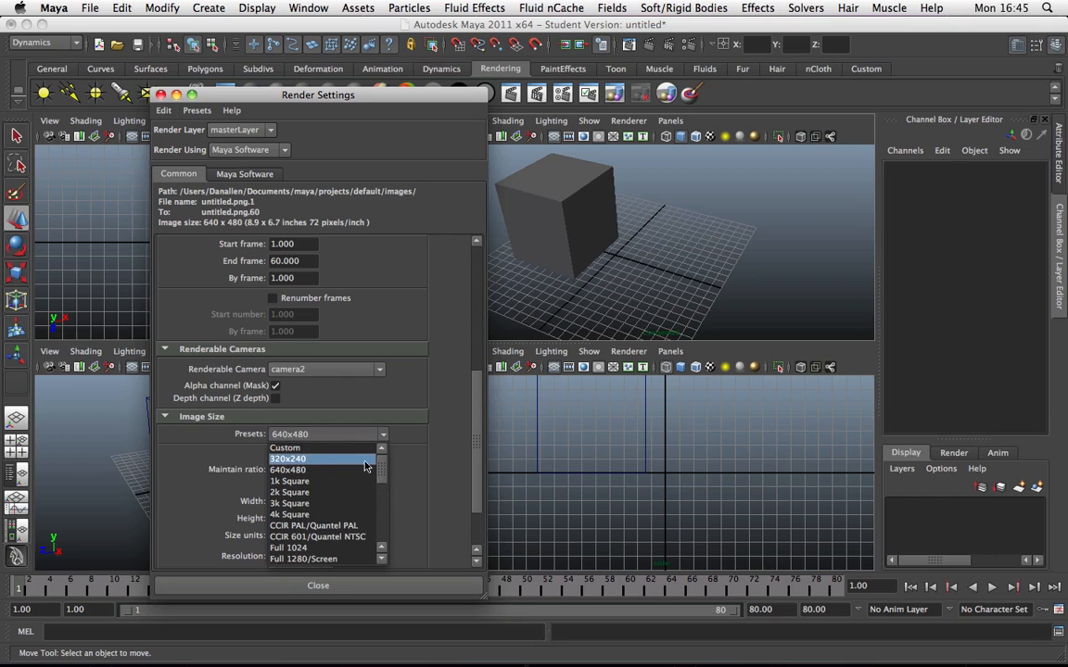
left_click(287, 470)
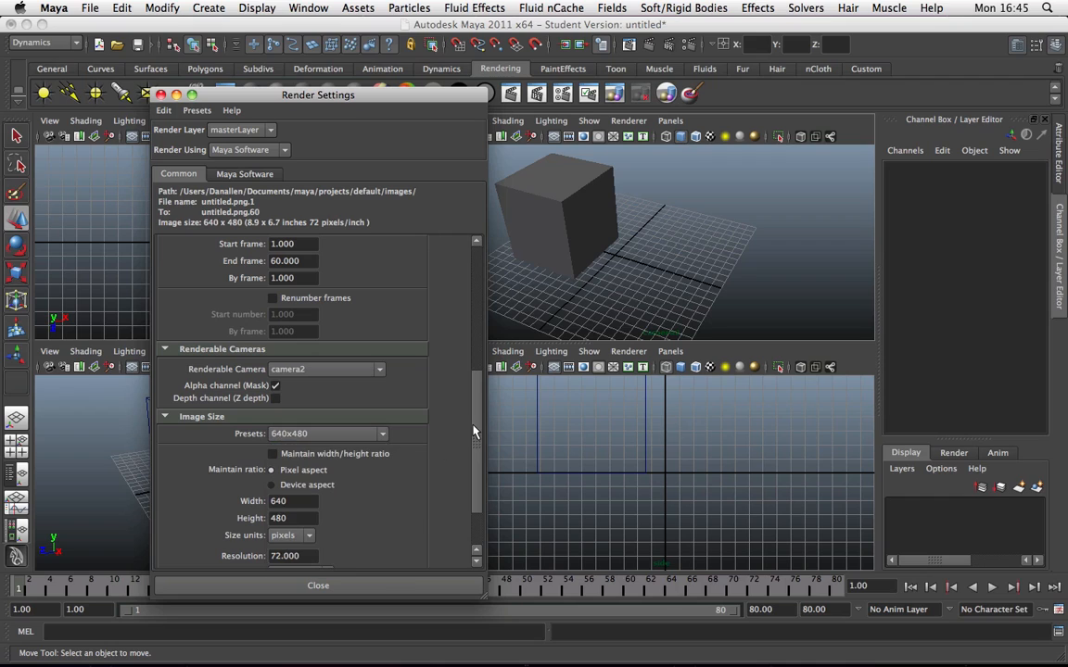
scroll("down", 3)
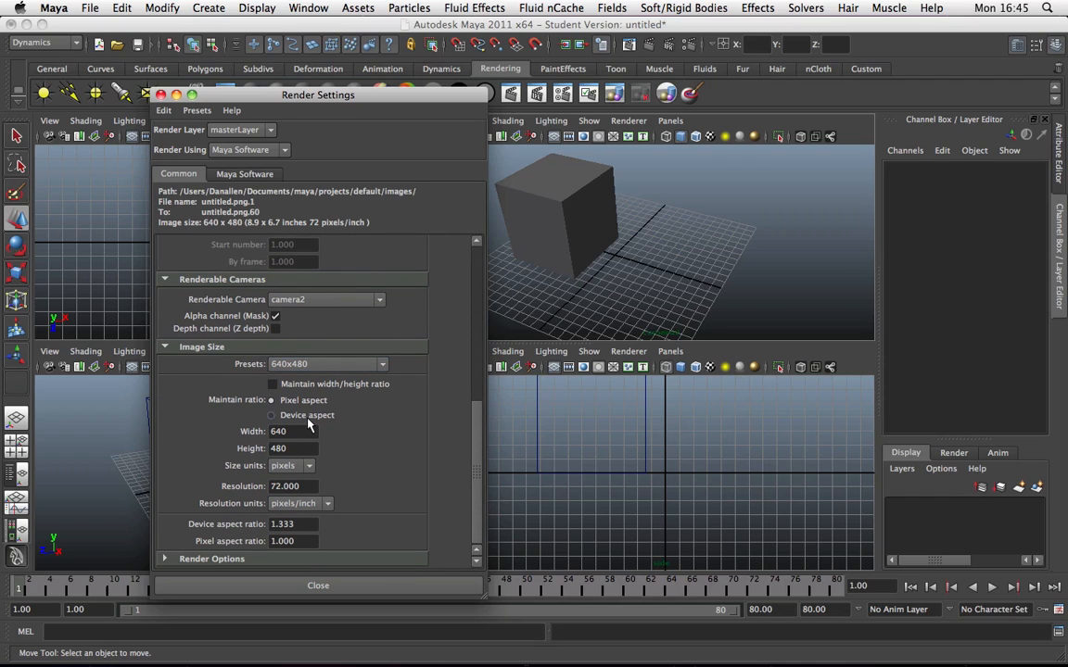
mouse_move(313, 422)
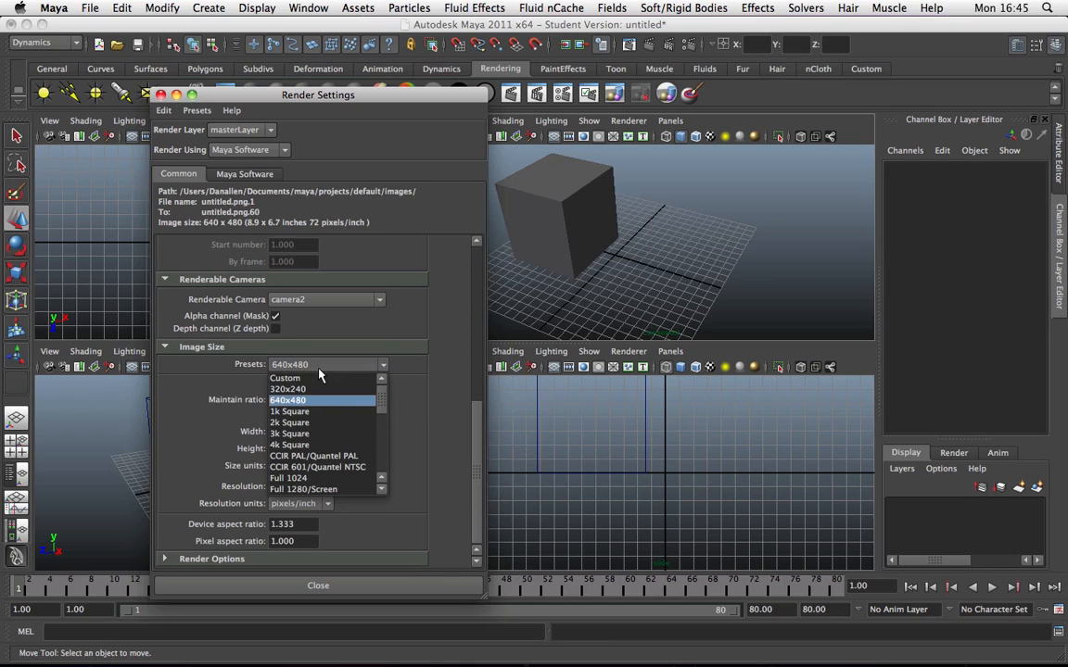
scroll("down", 3)
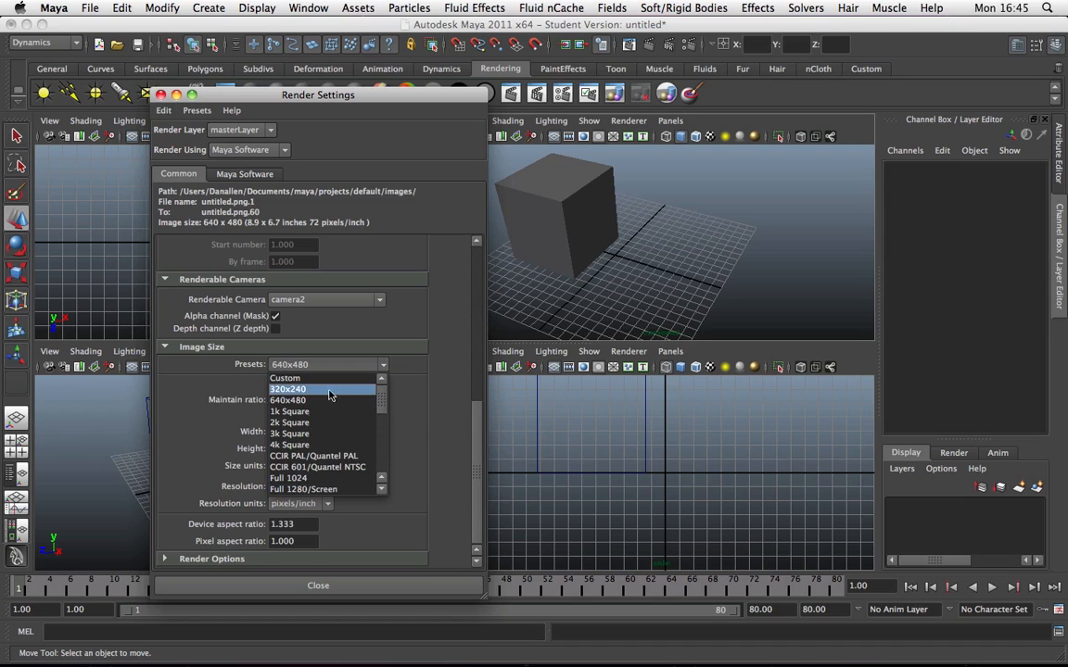
mouse_move(334, 411)
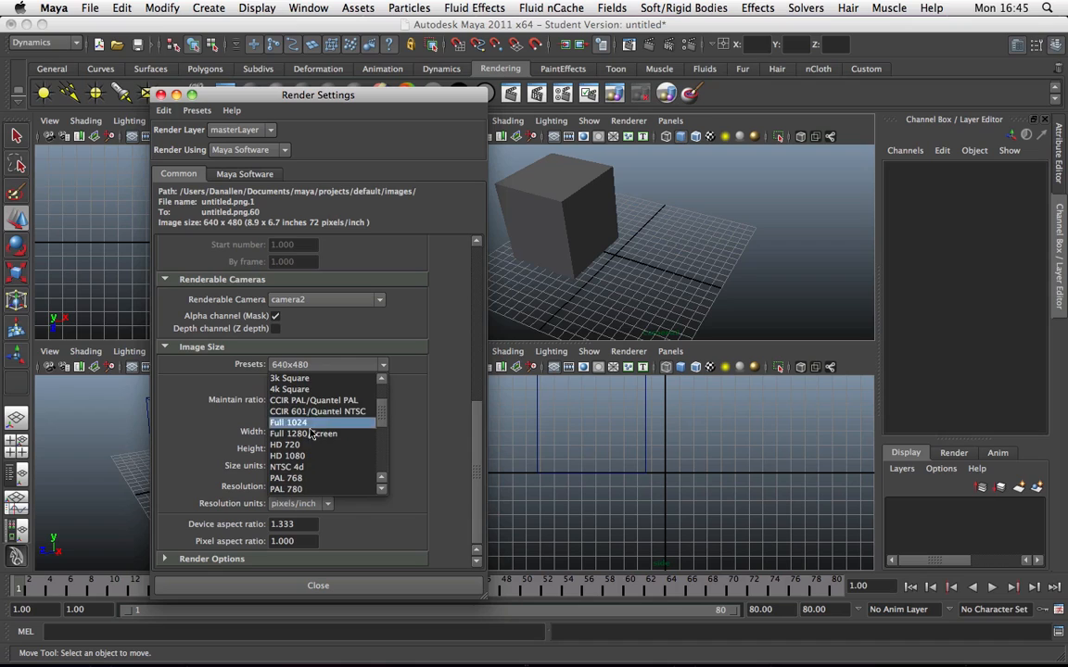
left_click(286, 455)
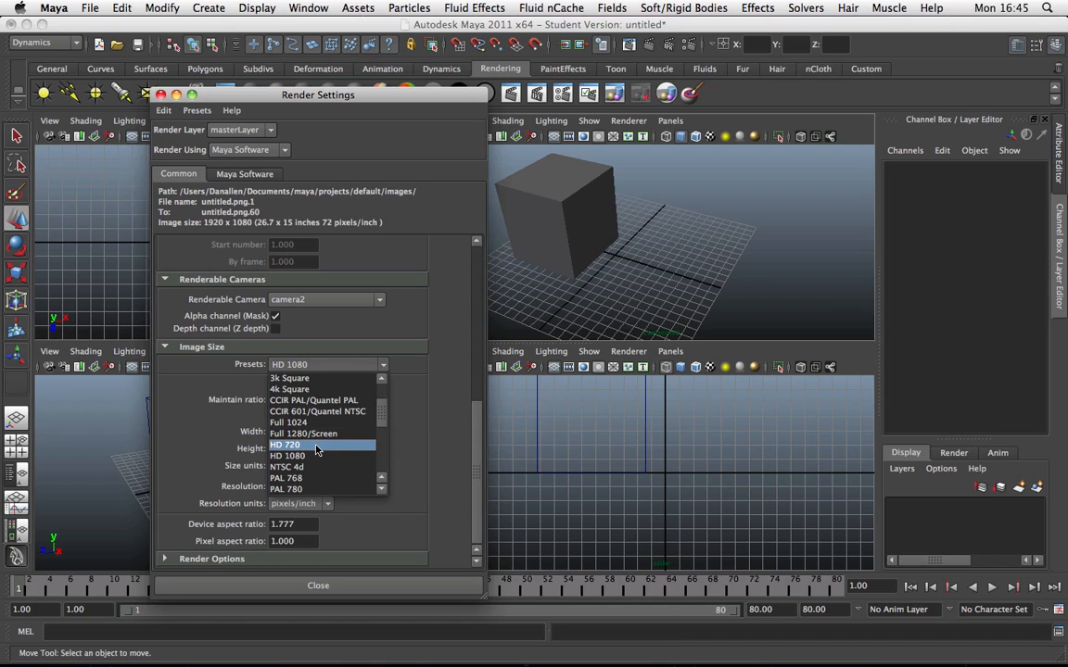
left_click(286, 445)
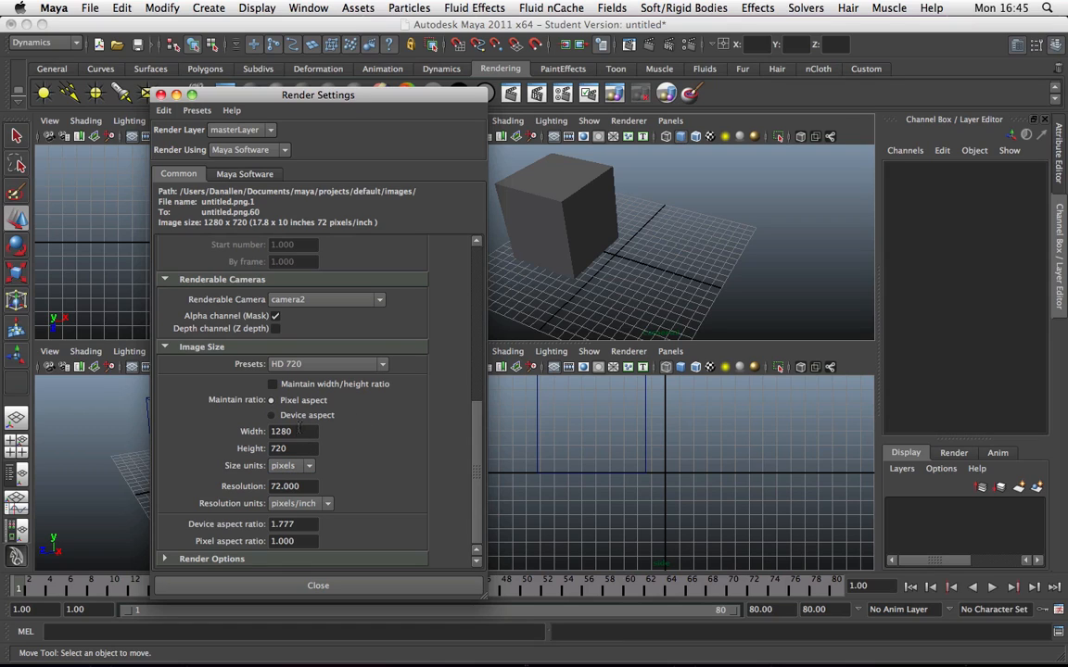
mouse_move(470, 410)
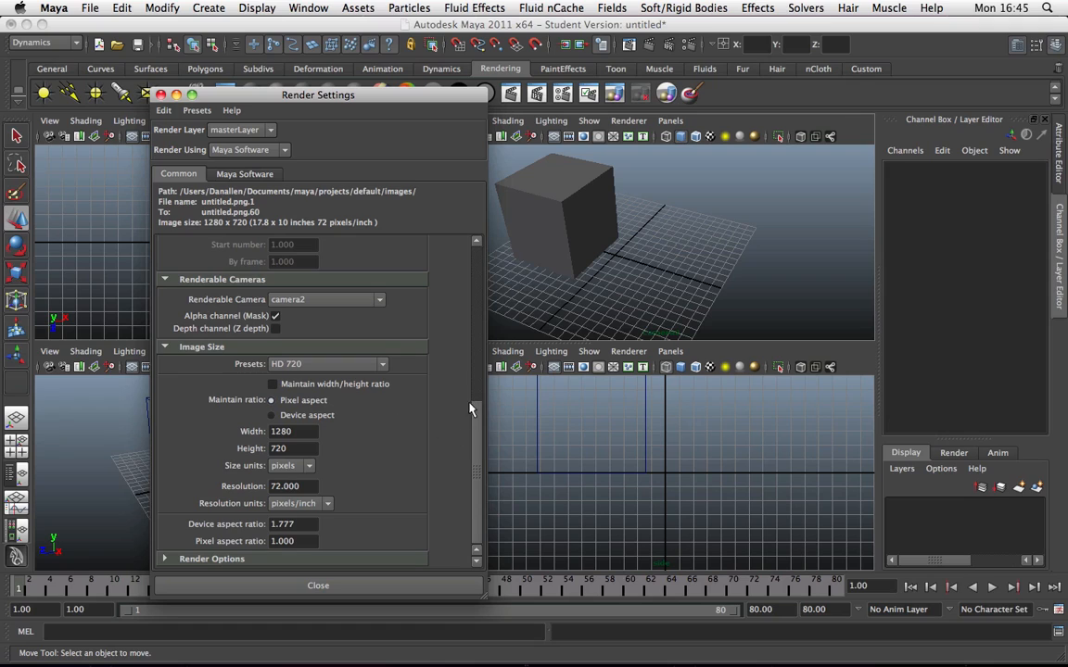
mouse_move(292, 482)
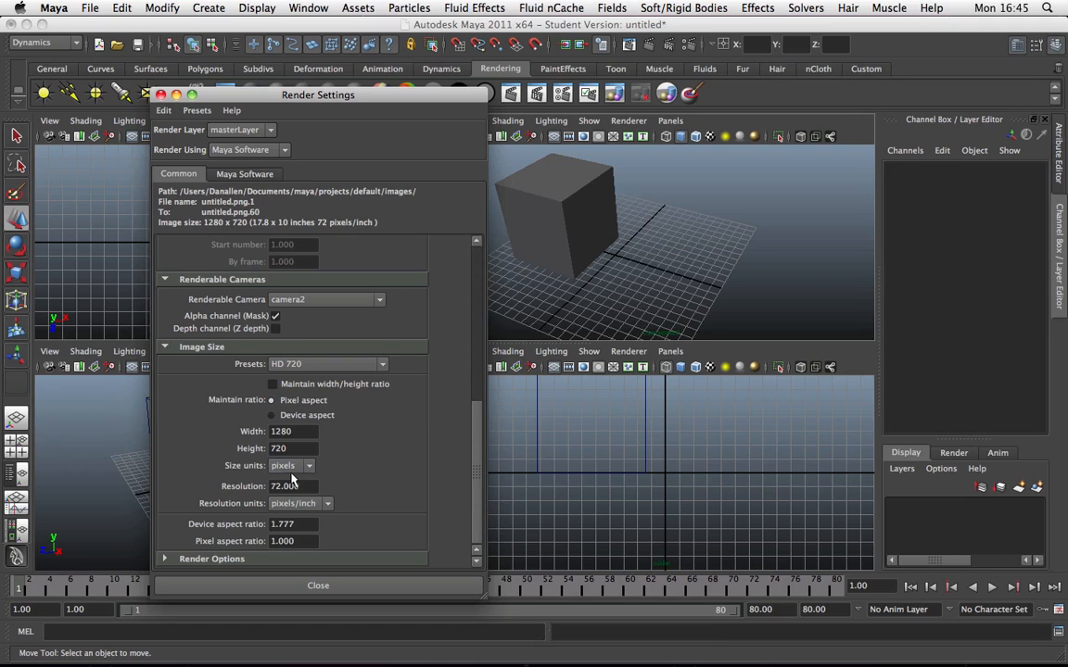
mouse_move(472, 454)
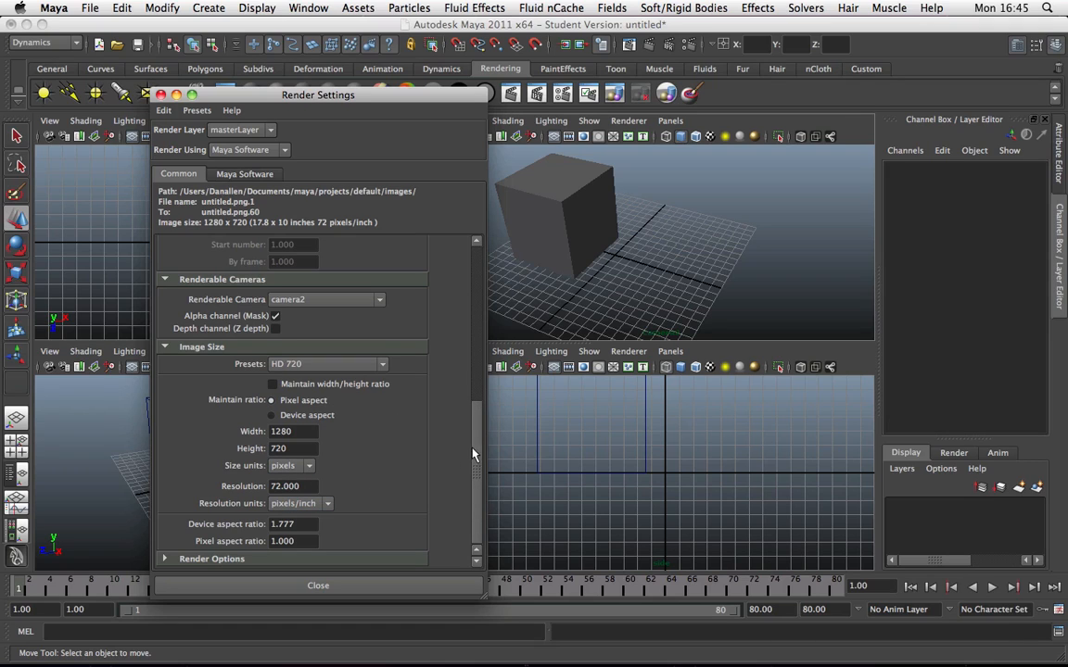
left_click(291, 465)
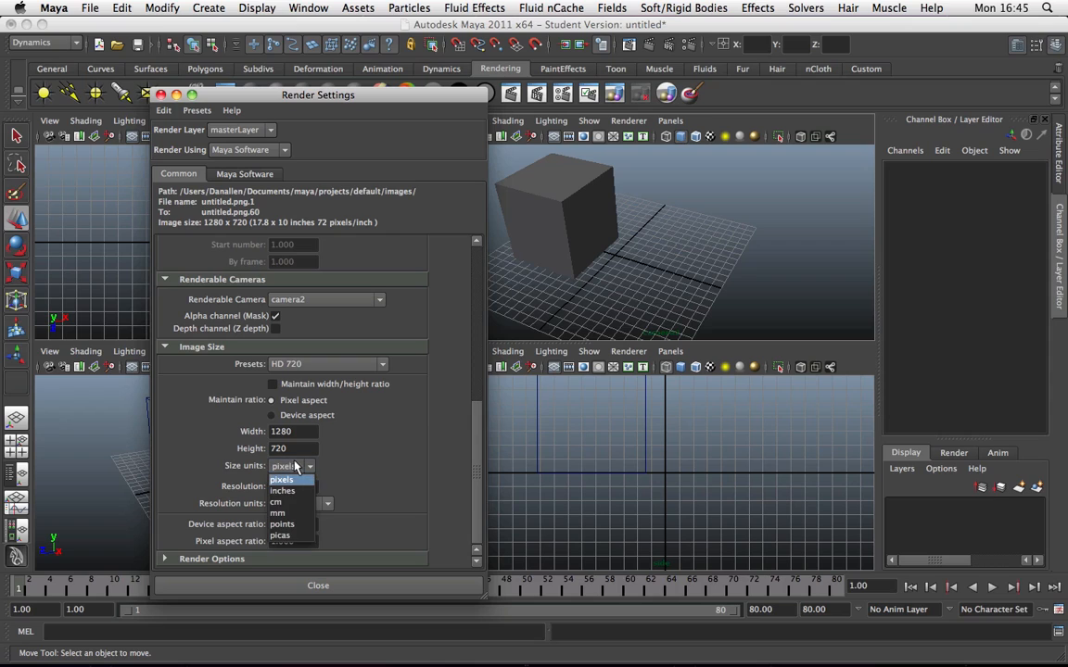
left_click(280, 479)
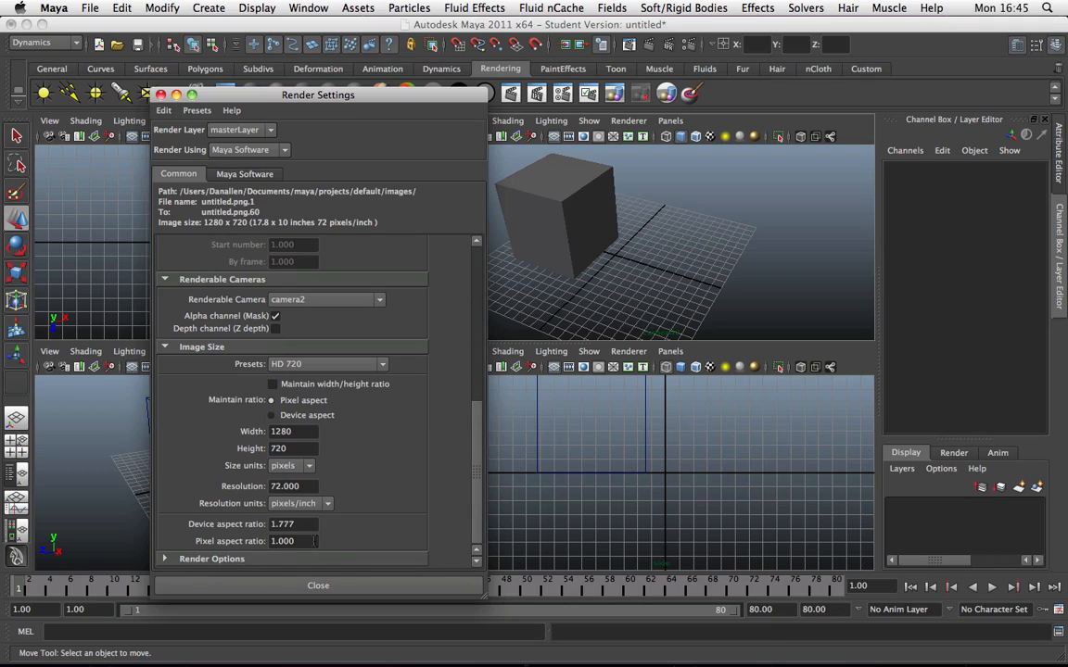
mouse_move(339, 499)
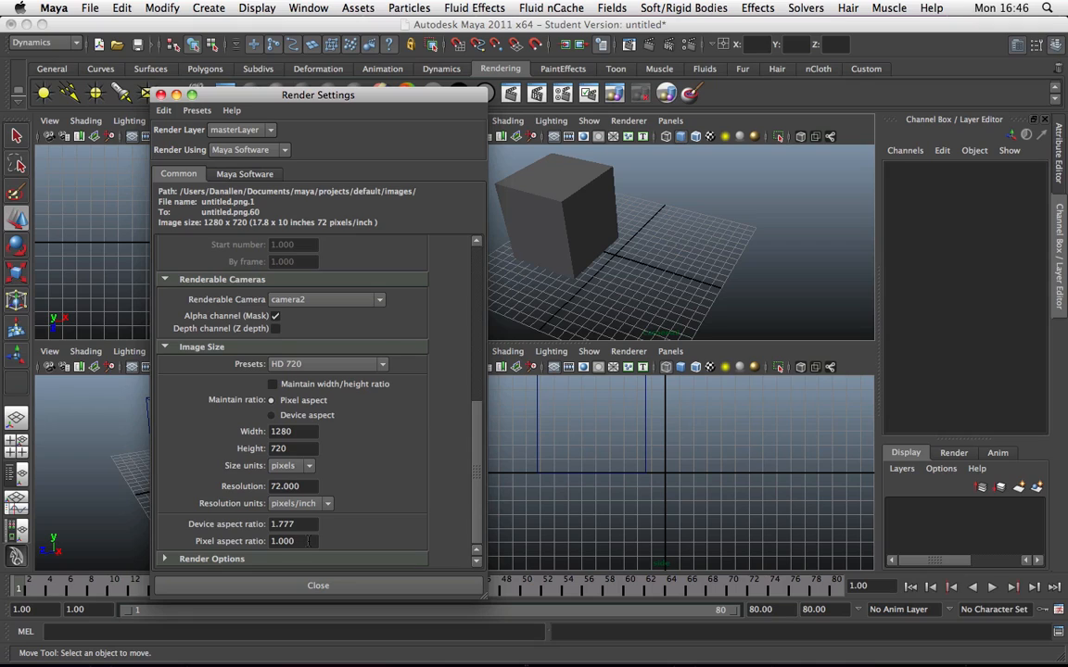
mouse_move(468, 506)
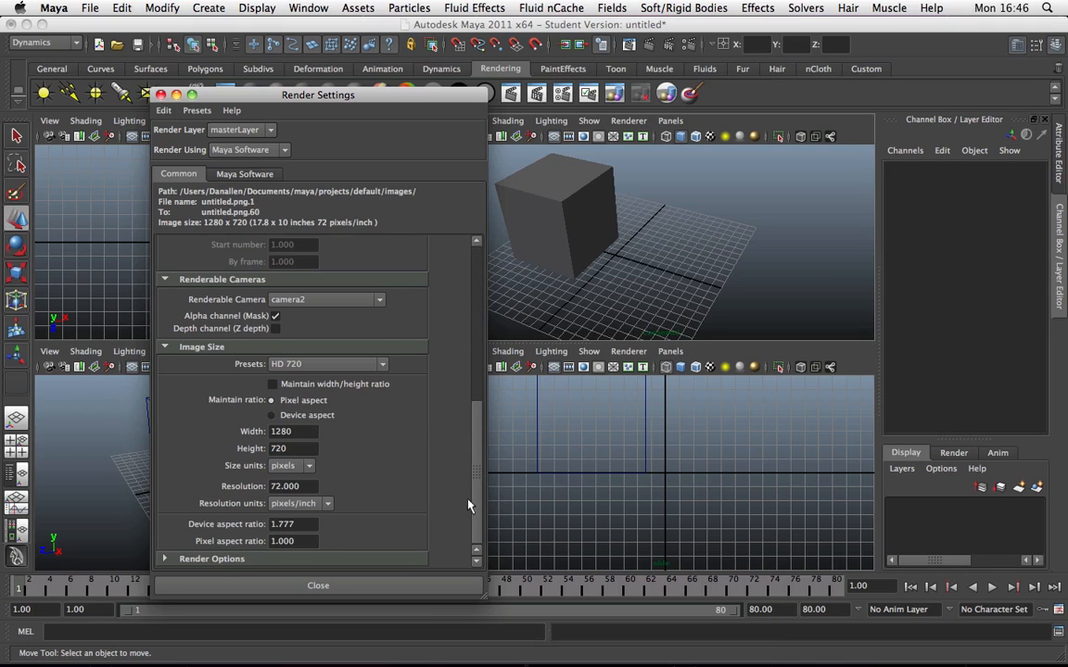
mouse_move(344, 554)
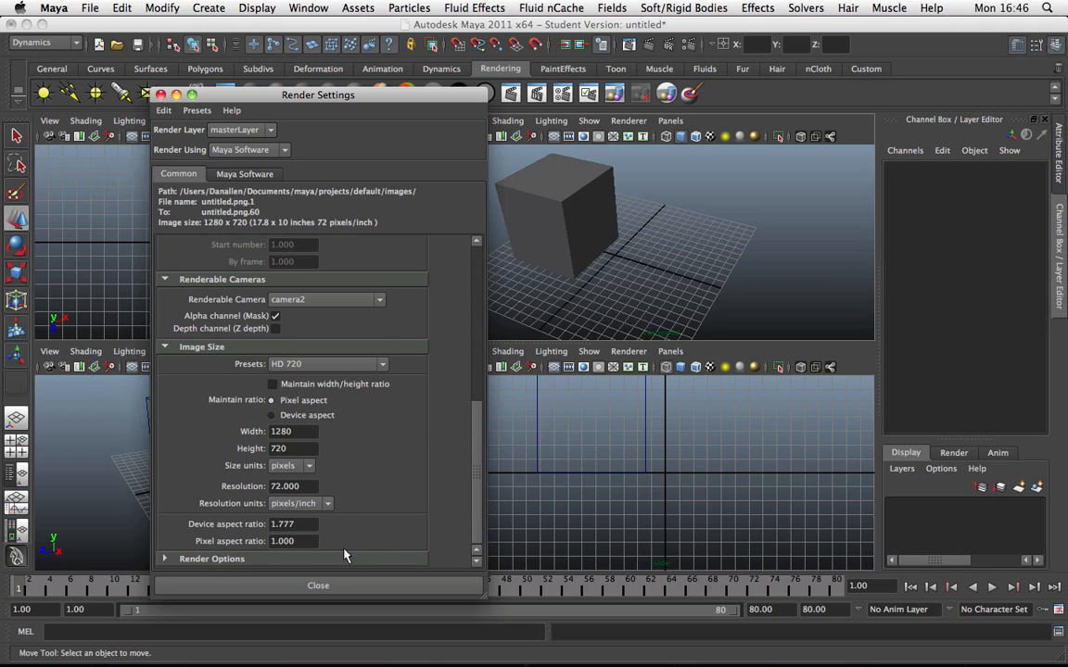
scroll("down", 3)
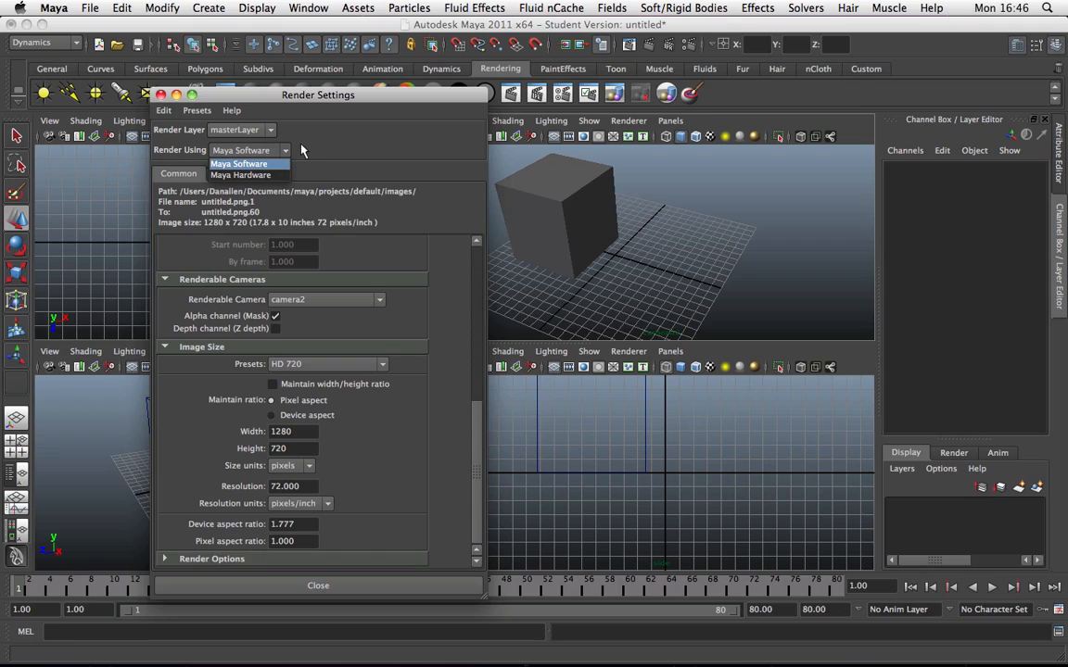
left_click(238, 164)
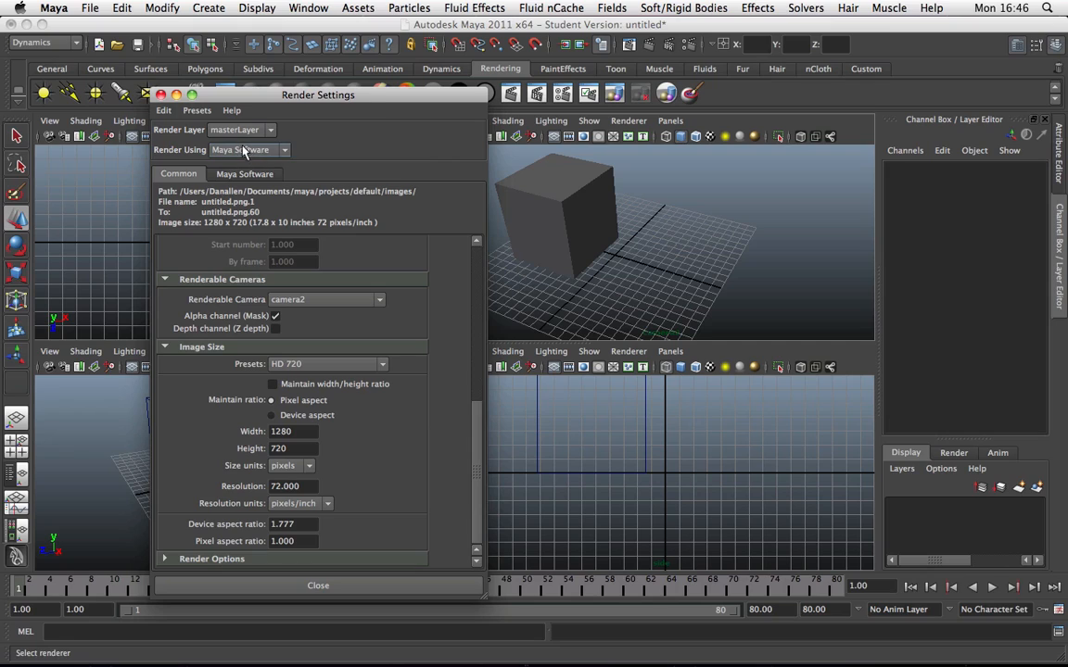
mouse_move(287, 150)
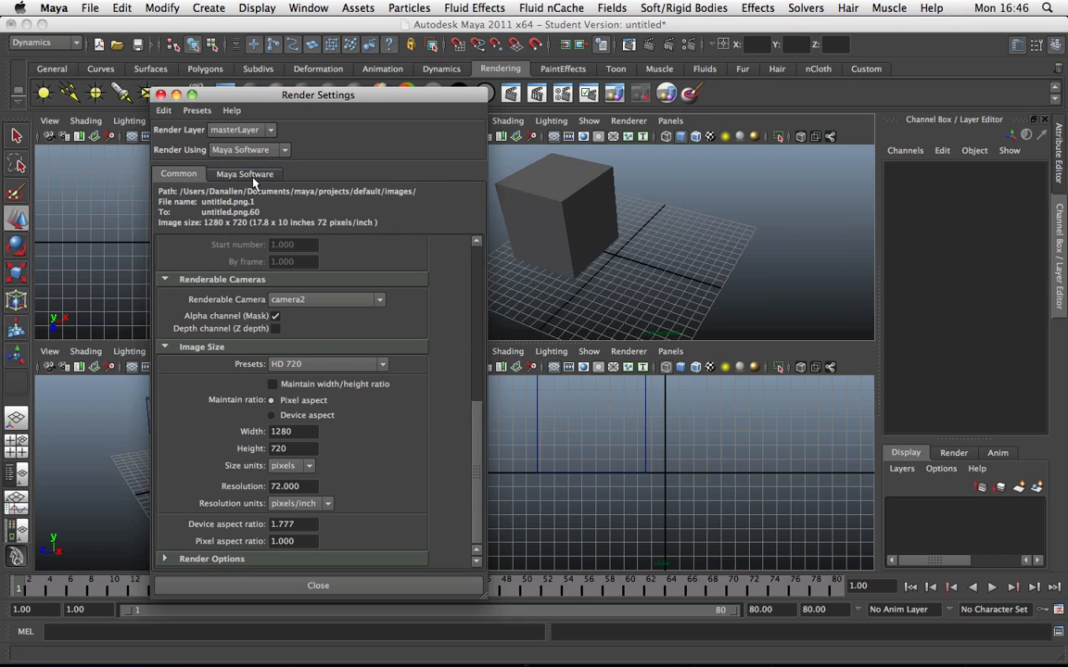
left_click(244, 173)
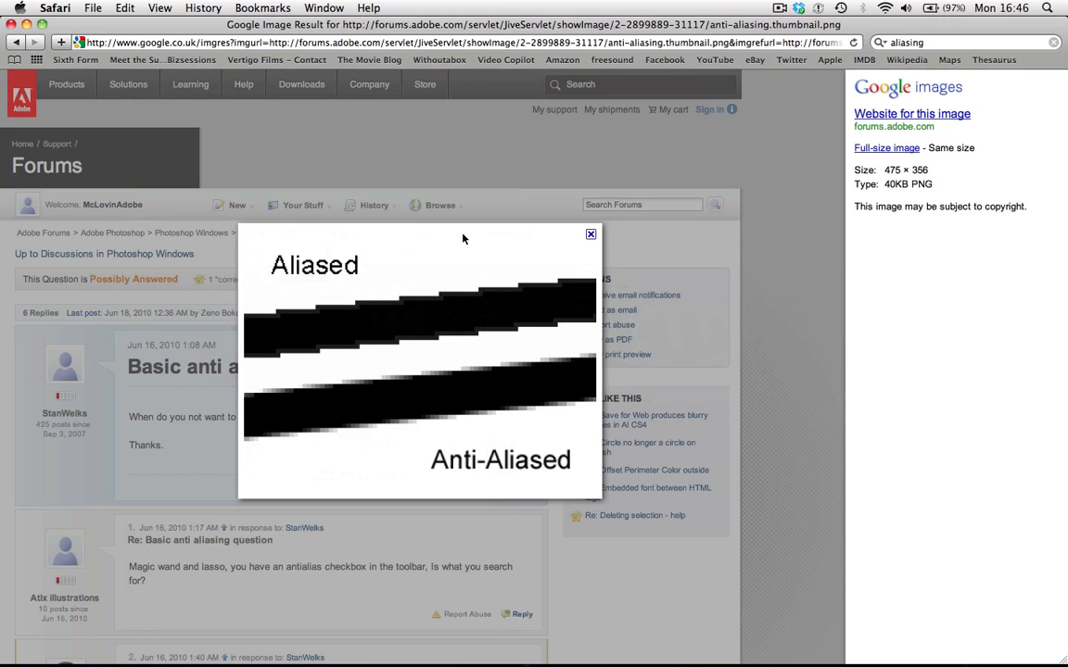
mouse_move(501, 271)
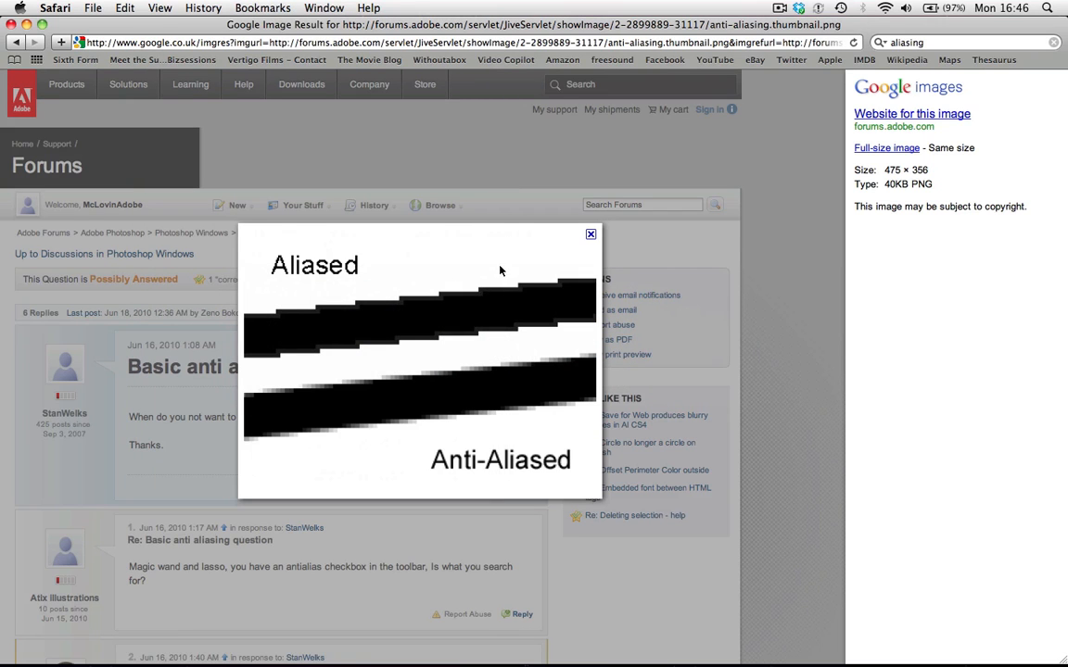
mouse_move(391, 302)
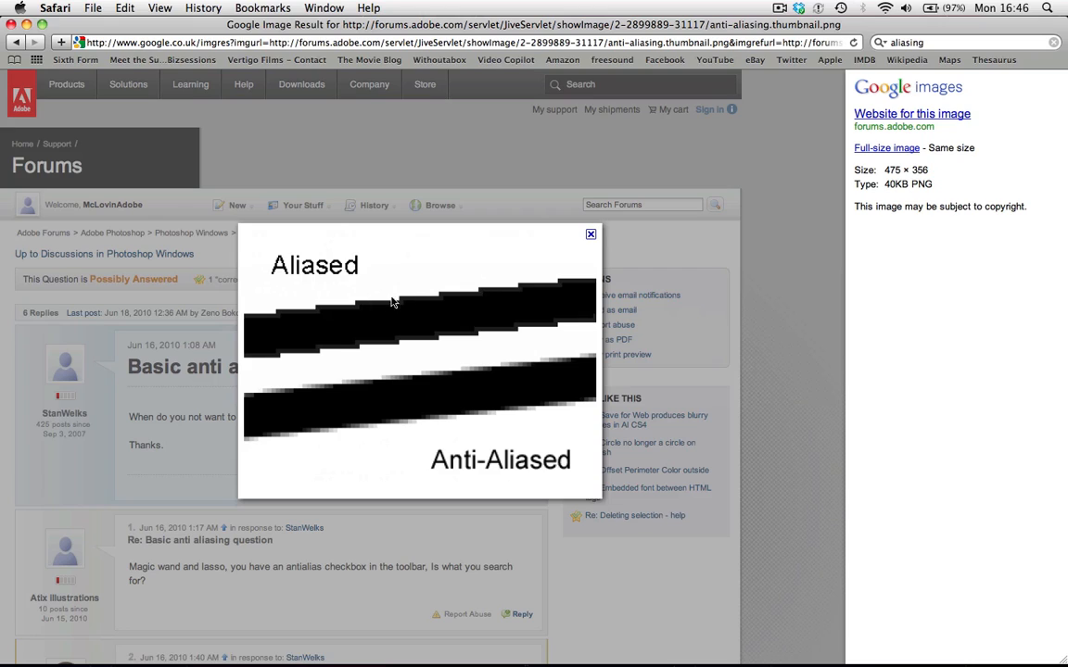
mouse_move(385, 315)
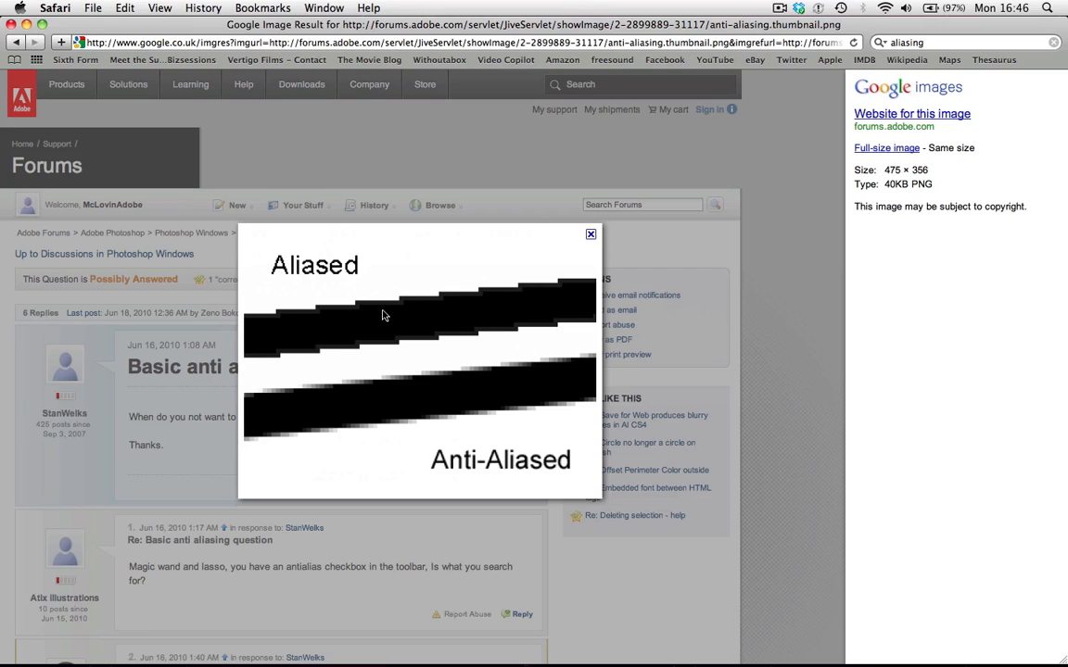
mouse_move(273, 340)
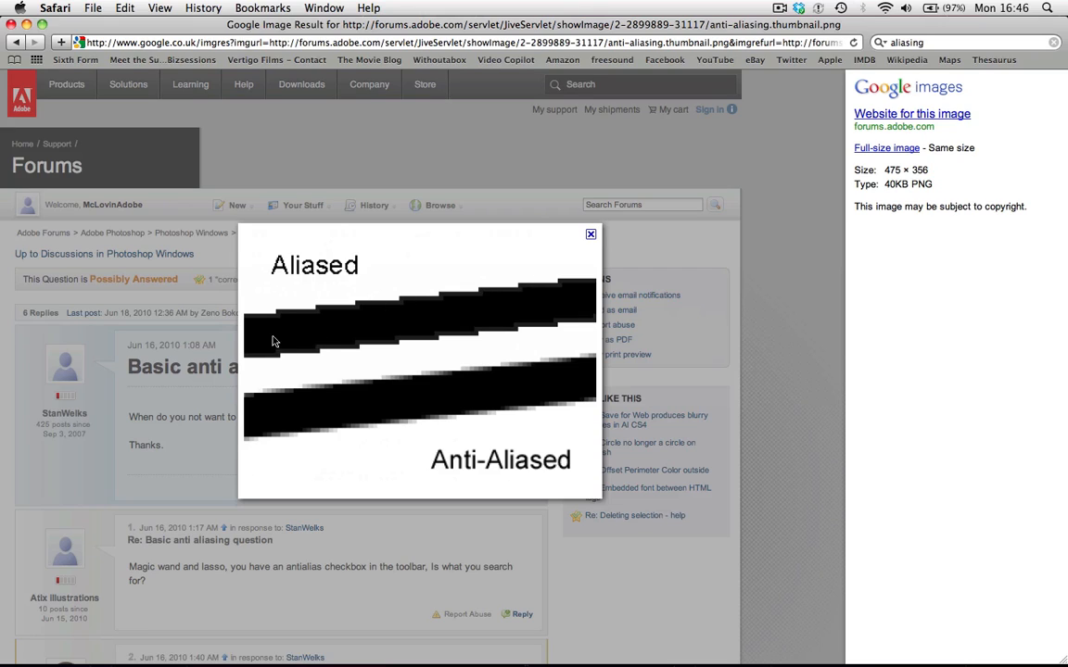
mouse_move(463, 304)
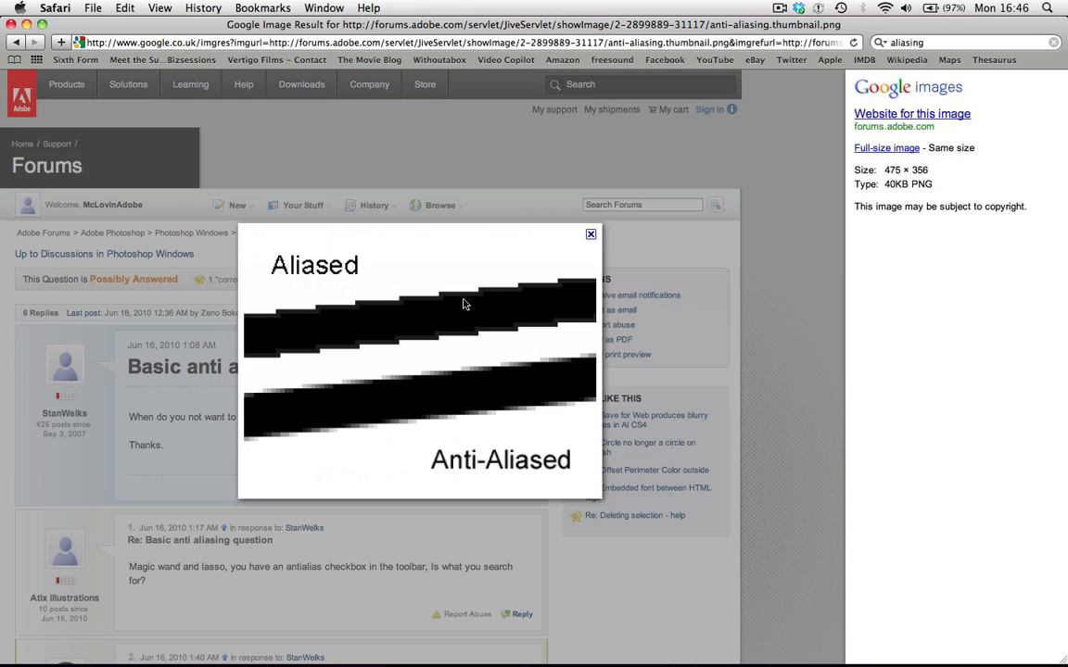
mouse_move(463, 324)
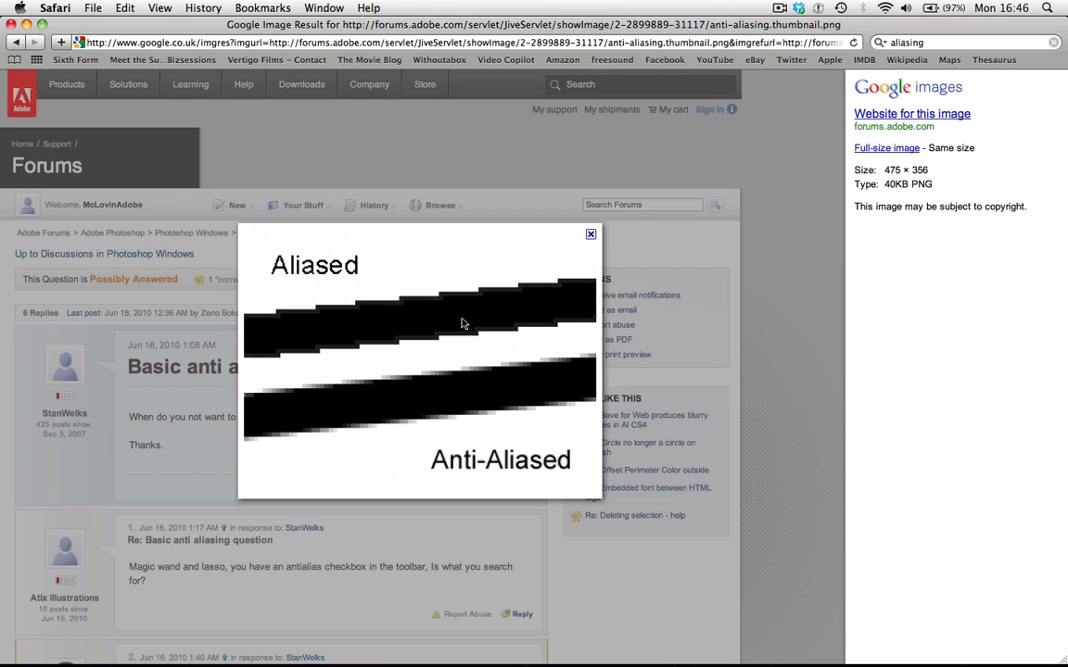
mouse_move(466, 389)
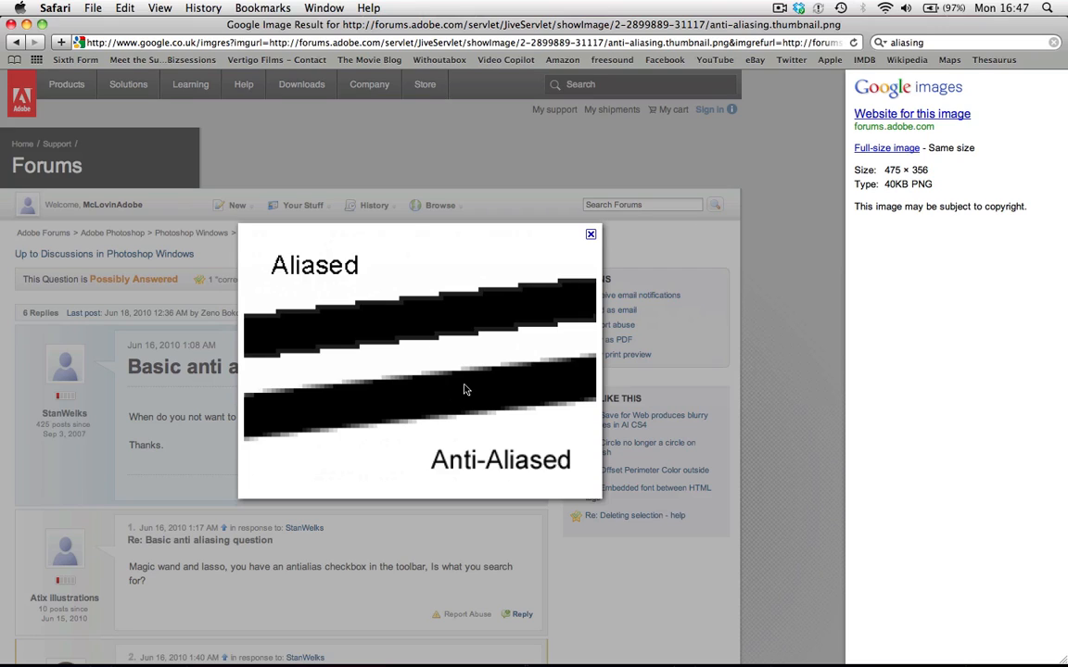
mouse_move(461, 389)
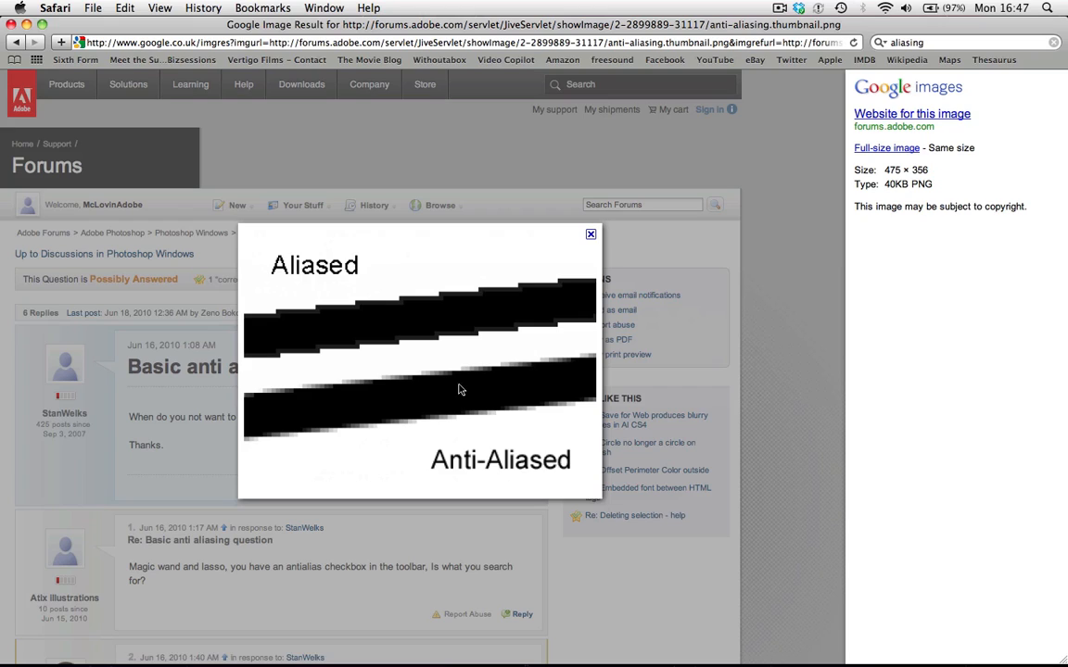
mouse_move(450, 392)
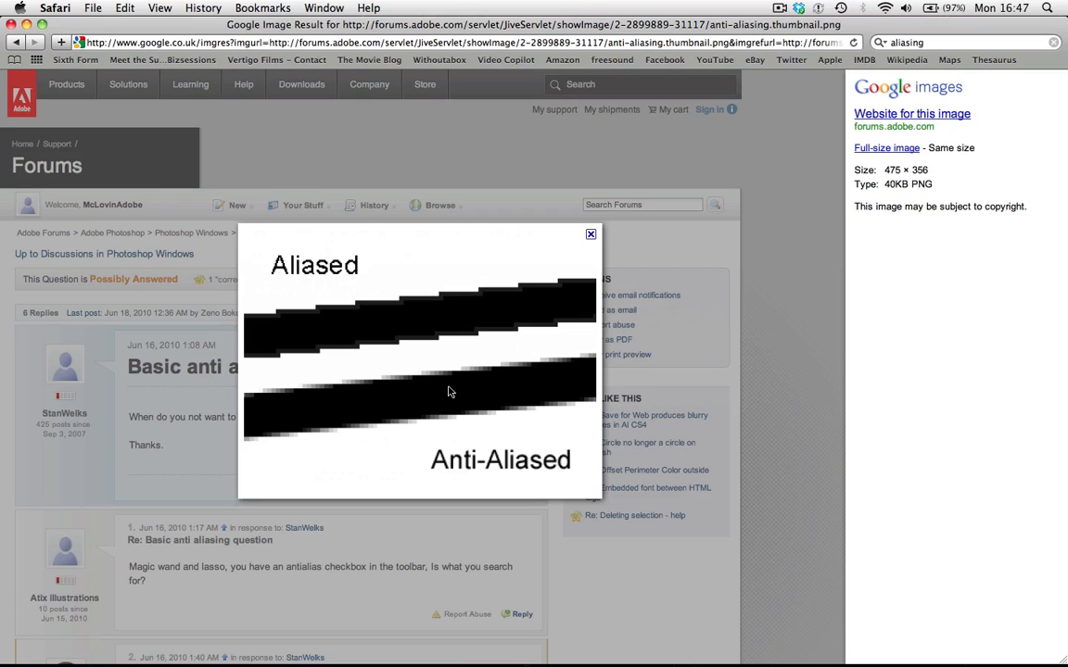
mouse_move(550, 391)
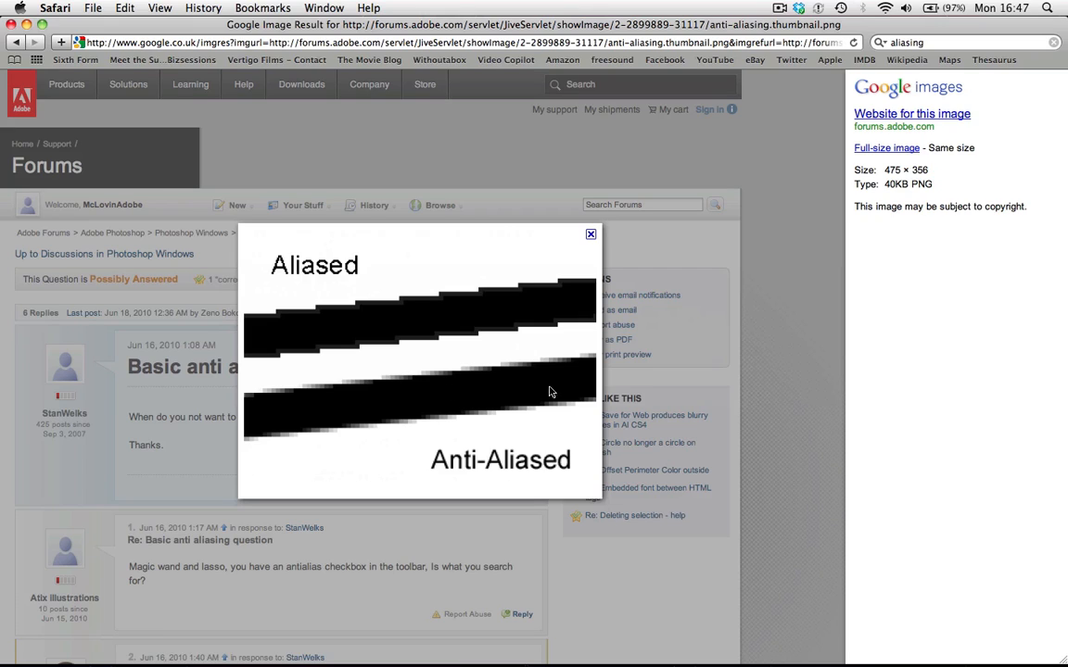
mouse_move(433, 408)
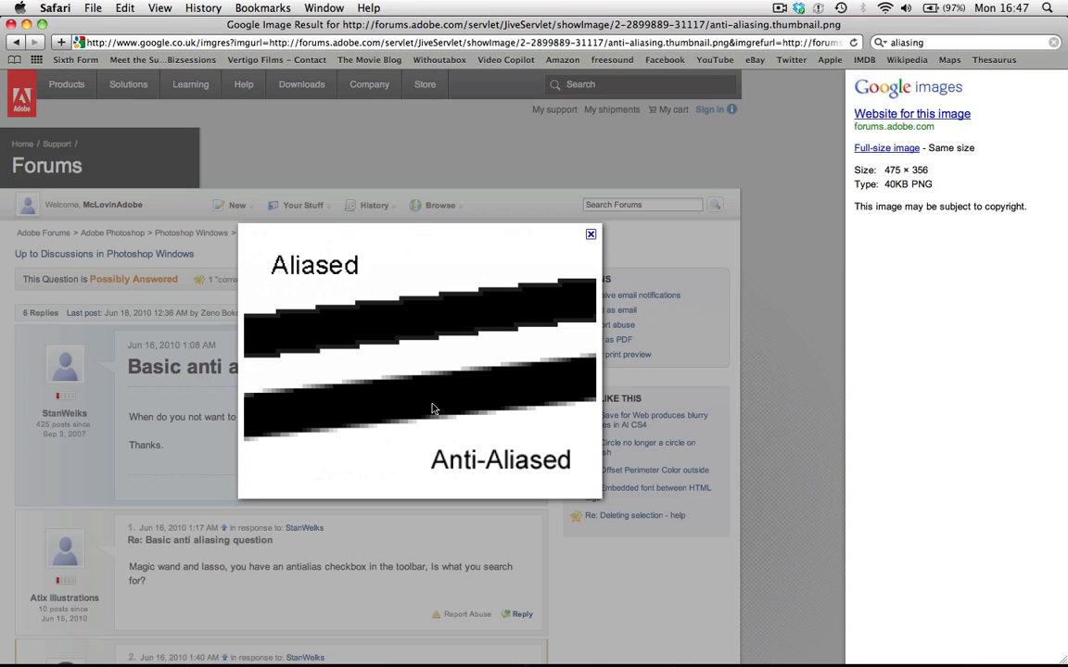
mouse_move(352, 317)
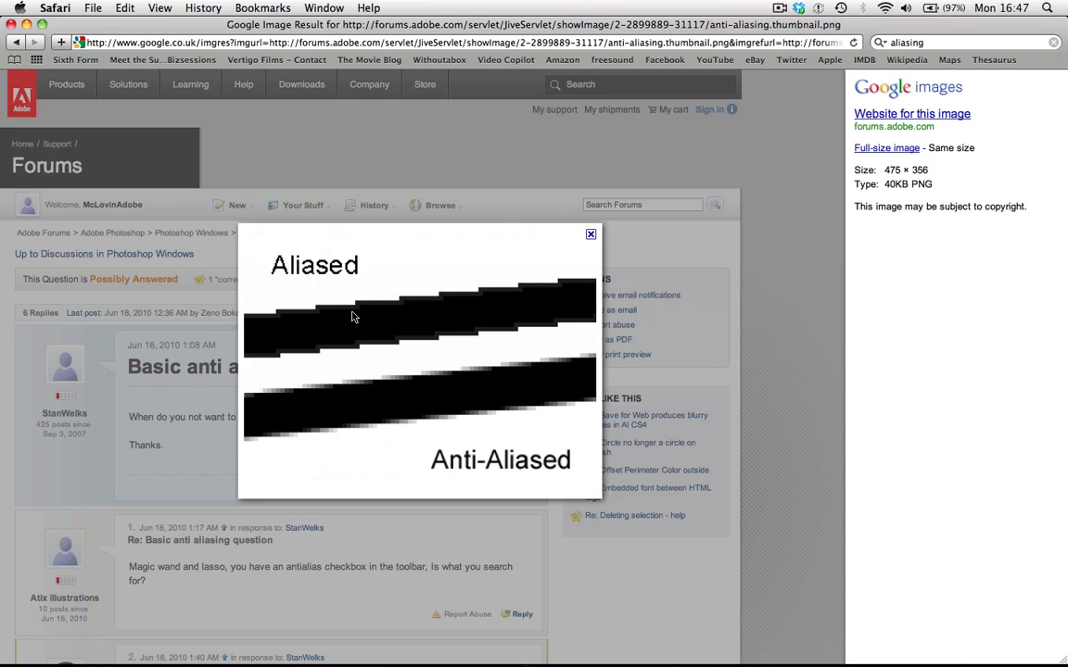
mouse_move(545, 251)
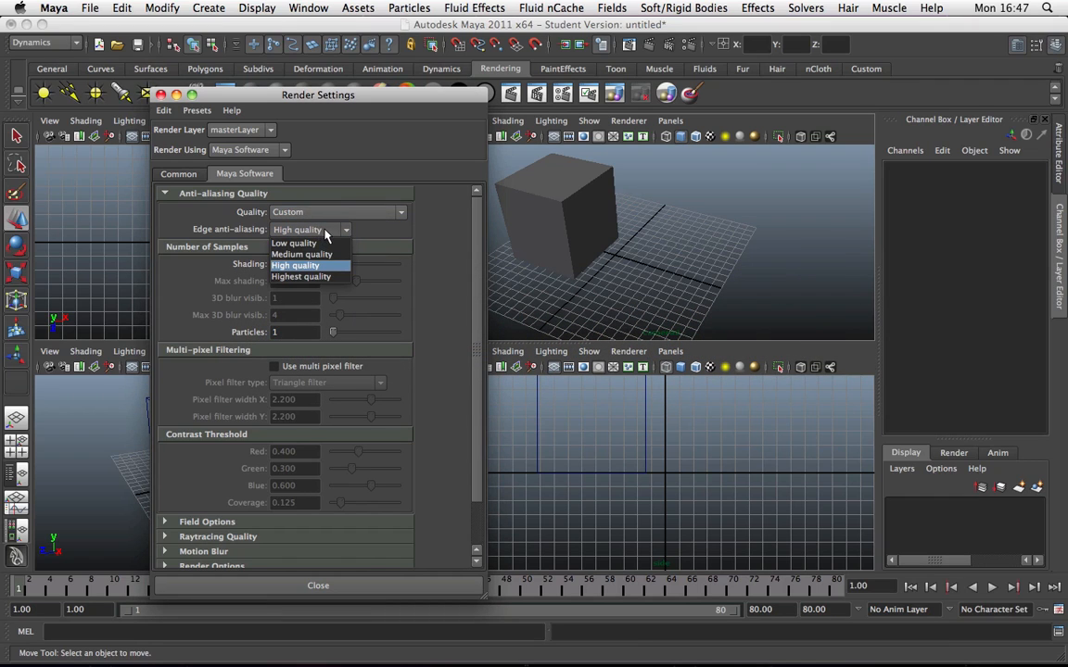
Step: Set edge anti-aliasing to Highest quality in the Maya Software tab
left_click(301, 276)
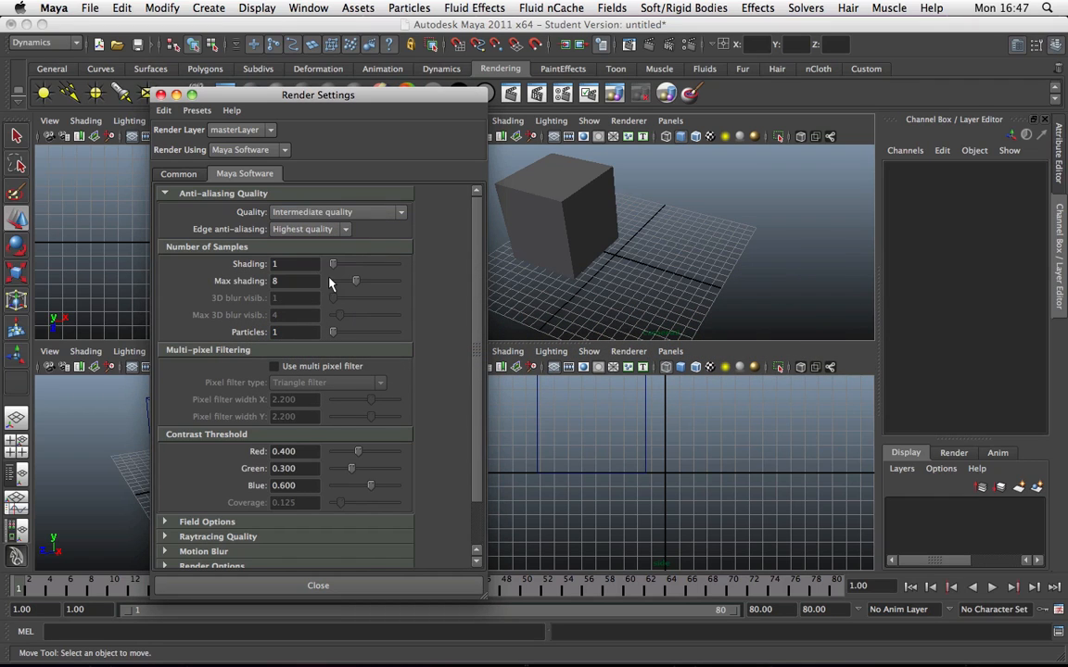
mouse_move(334, 245)
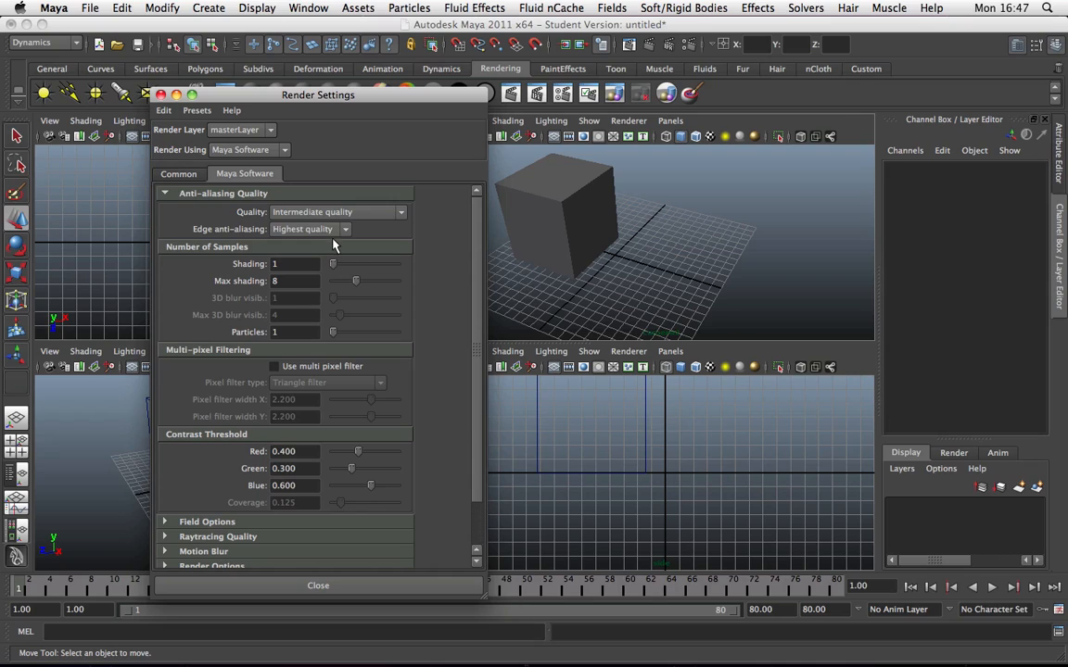
mouse_move(387, 241)
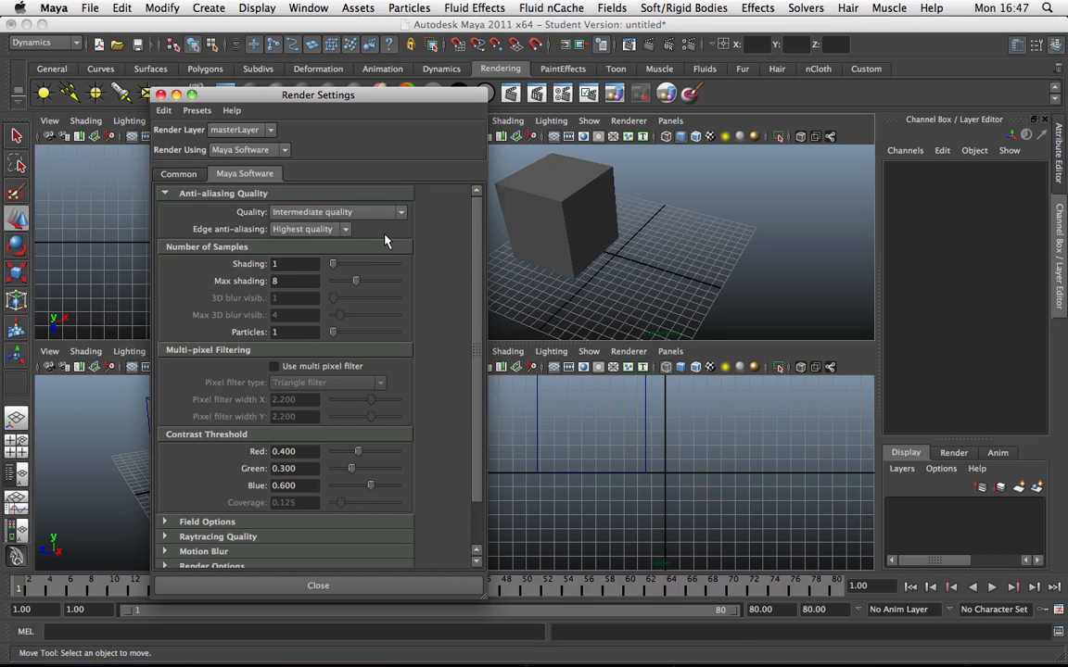
mouse_move(339, 273)
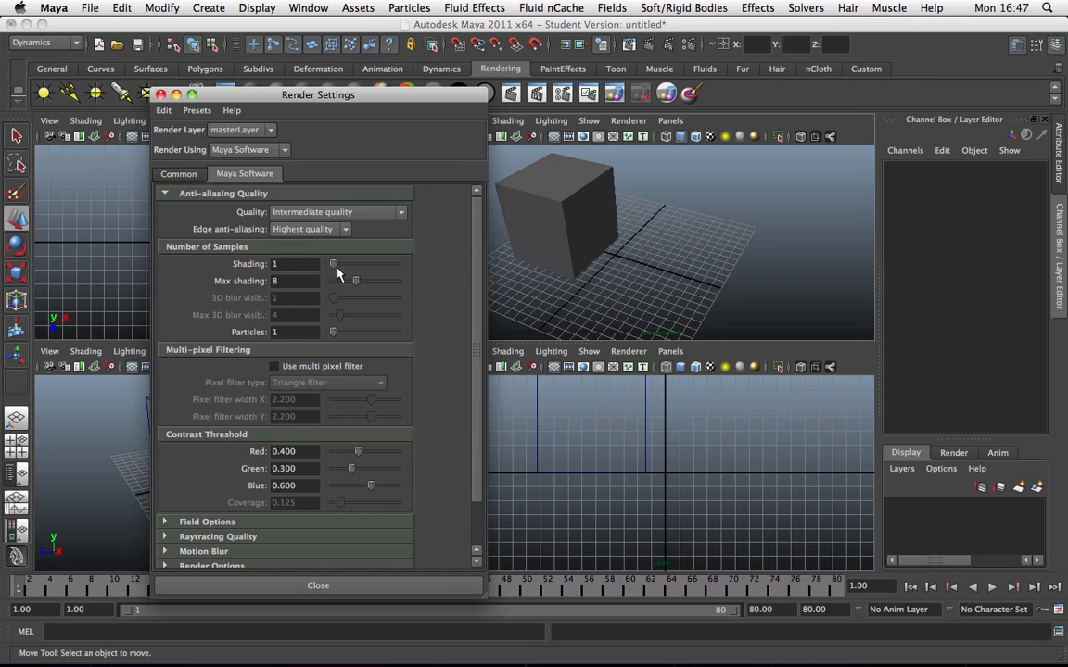
mouse_move(292, 320)
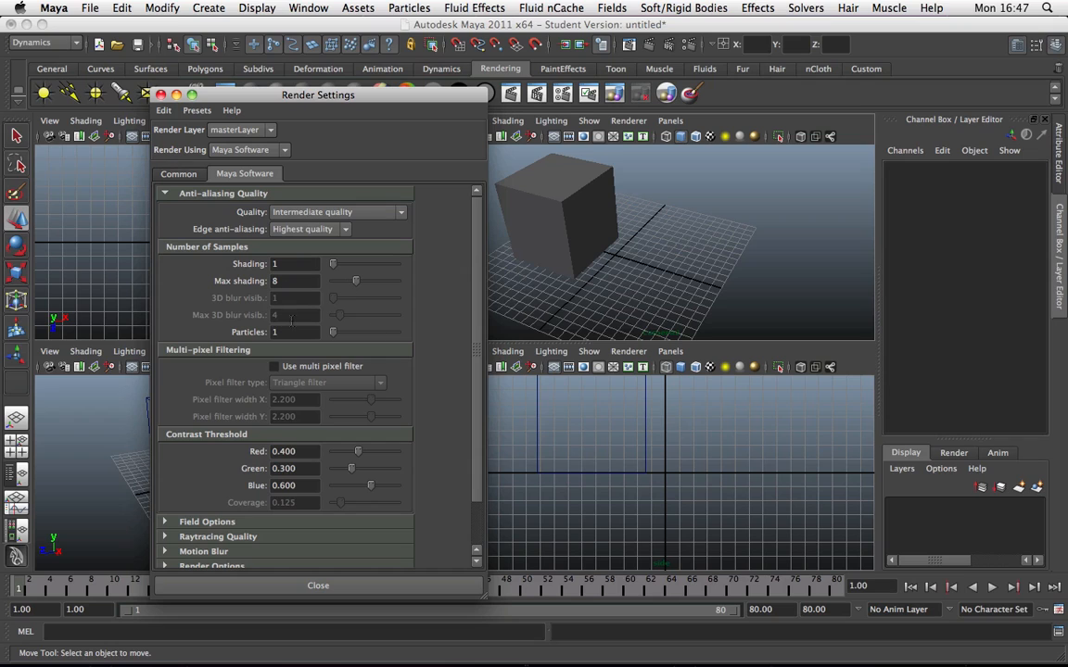
mouse_move(477, 289)
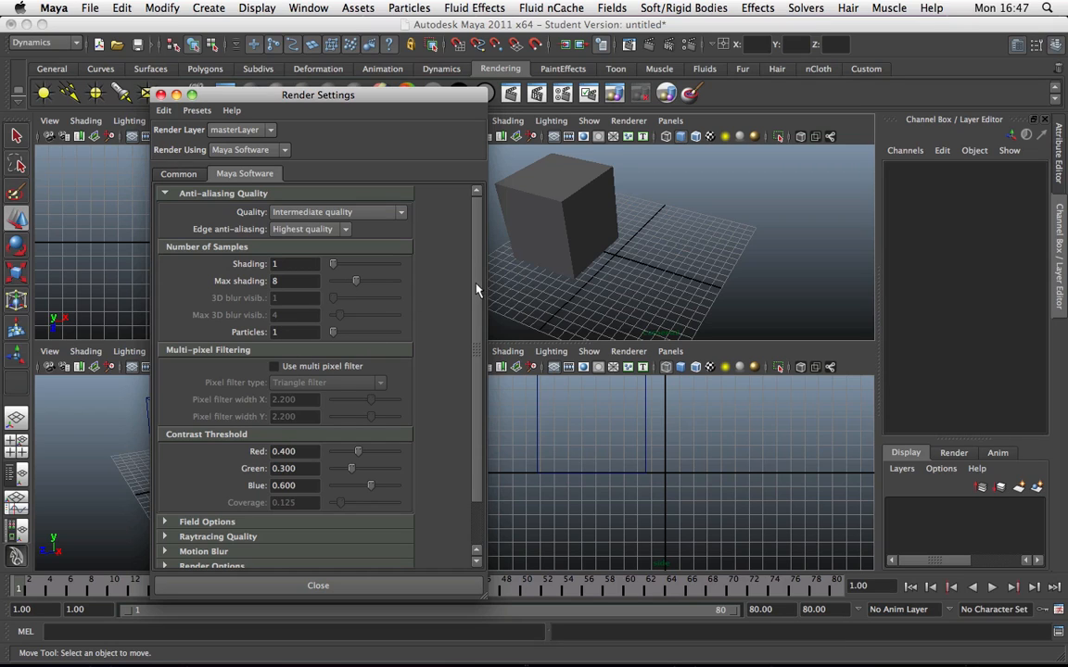
mouse_move(437, 213)
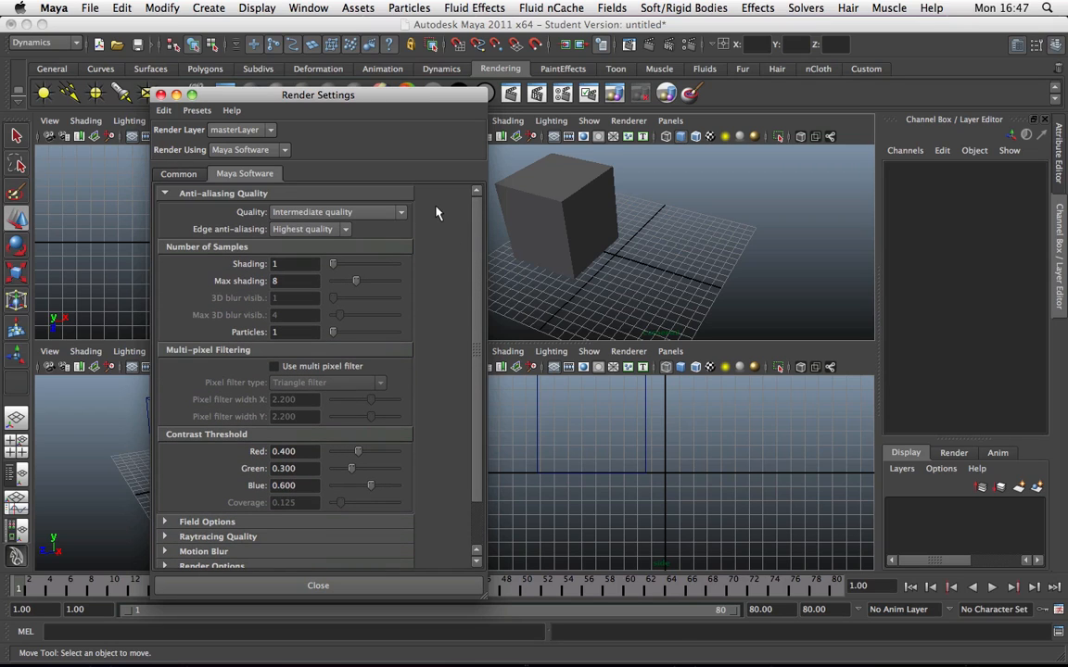
mouse_move(448, 239)
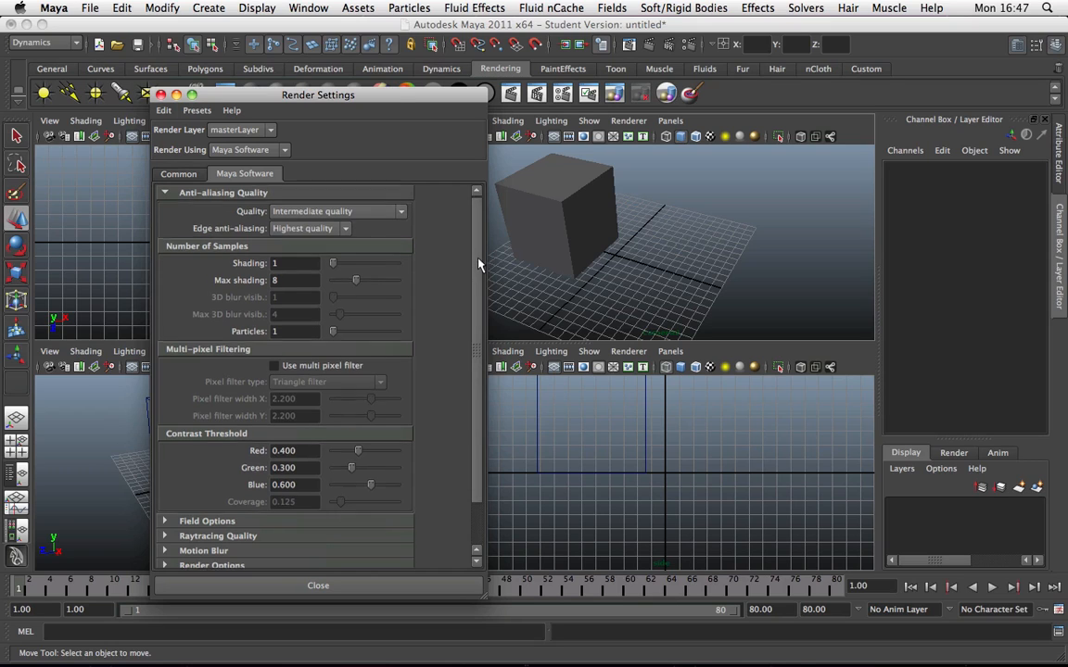
scroll("down", 3)
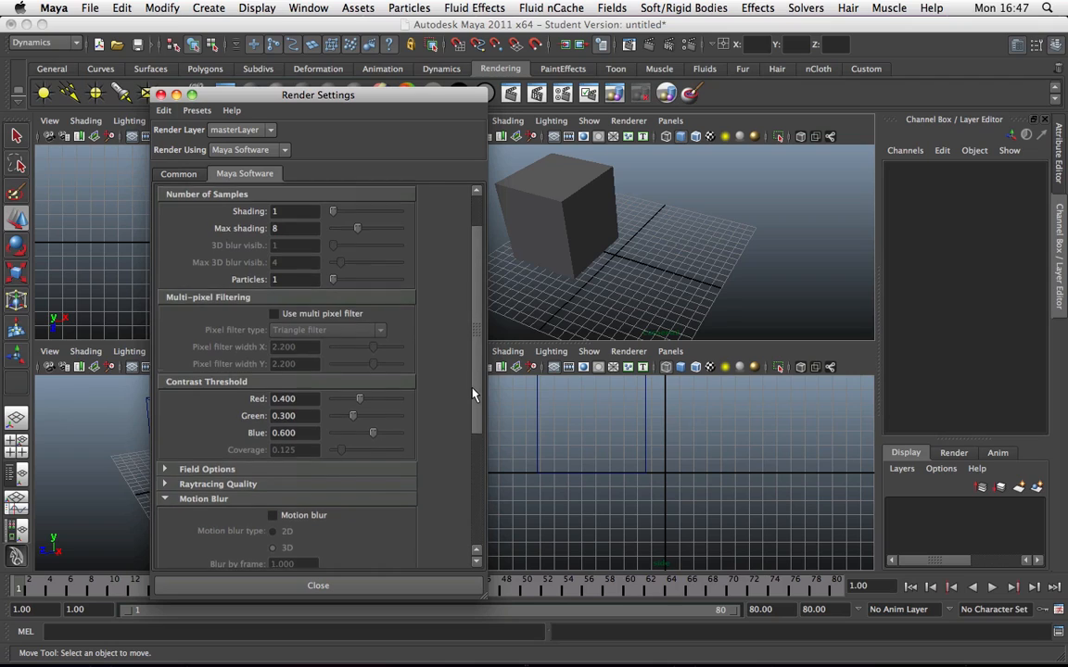
Step: Enable the Motion blur checkbox in the Maya Software Motion Blur section
scroll("down", 3)
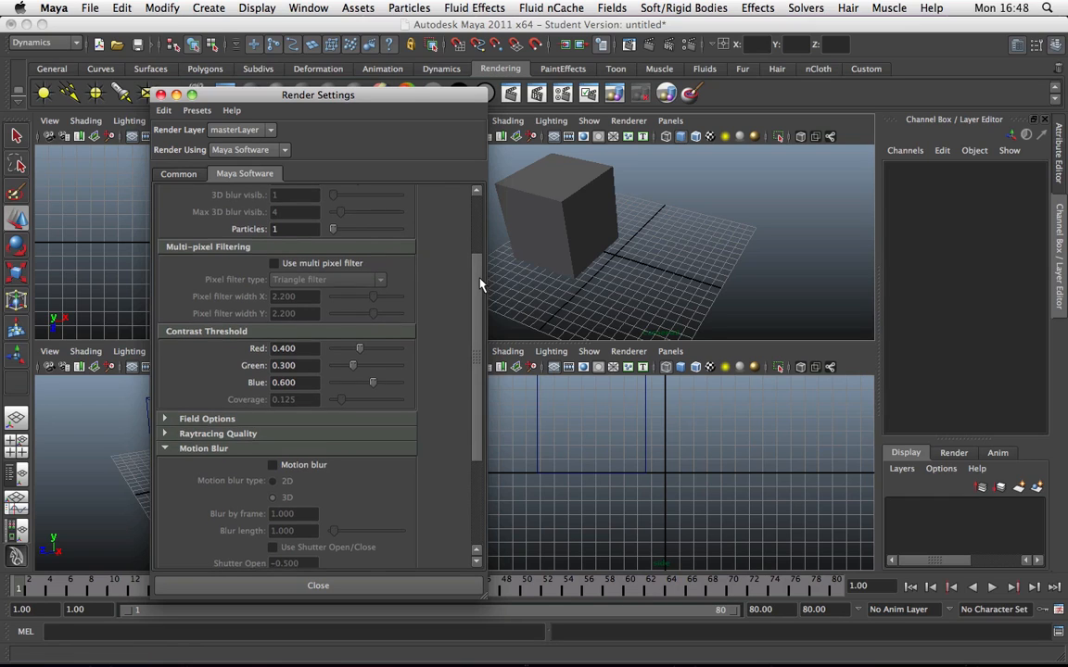
scroll("down", 3)
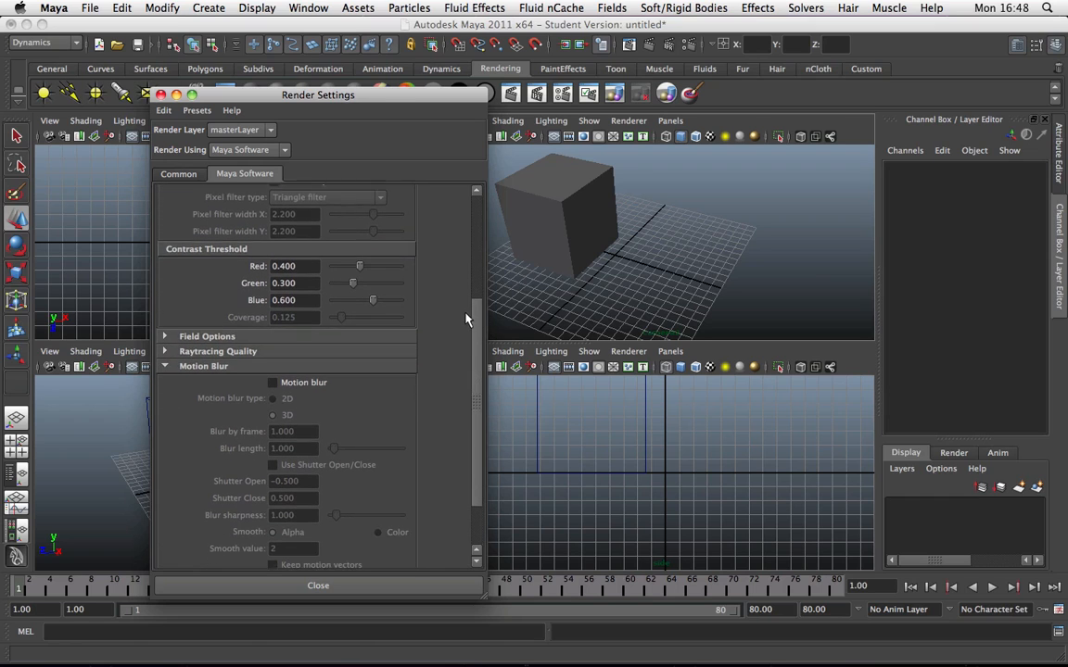
scroll("down", 3)
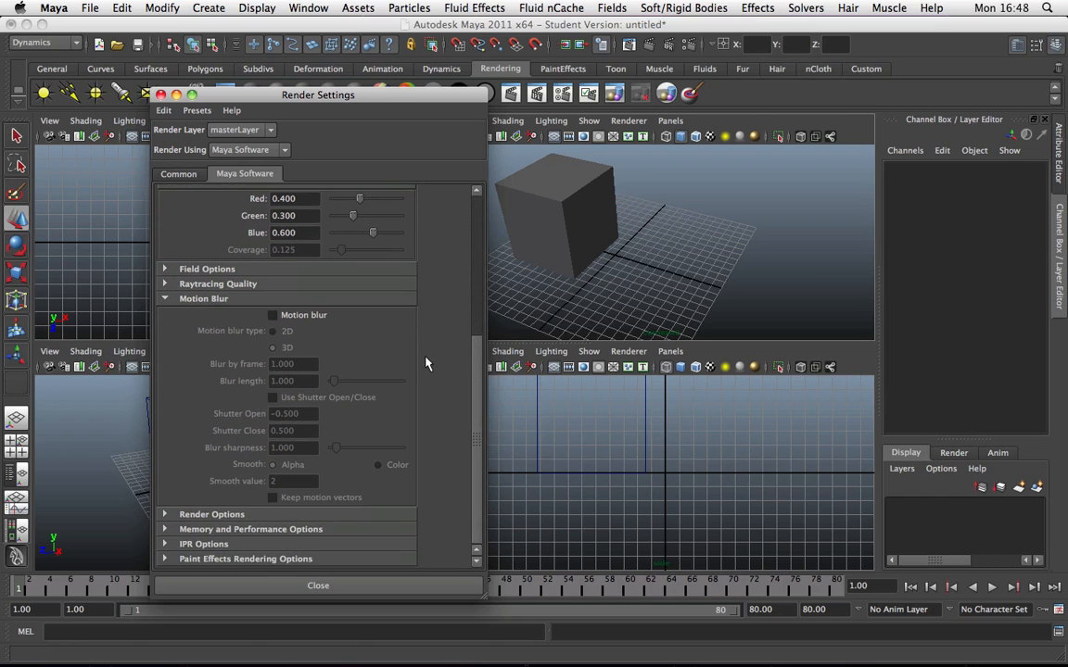
mouse_move(278, 349)
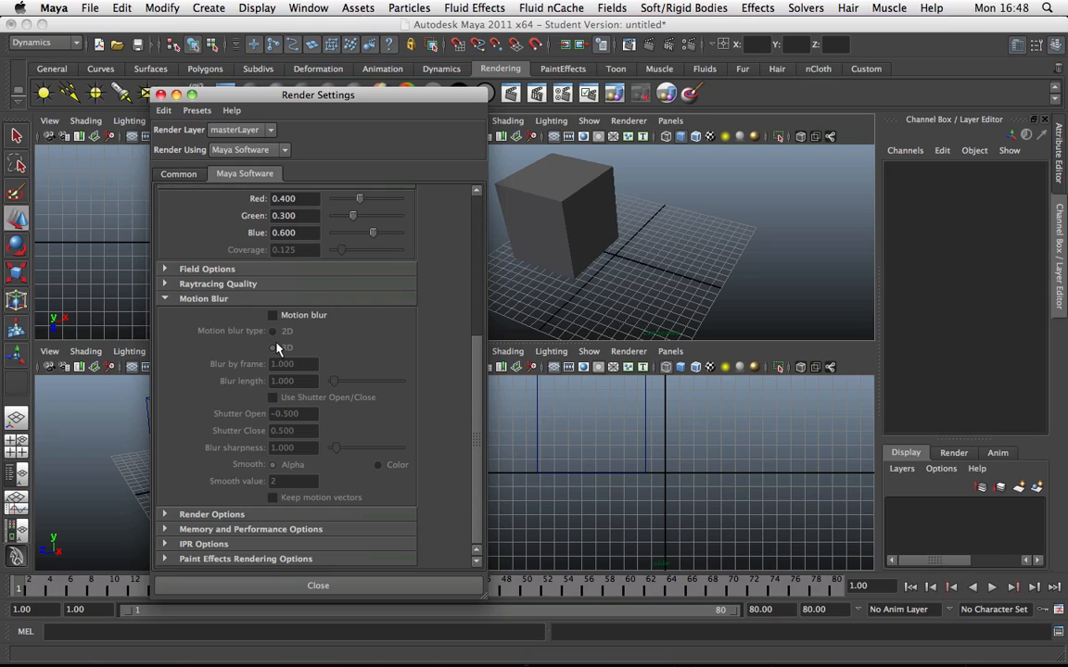
mouse_move(248, 315)
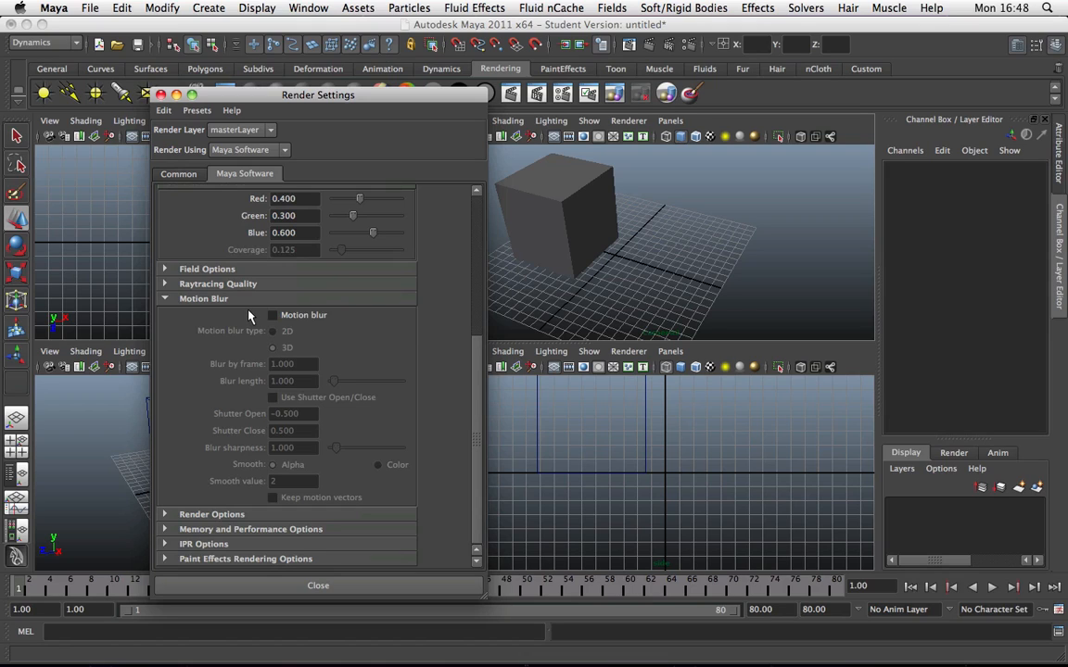
mouse_move(266, 328)
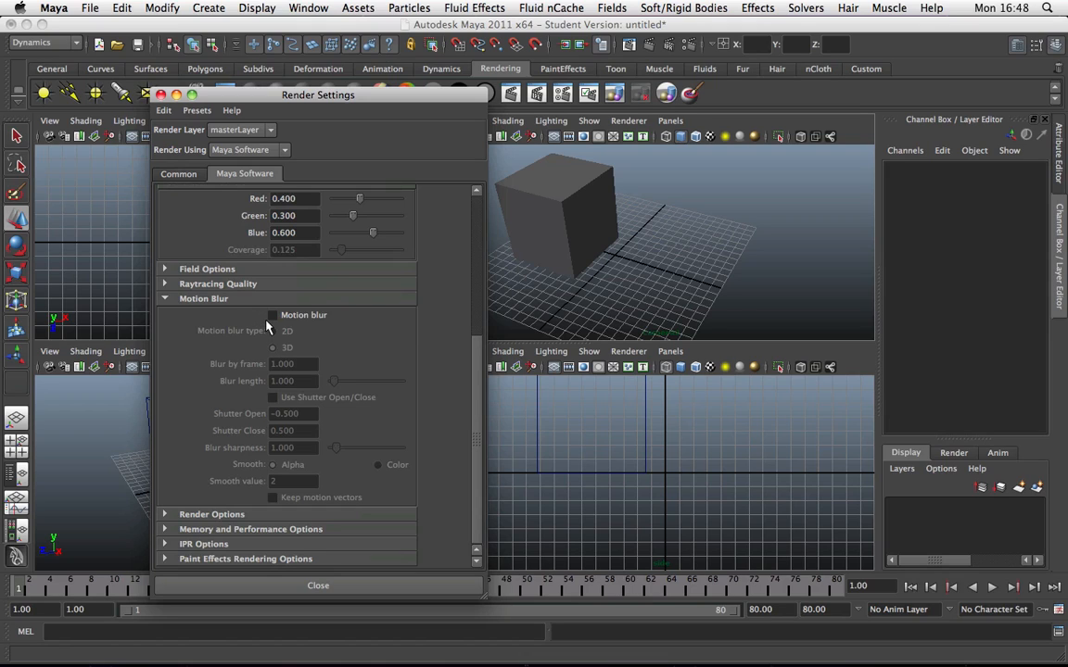
left_click(272, 316)
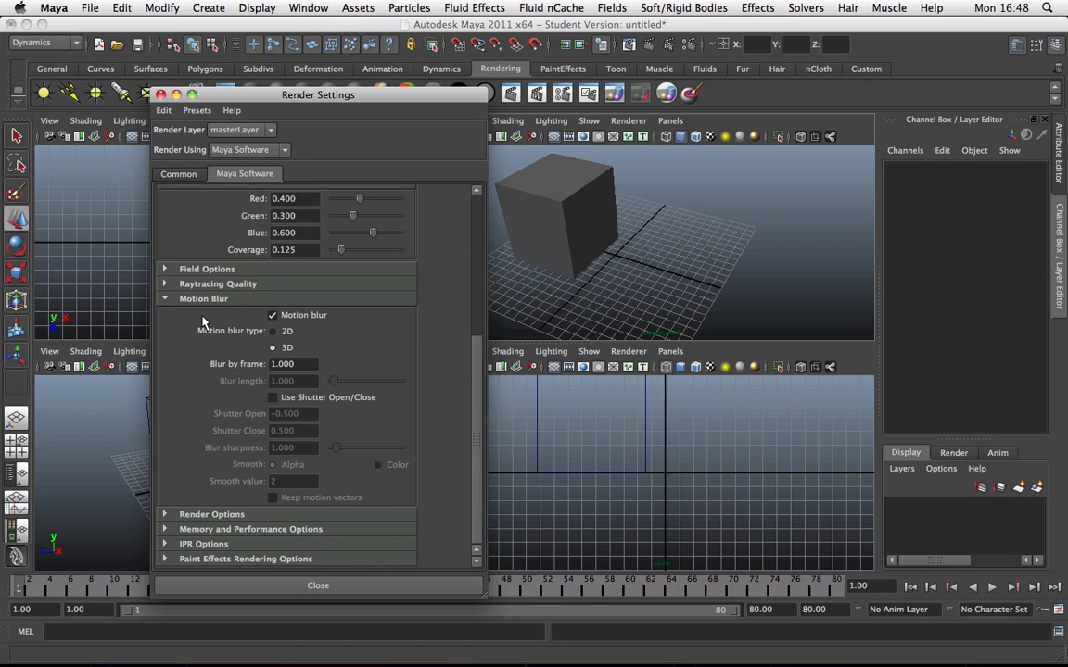
mouse_move(192, 323)
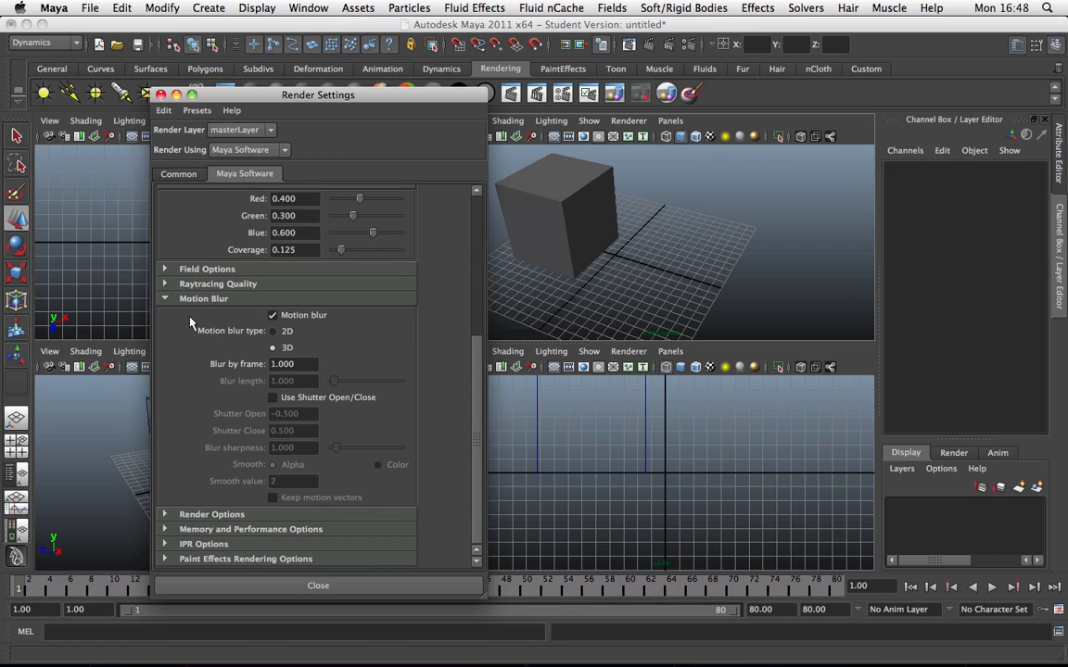
mouse_move(414, 341)
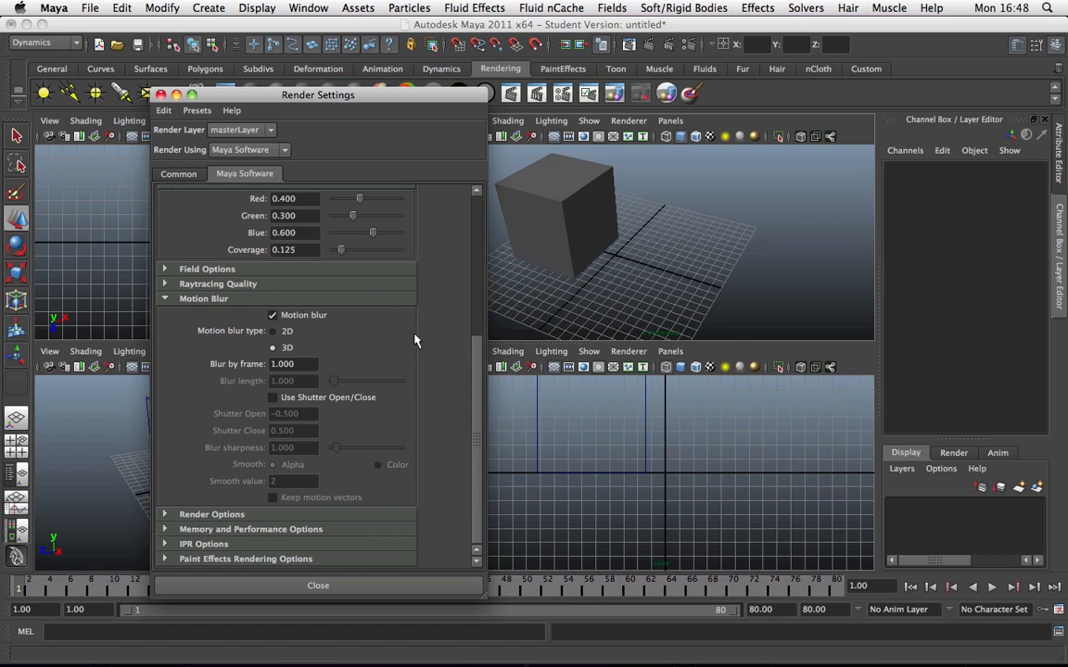
scroll("up", 3)
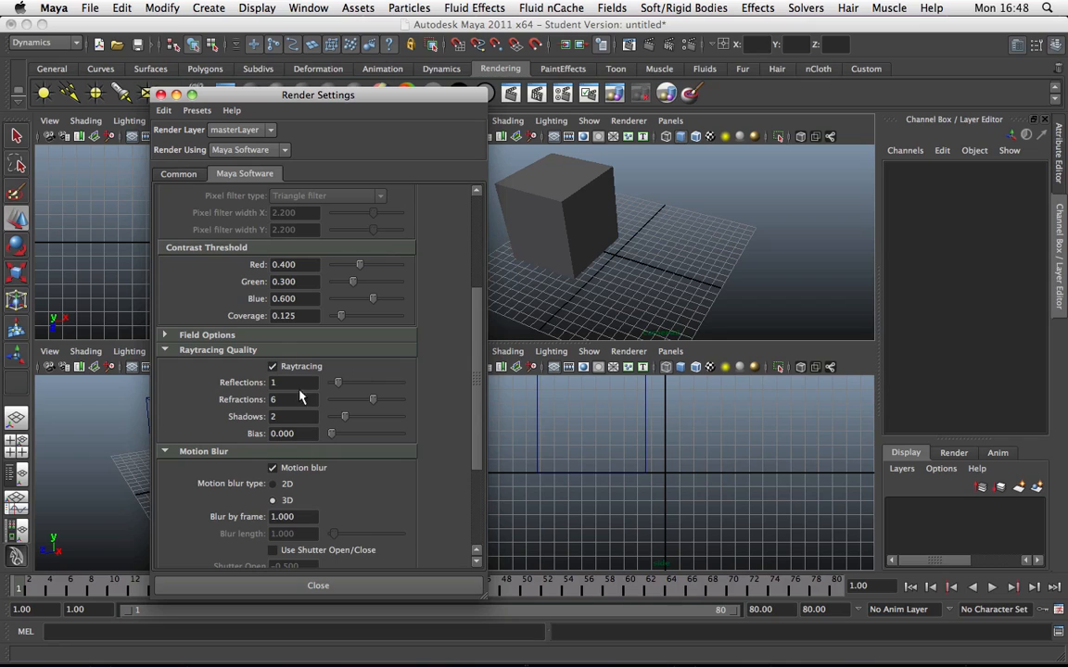
scroll("down", 3)
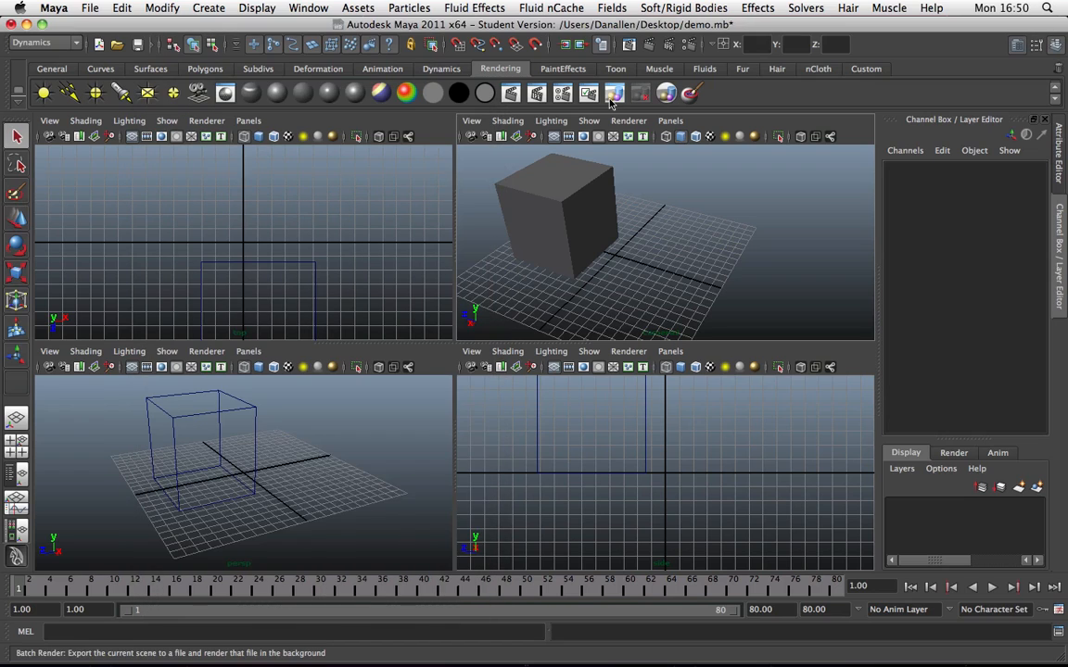
mouse_move(273, 322)
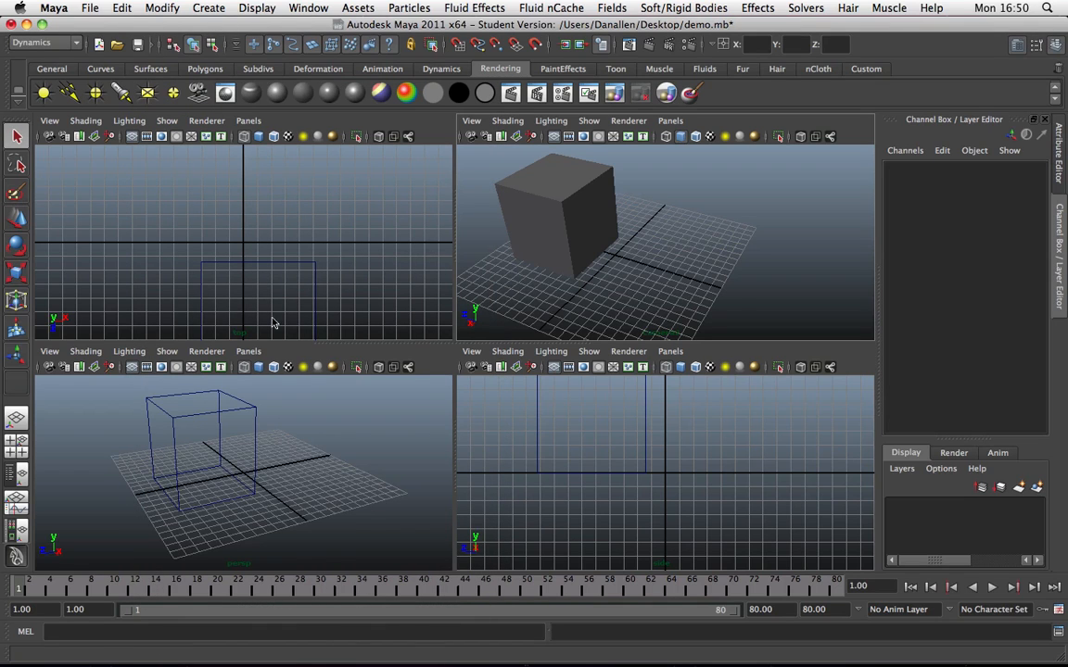
mouse_move(614, 92)
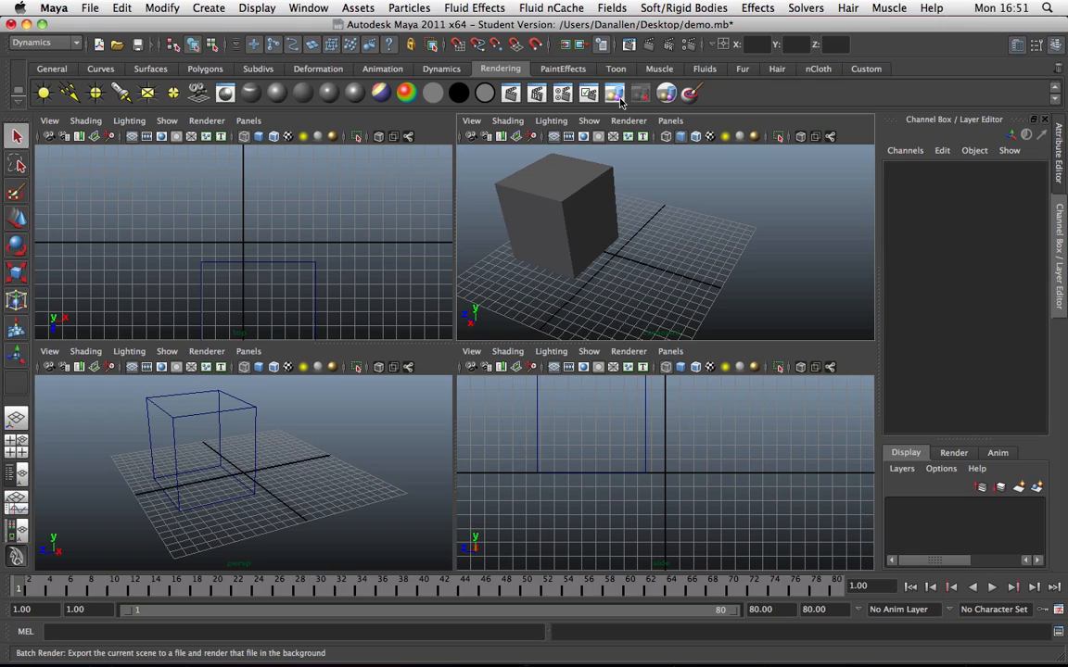
Step: Start the batch render of demo.mb, accepting the student-version warning
left_click(615, 92)
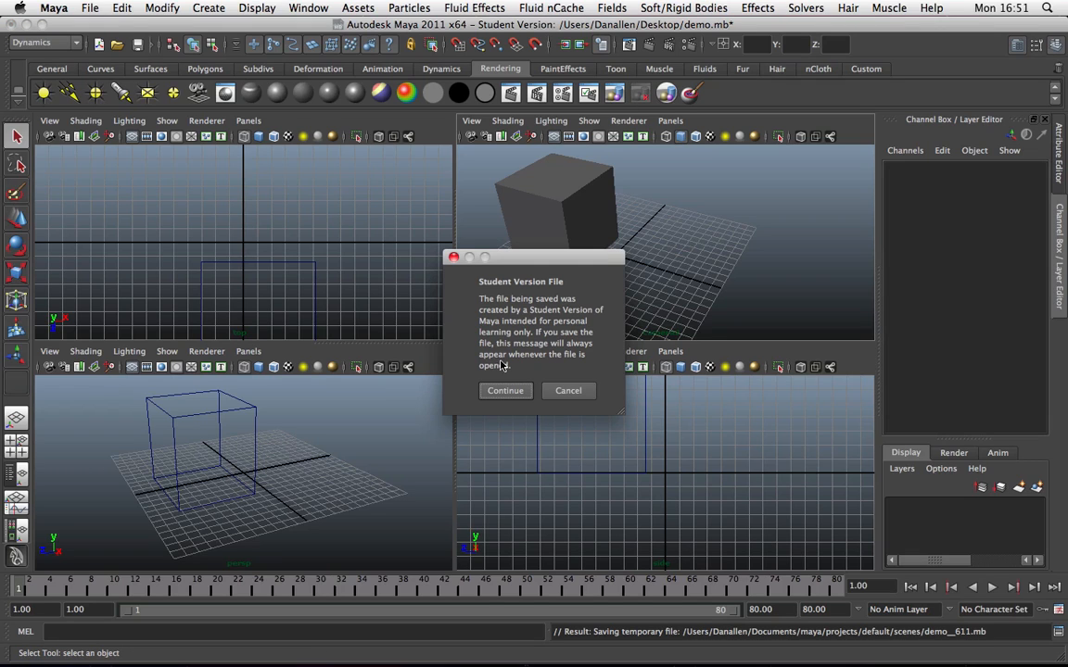
left_click(506, 391)
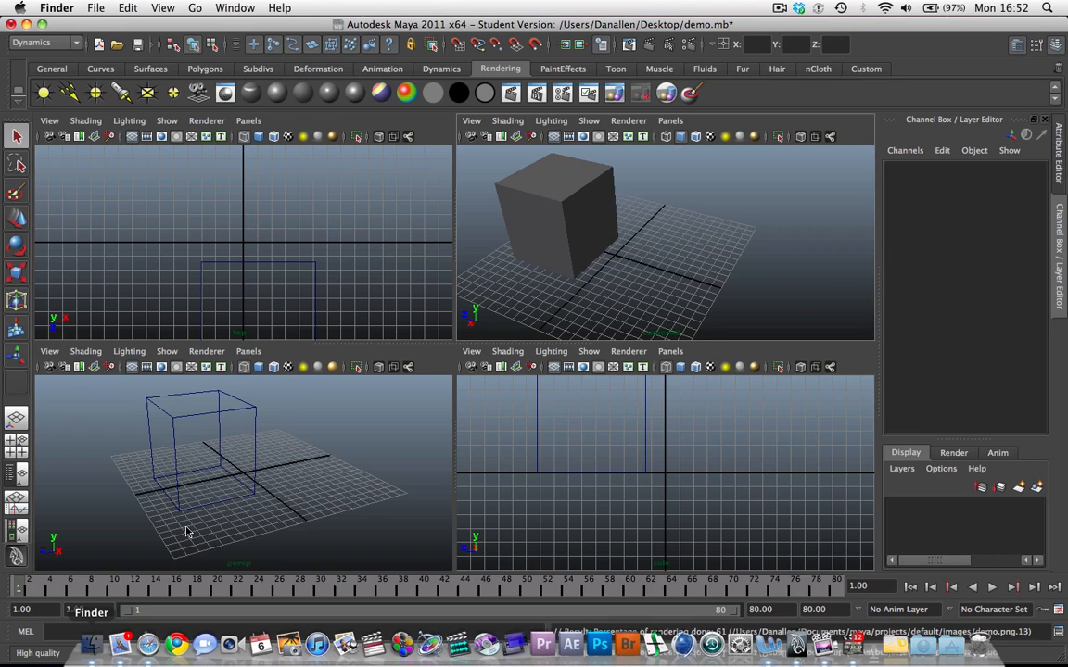
mouse_move(270, 408)
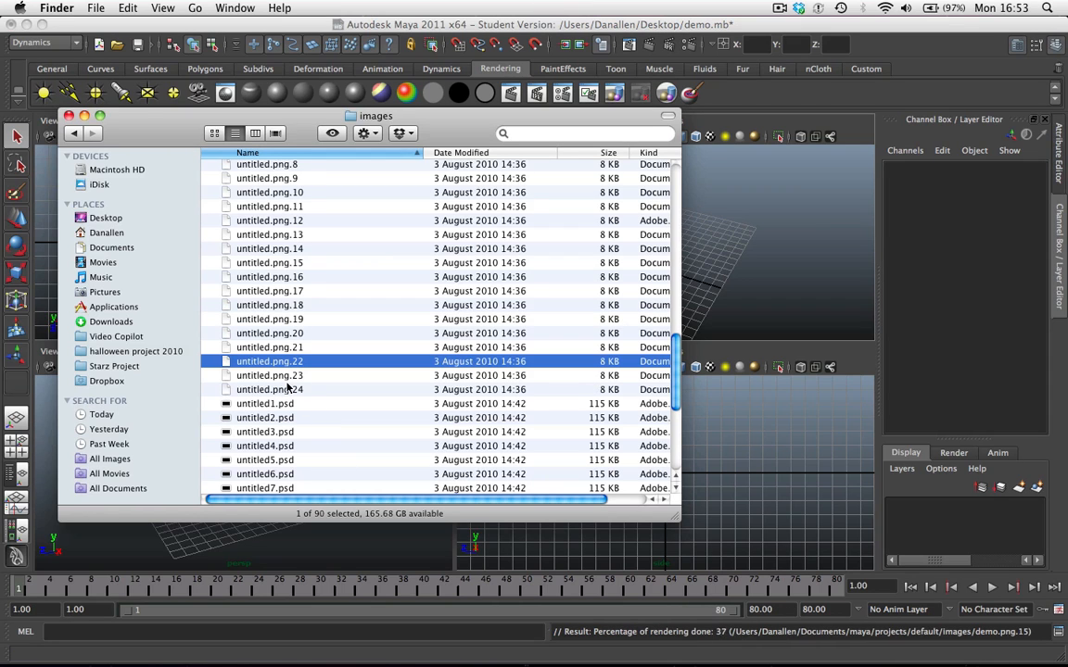
scroll("up", 3)
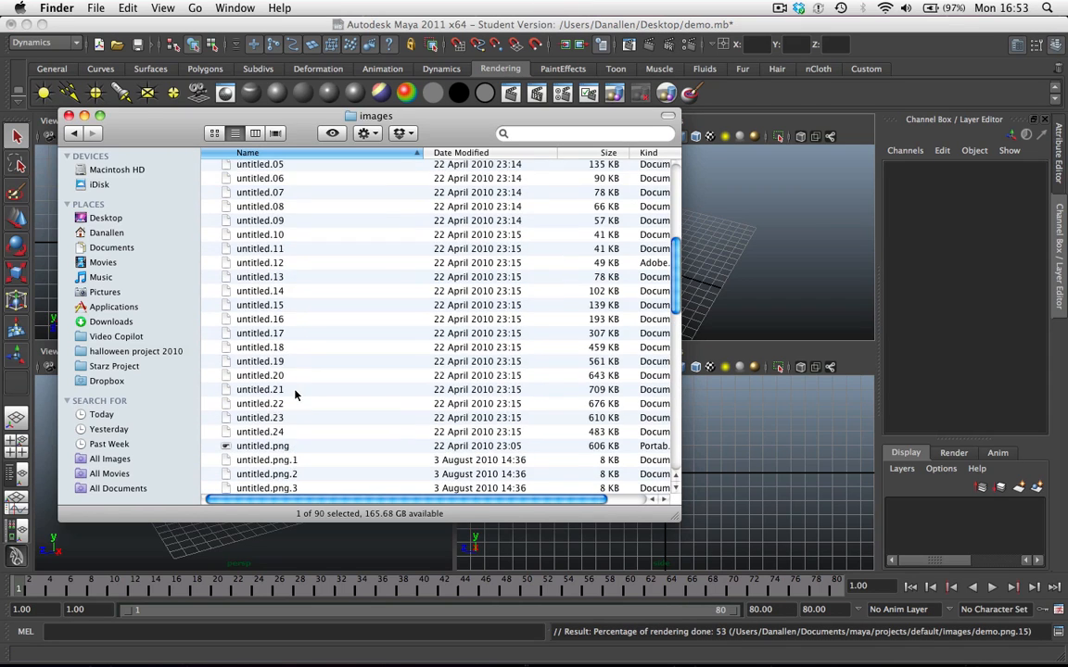
scroll("down", 3)
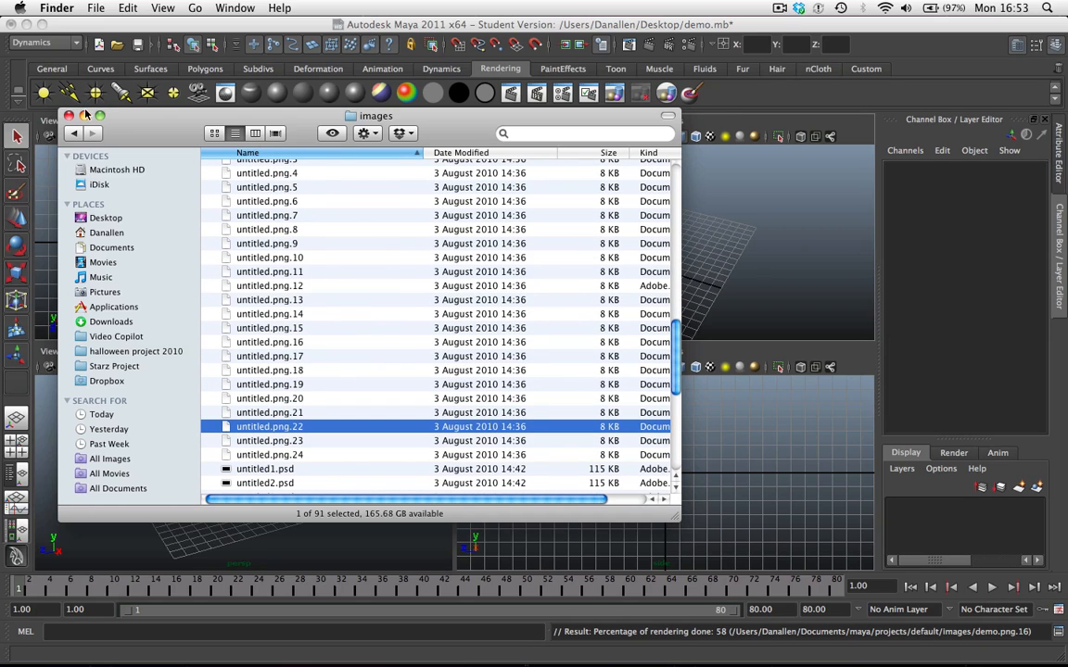
left_click(68, 115)
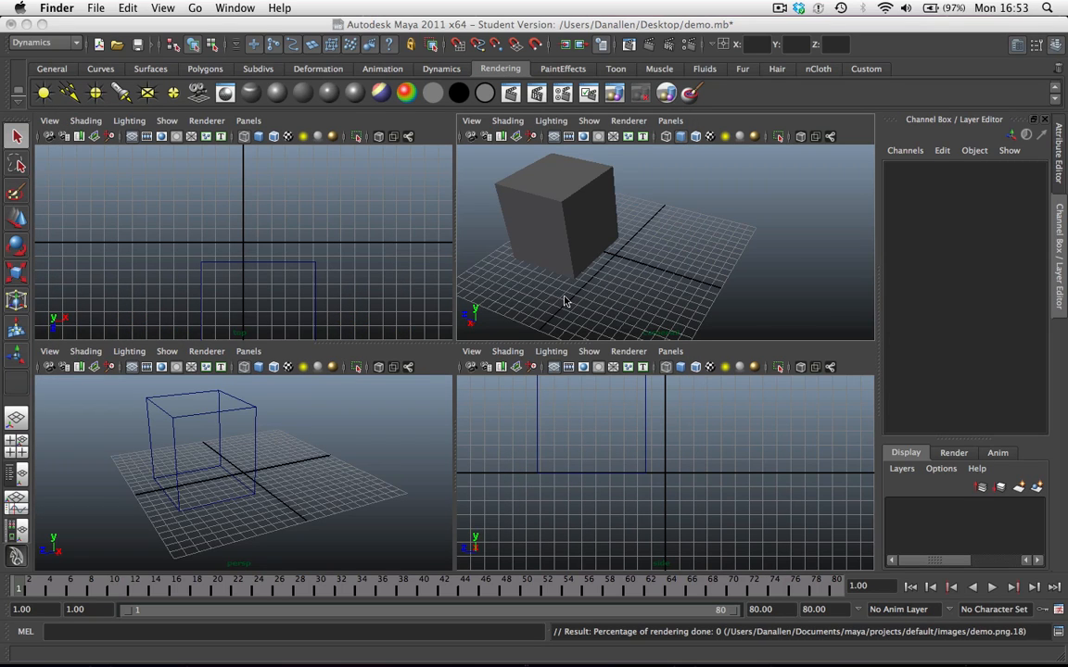
mouse_move(575, 304)
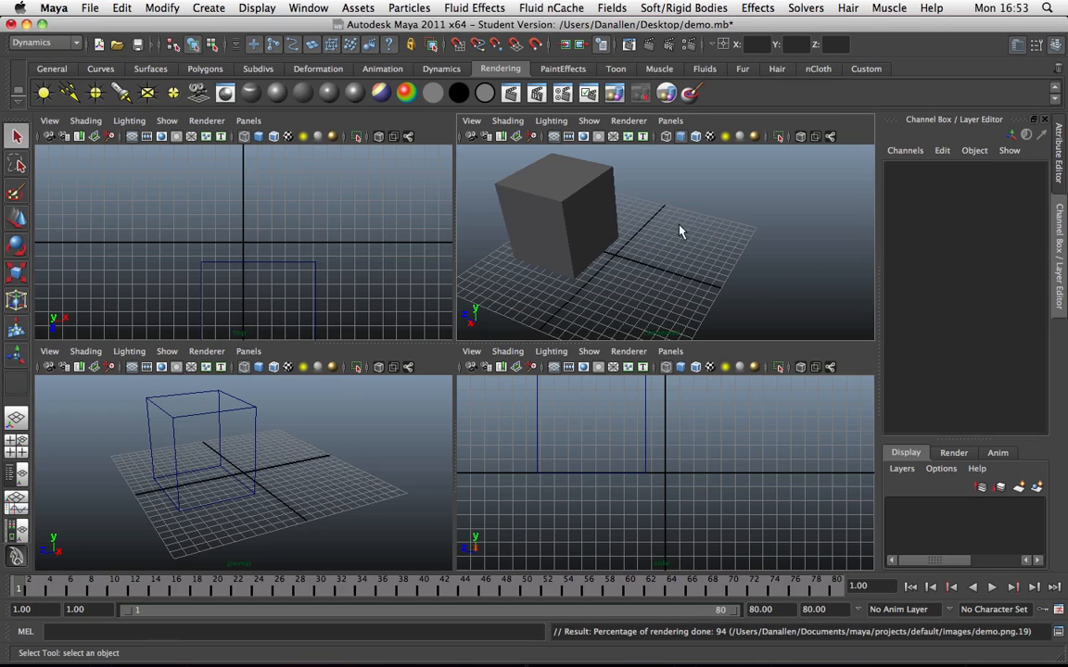
mouse_move(633, 262)
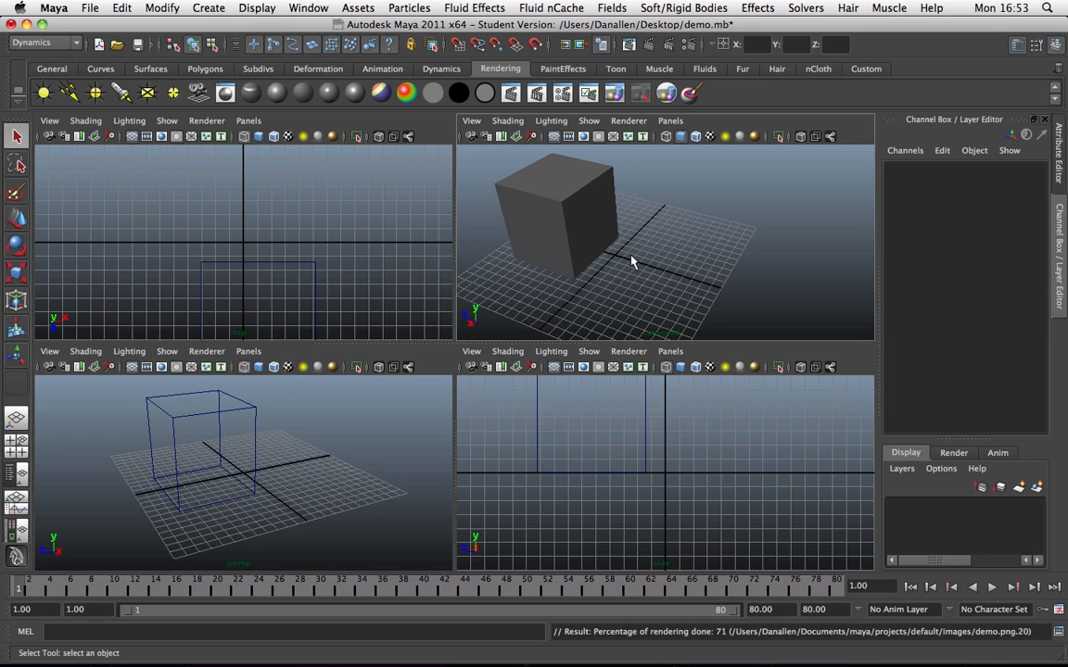
mouse_move(584, 343)
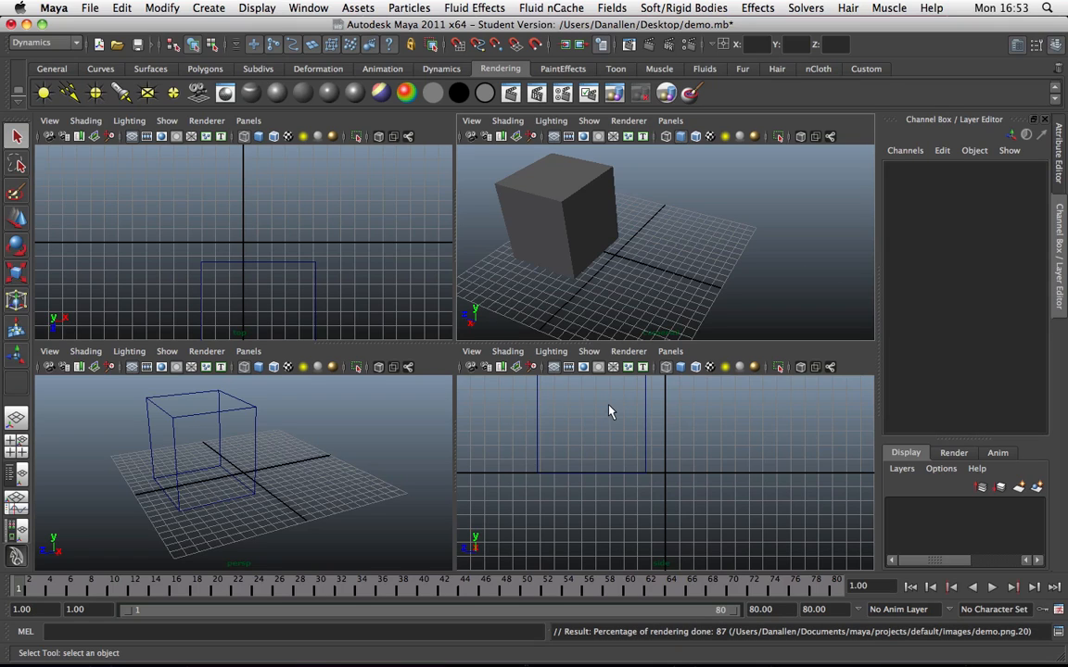
mouse_move(591, 297)
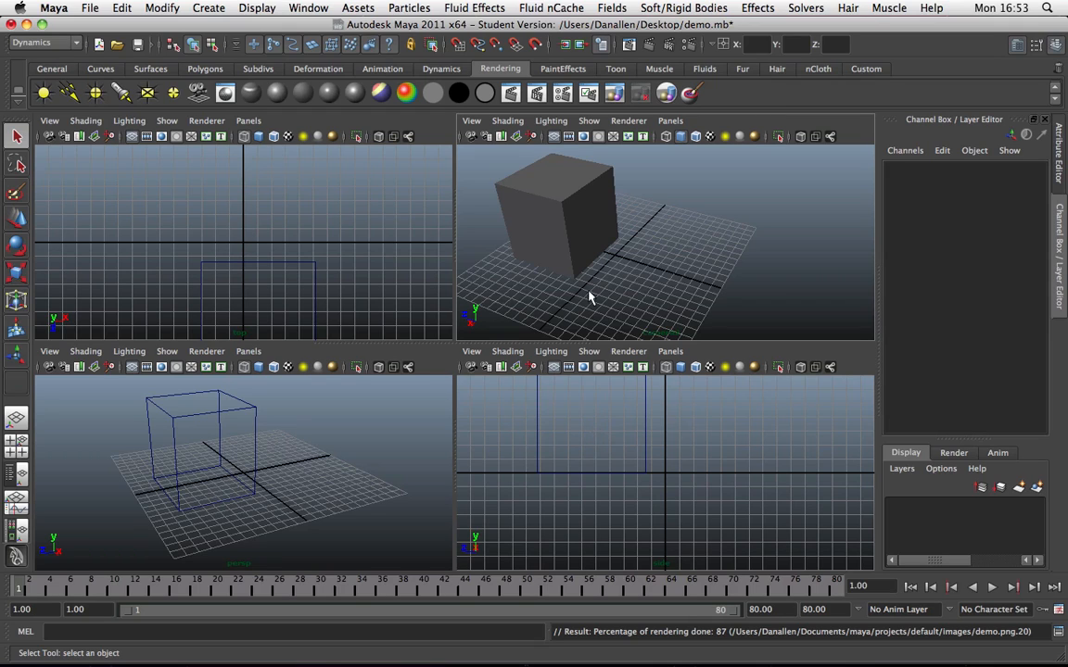
mouse_move(626, 264)
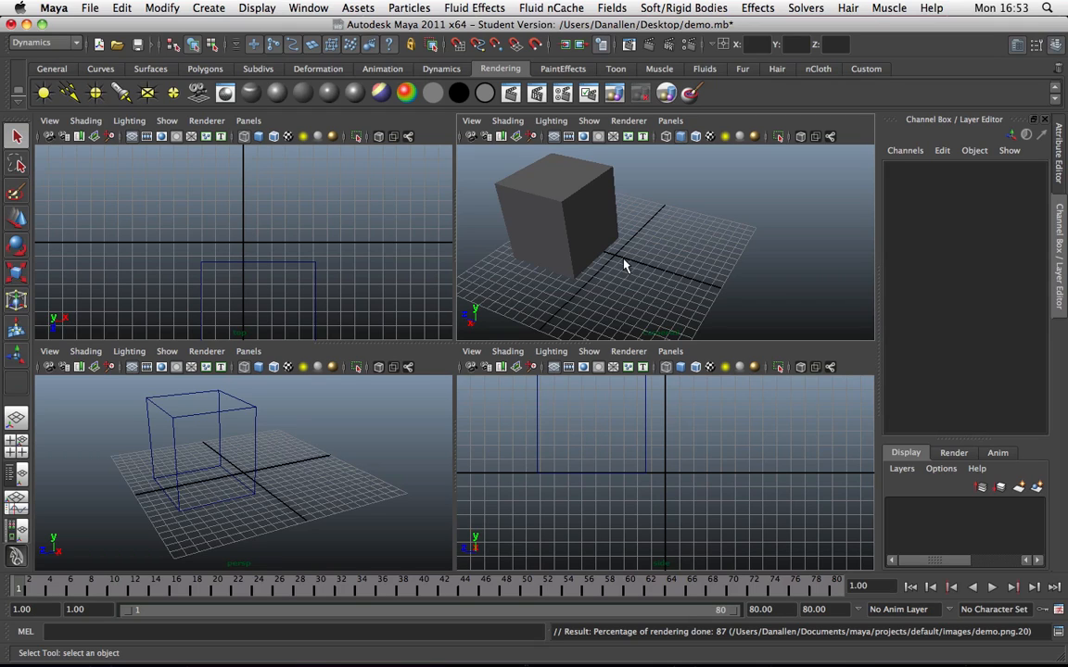